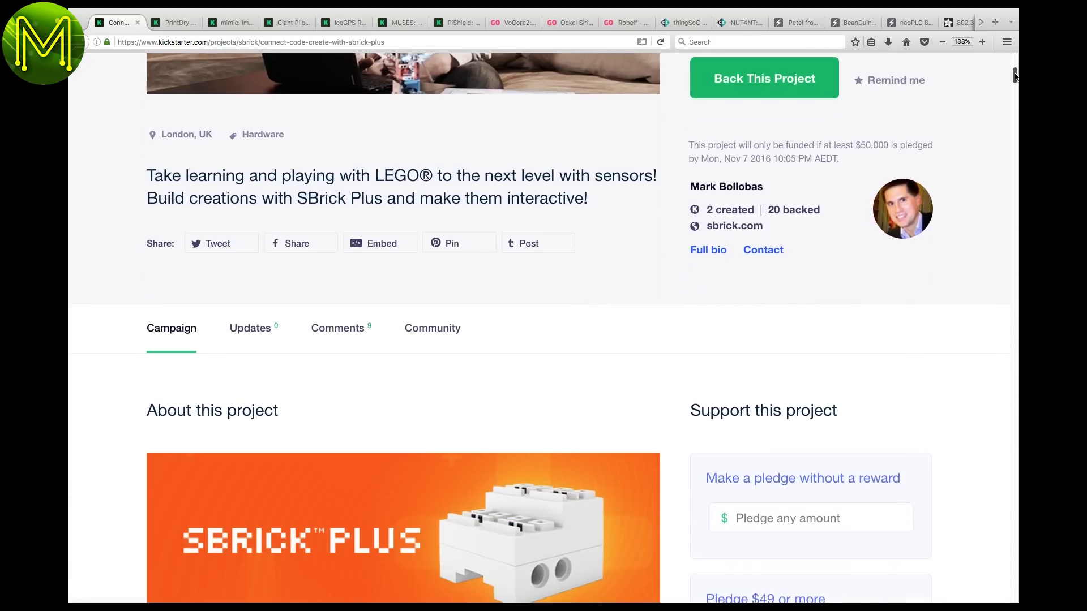
Scroll down through the currently open campaign page before moving on
scroll(down, 3)
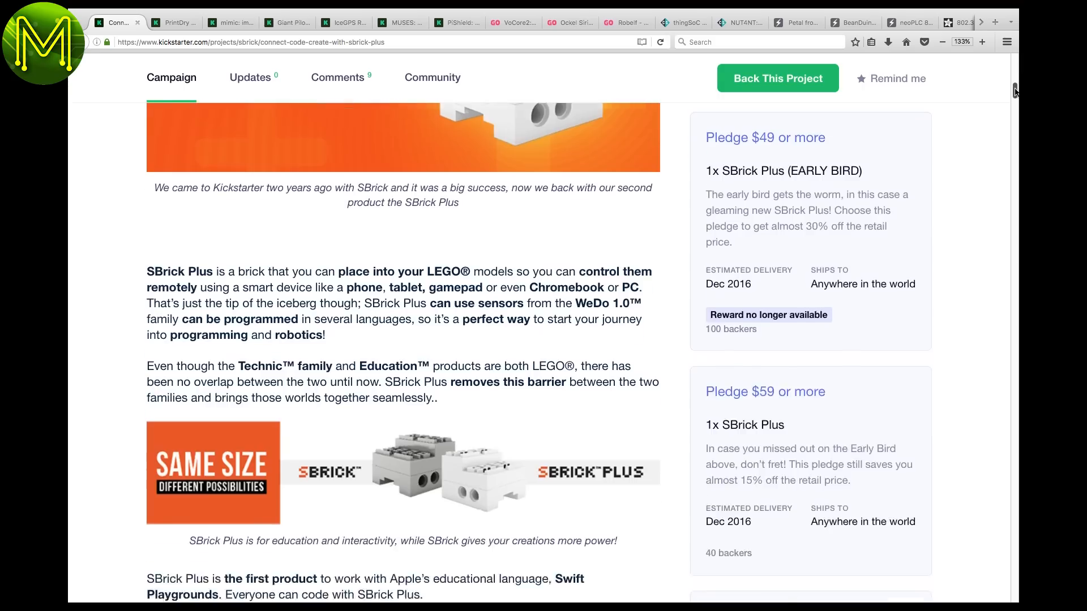
scroll(down, 3)
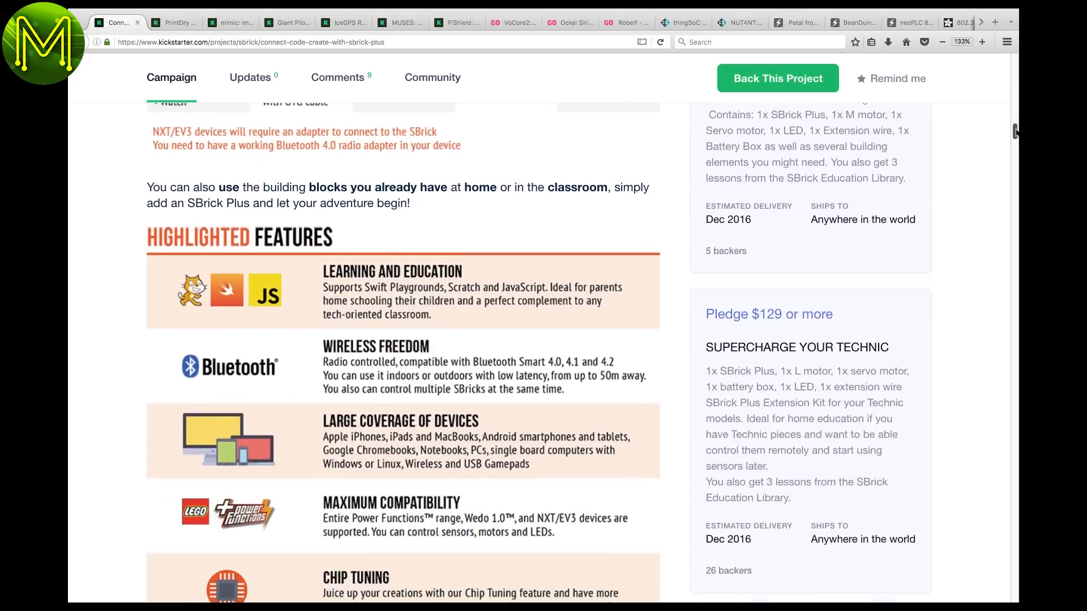
scroll(down, 3)
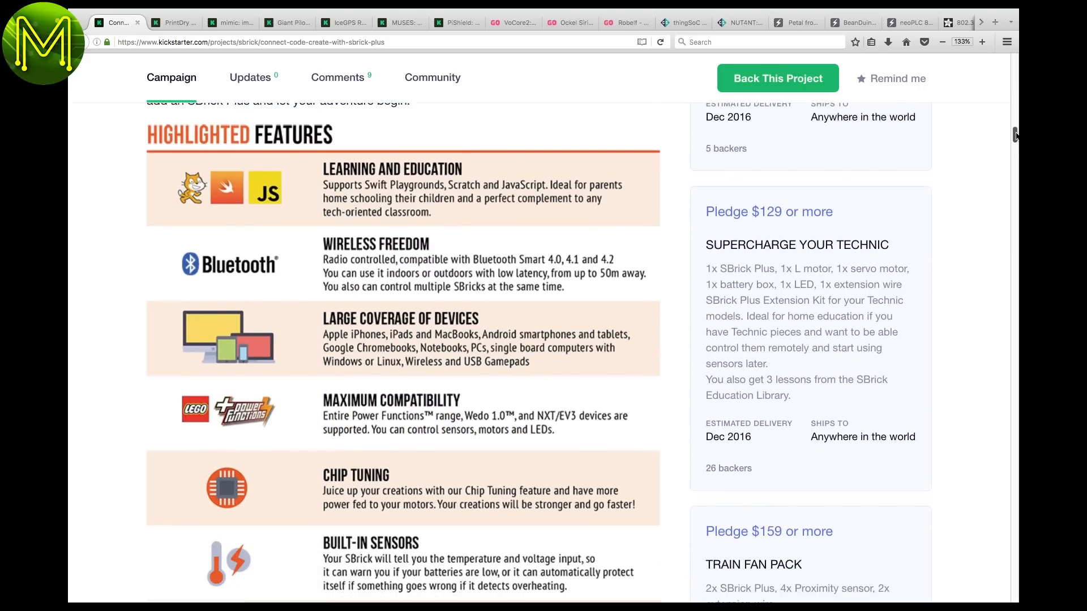
scroll(down, 3)
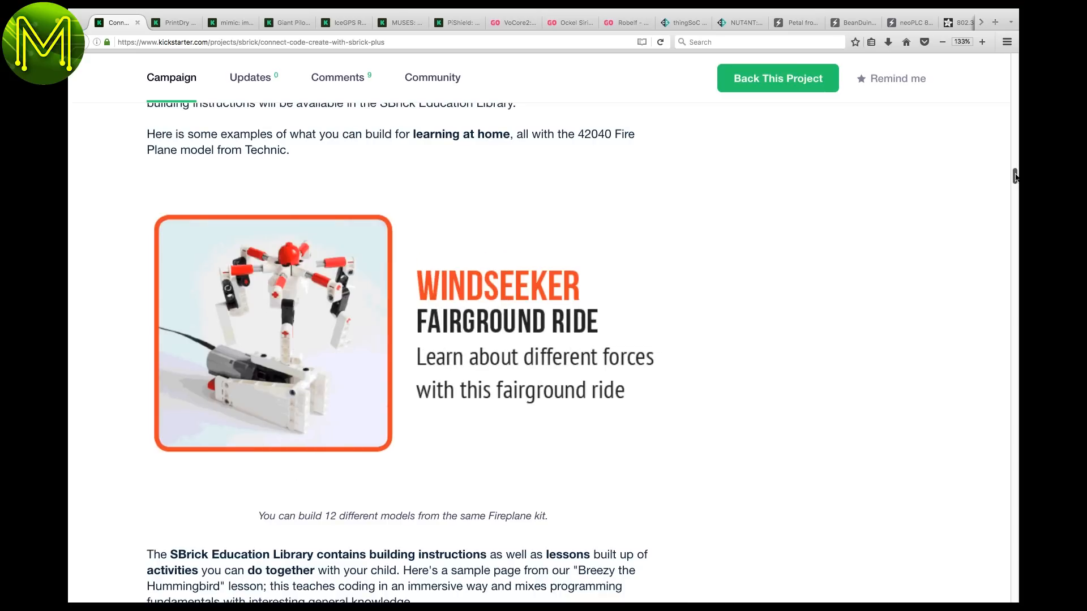
scroll(down, 3)
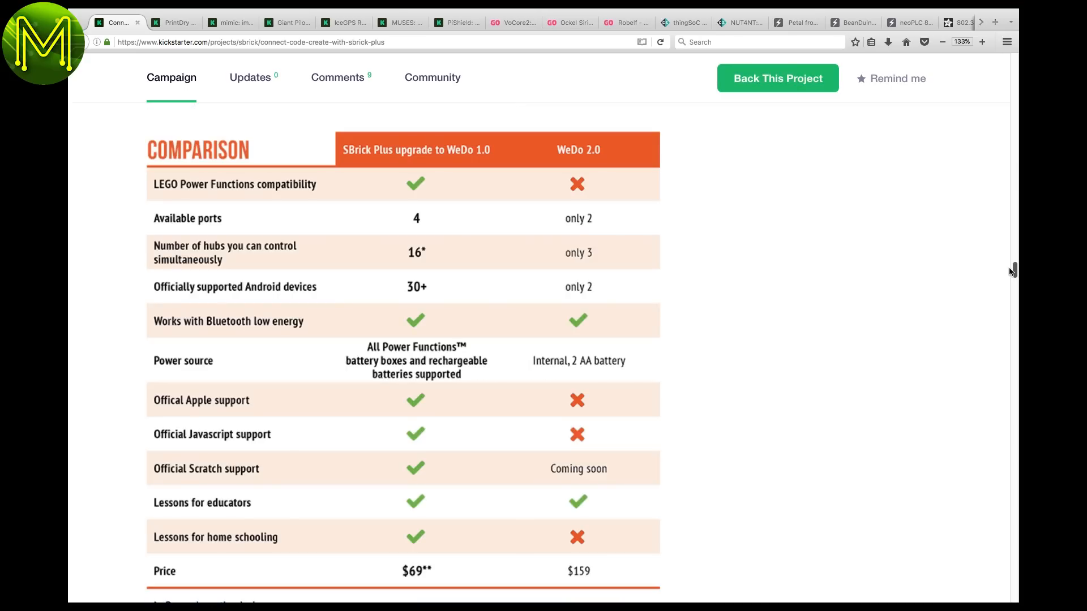
scroll(down, 3)
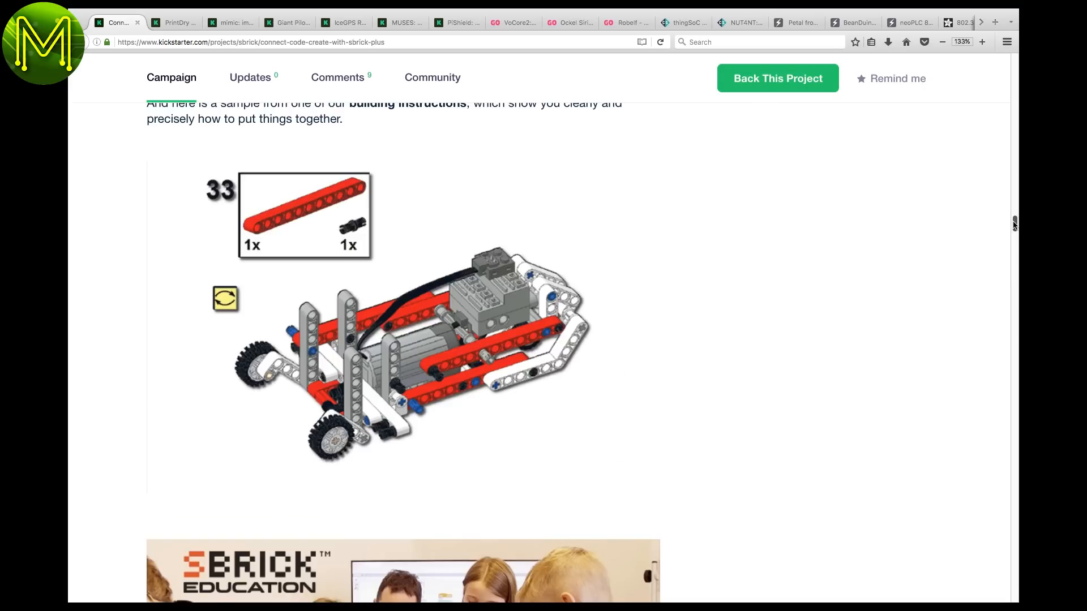
Switch to the PrintDry Filament Dryer tab and read down its features, certifications and pledge tiers
click(174, 23)
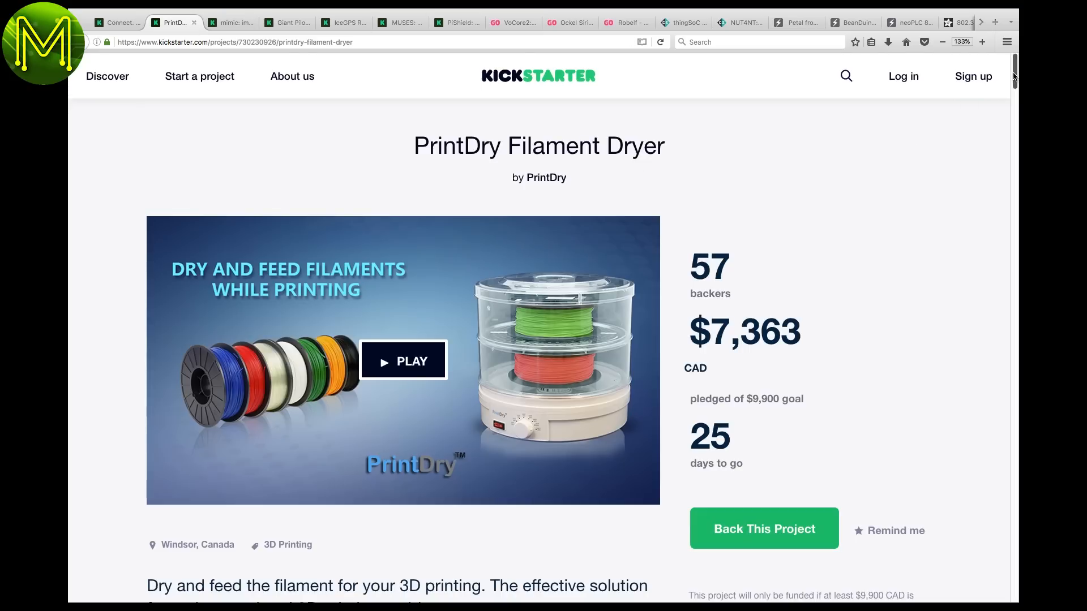
scroll(down, 3)
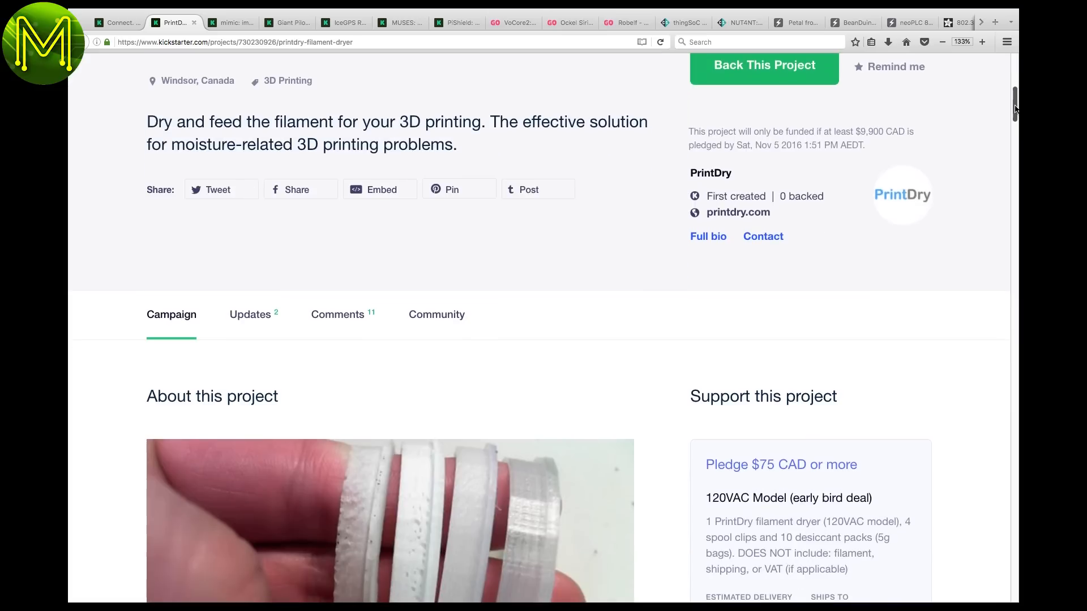
scroll(down, 3)
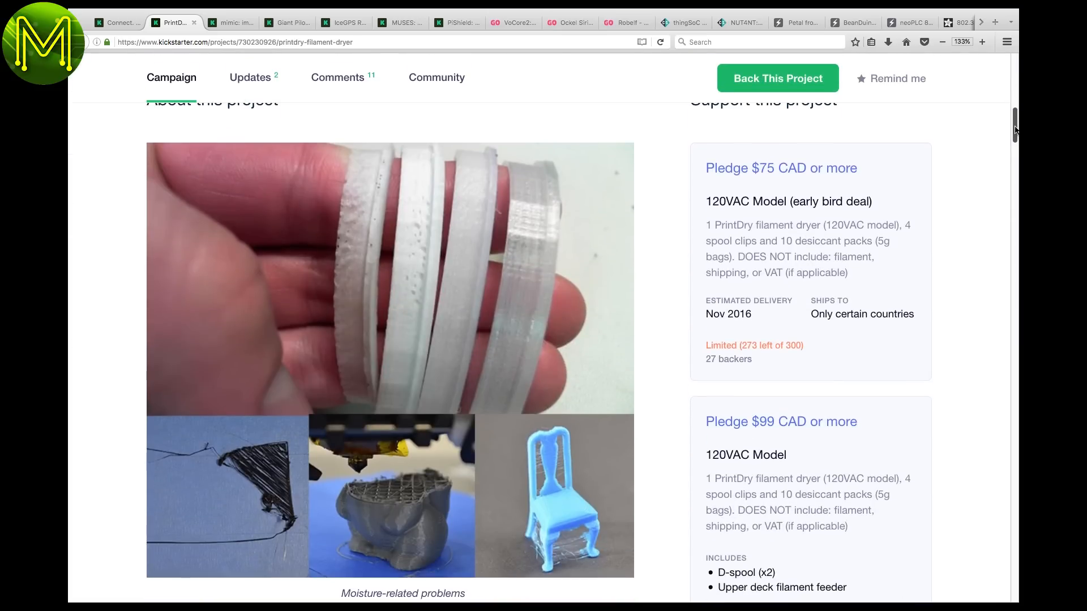
scroll(down, 3)
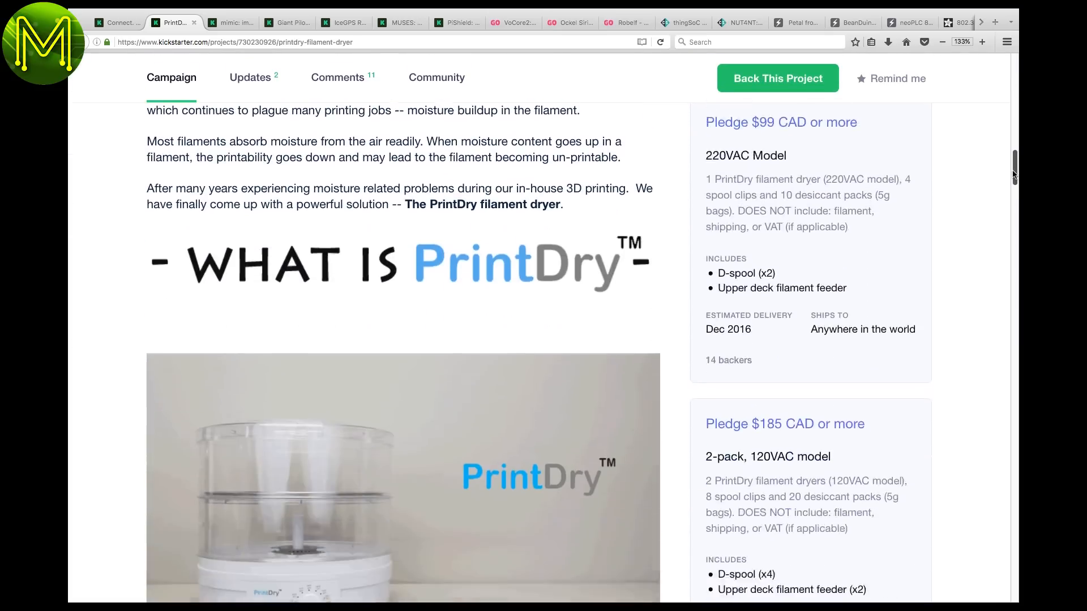
scroll(down, 3)
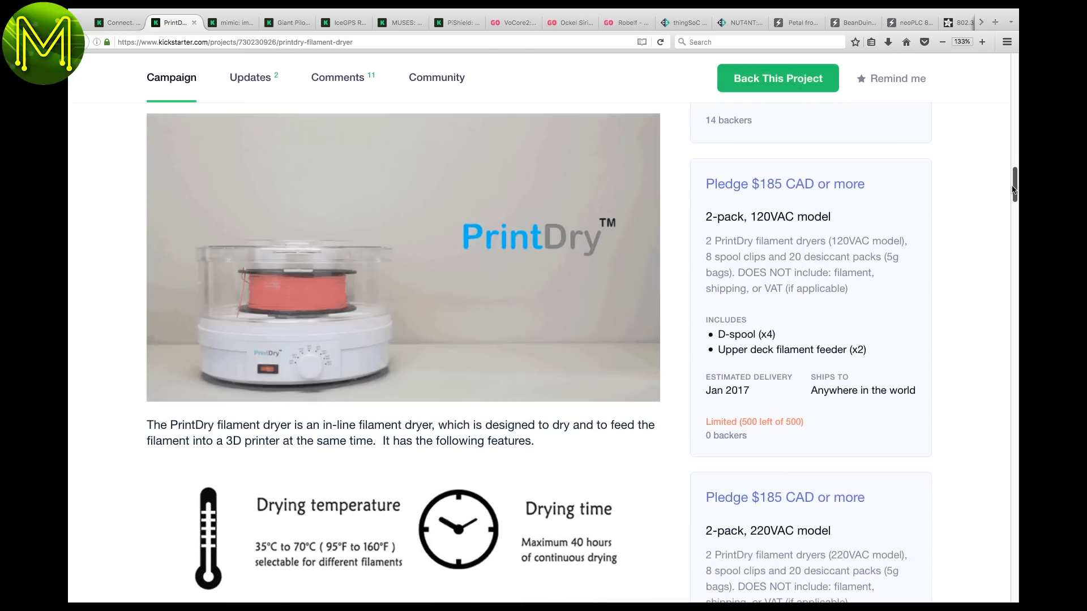
scroll(down, 3)
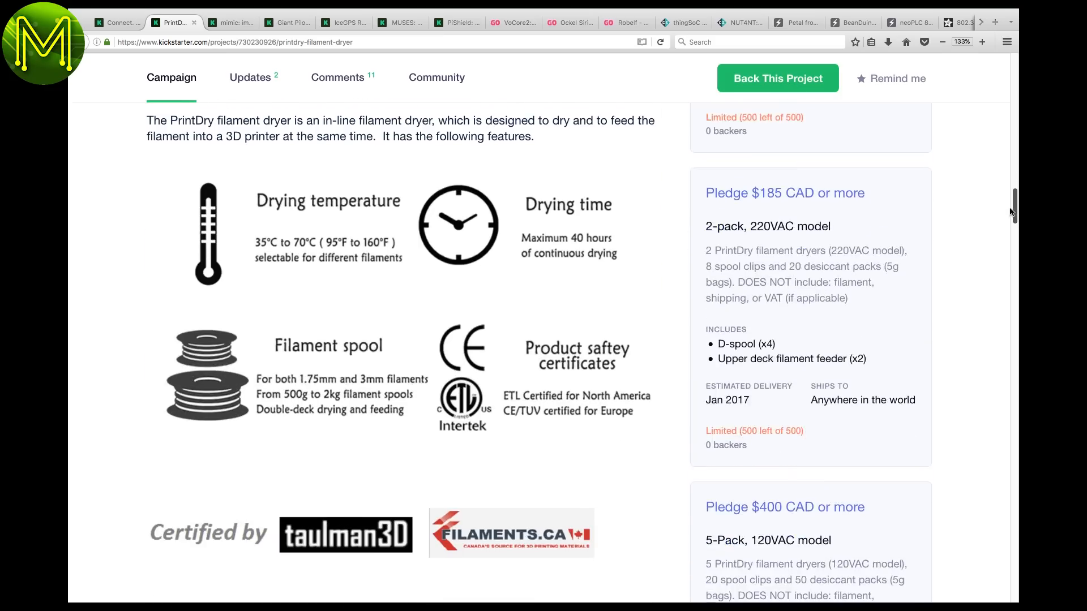
Switch to the mimic: immersion robot tab and read down its controls overview and reward editions
click(230, 23)
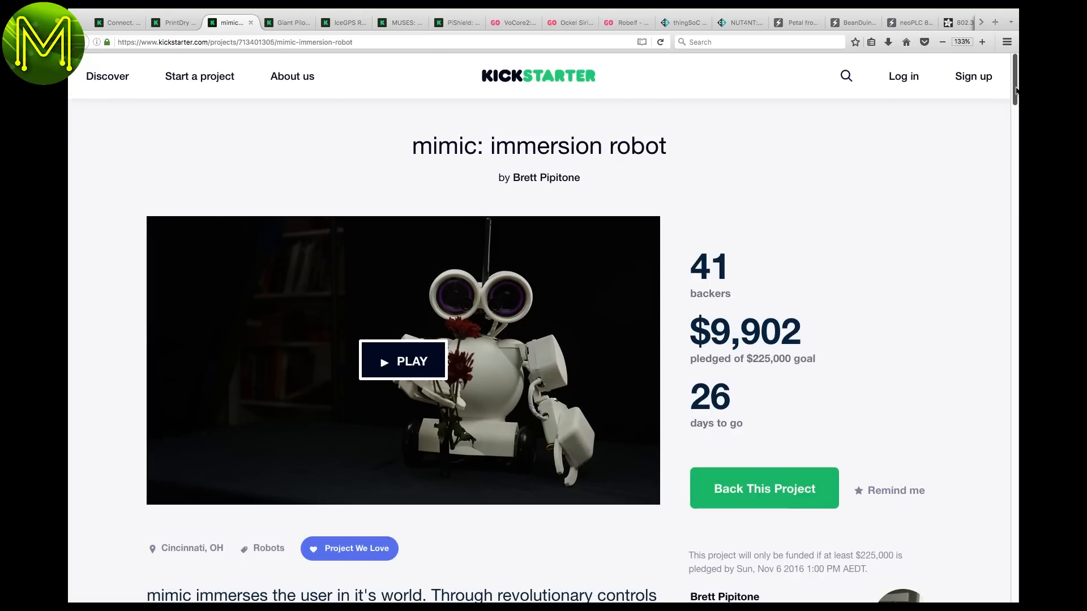
scroll(down, 3)
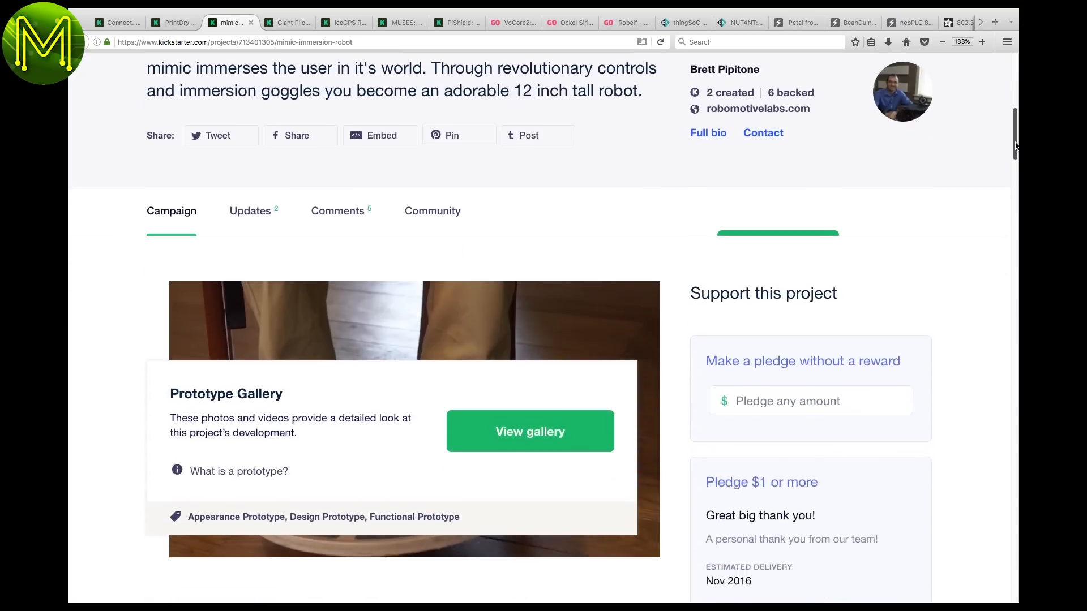
scroll(down, 3)
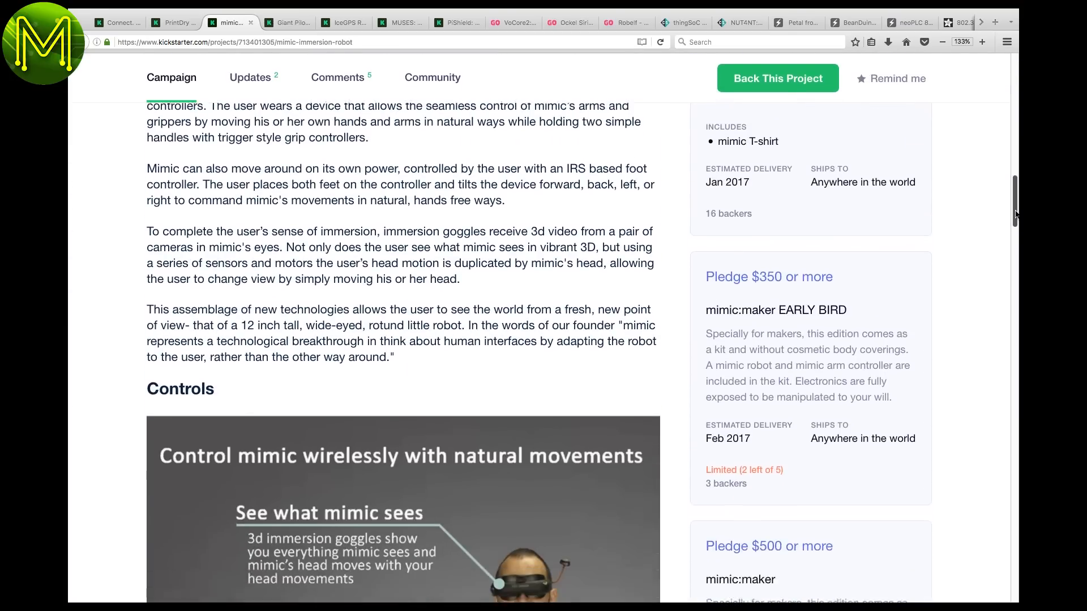
scroll(down, 3)
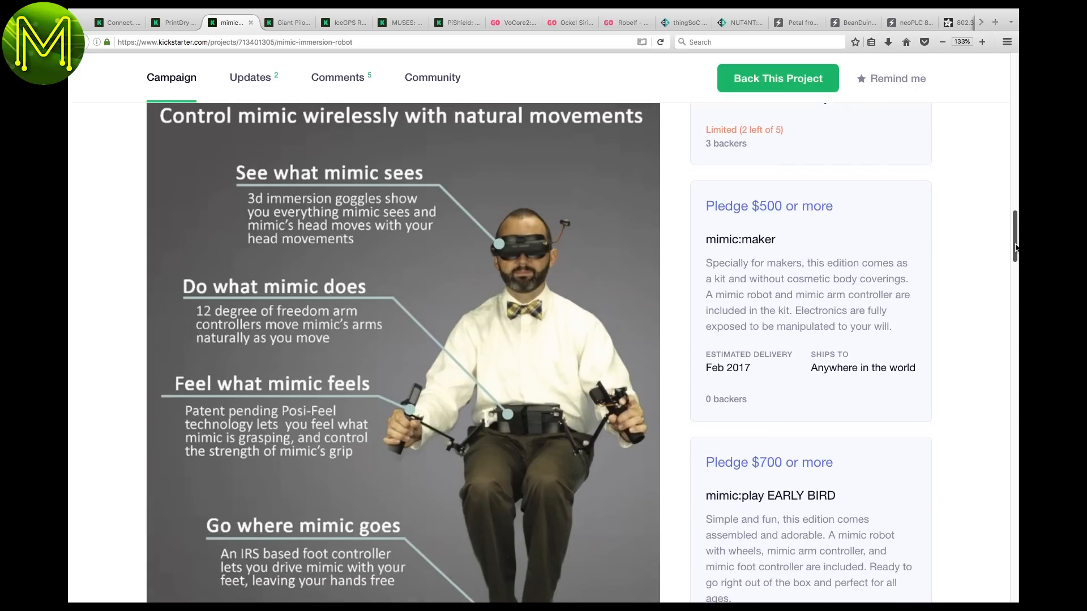
scroll(down, 3)
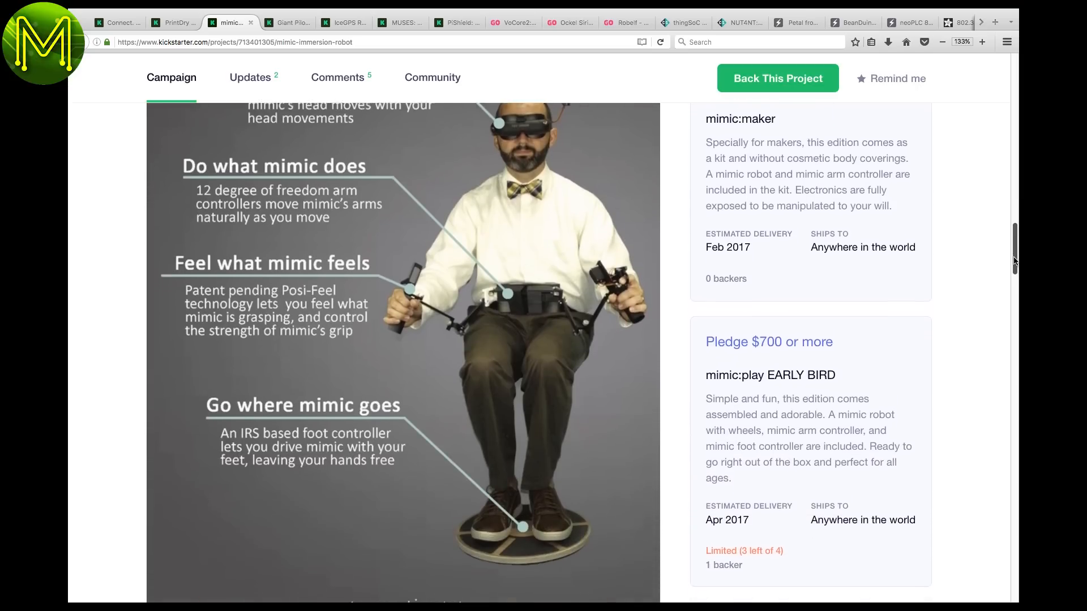
scroll(down, 3)
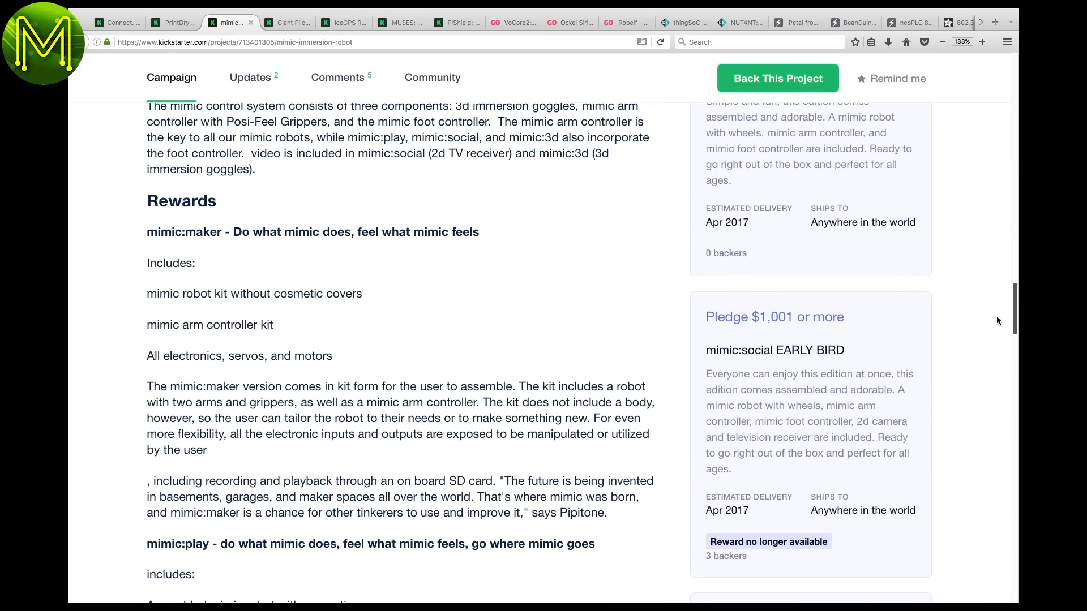
scroll(down, 3)
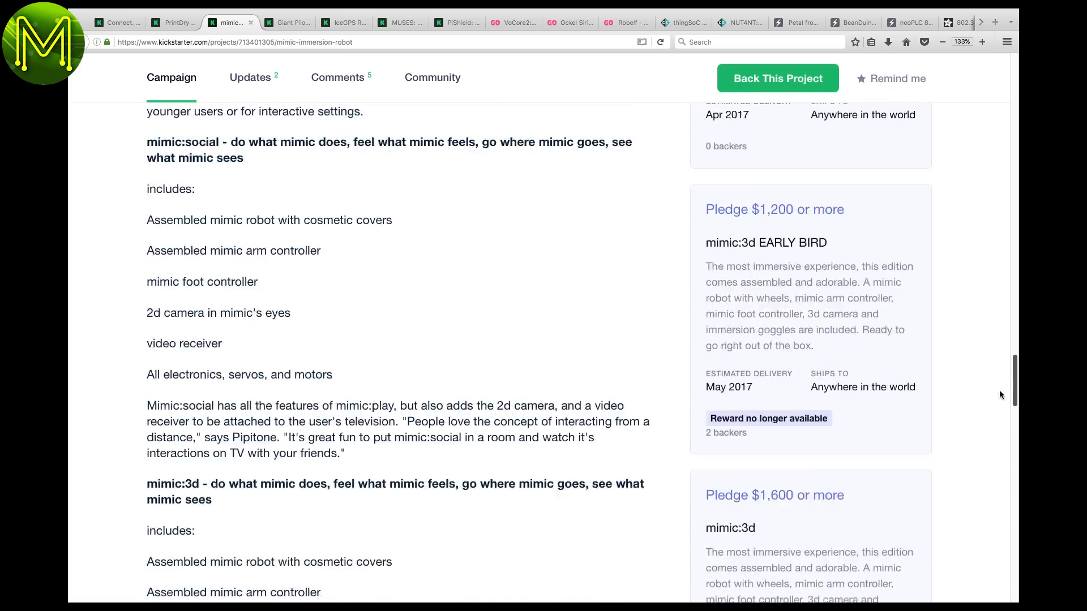
Switch to the Big Dig Mk I walking robot tab and read its cost estimates and pledge levels
click(286, 23)
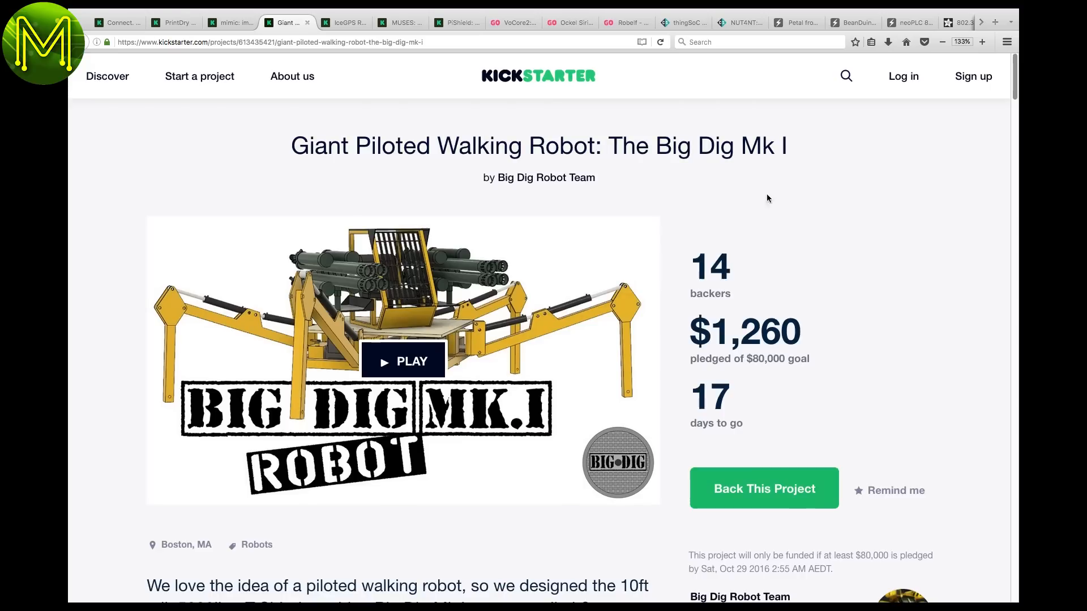
scroll(down, 3)
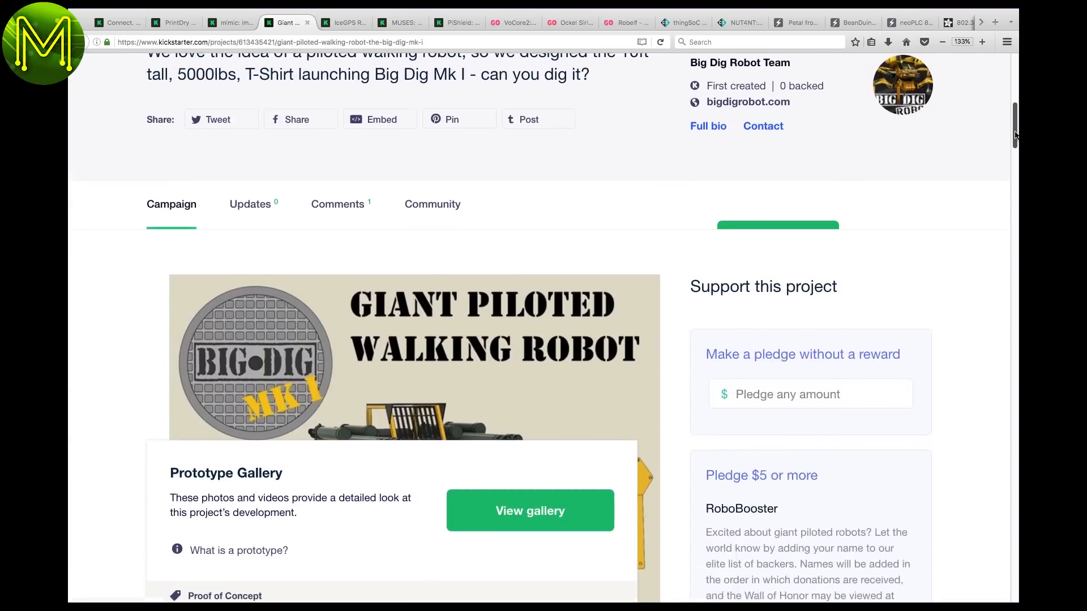
scroll(down, 3)
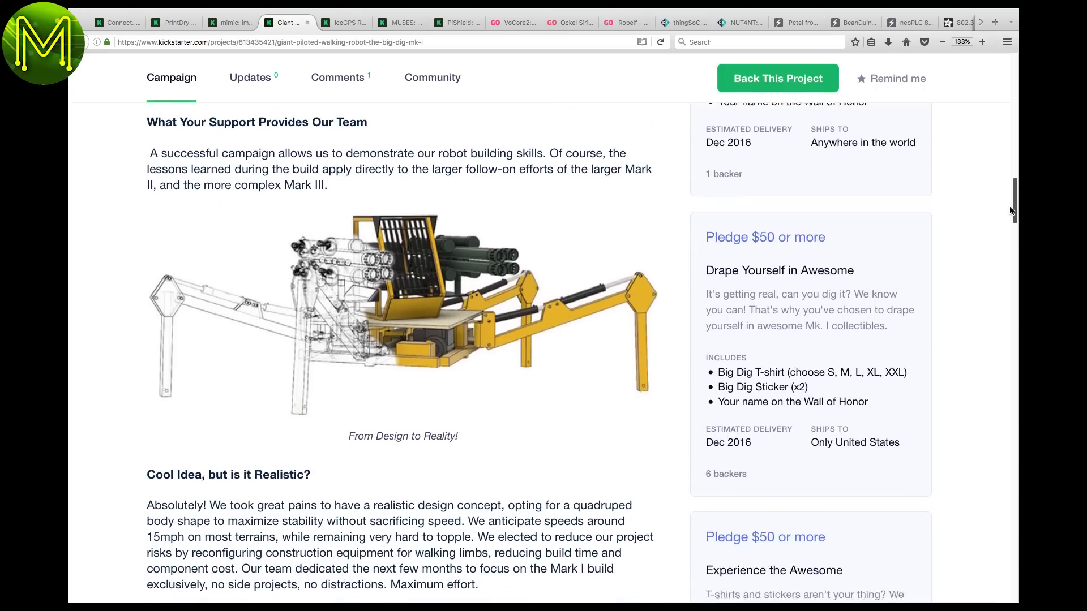
scroll(down, 3)
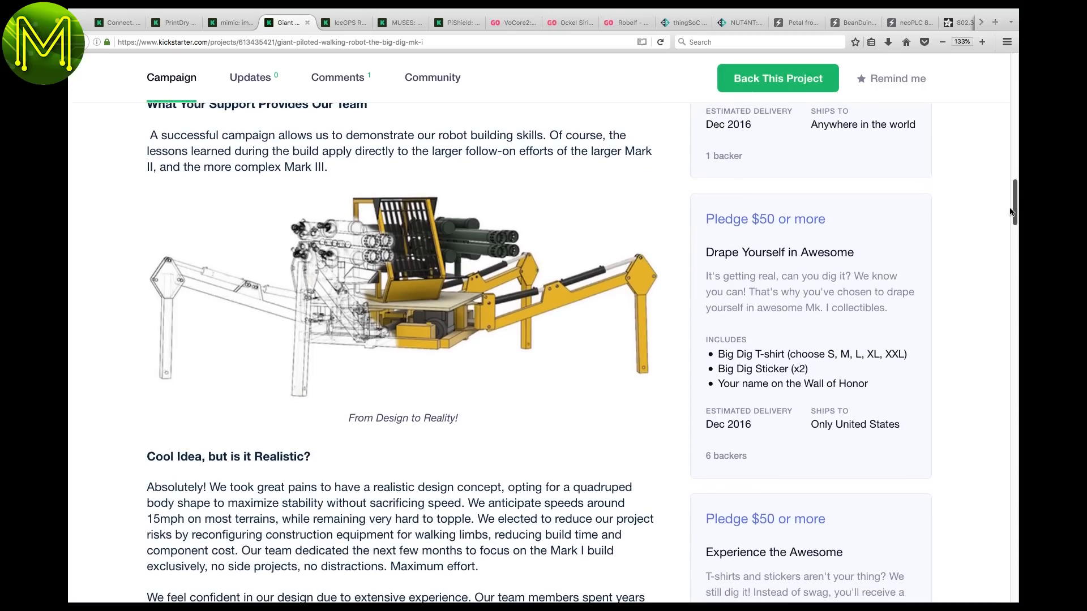
scroll(down, 3)
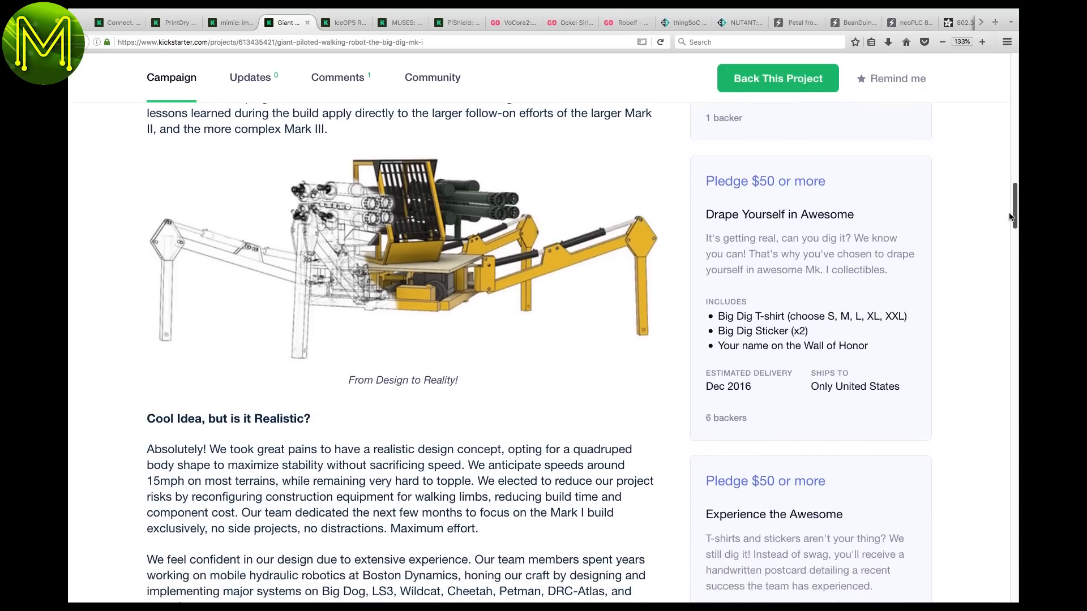
scroll(down, 3)
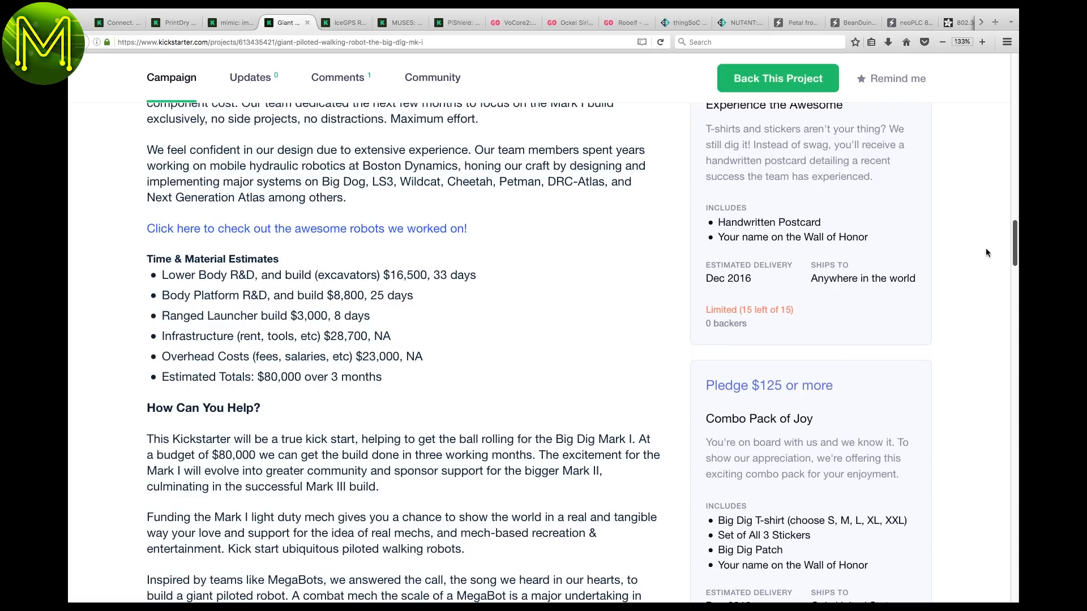
scroll(down, 3)
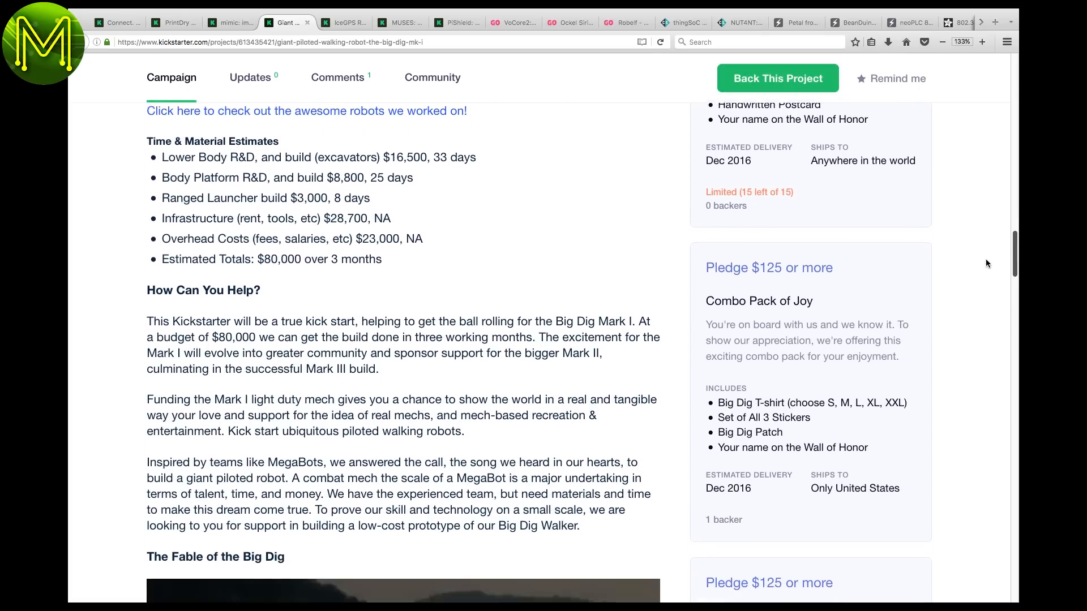
scroll(down, 3)
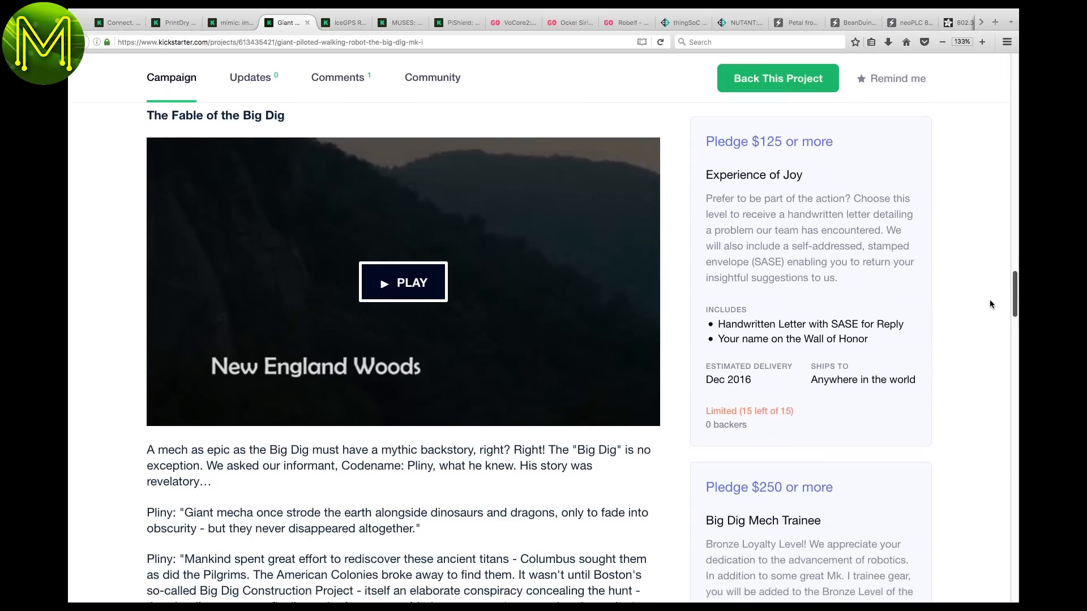
Switch to the IceGPS RTK Box tab and read down past board photos to the GPS + Beidou results chart
click(343, 23)
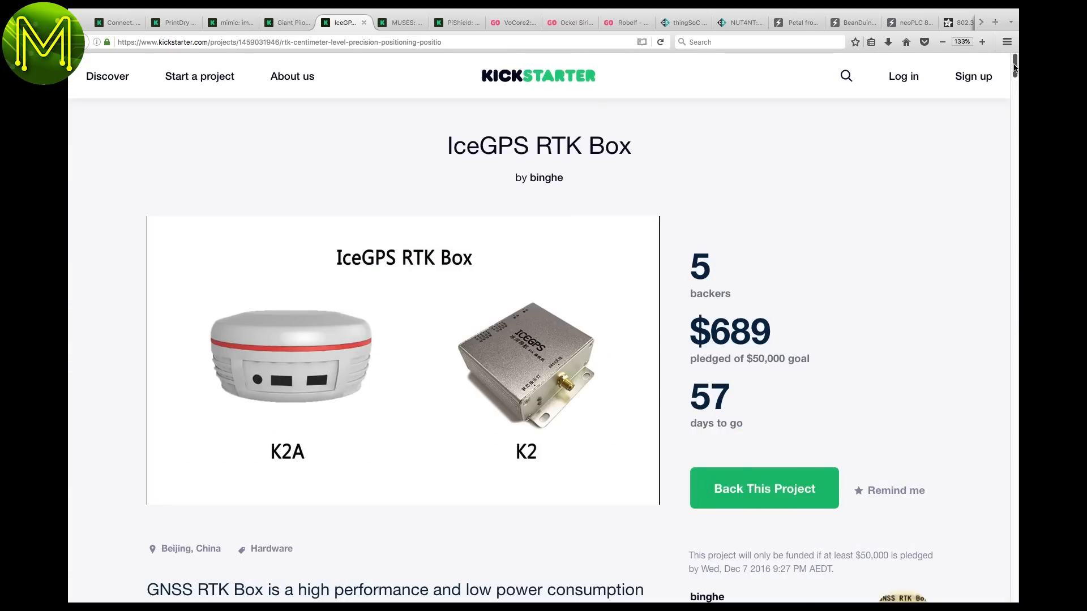
scroll(down, 3)
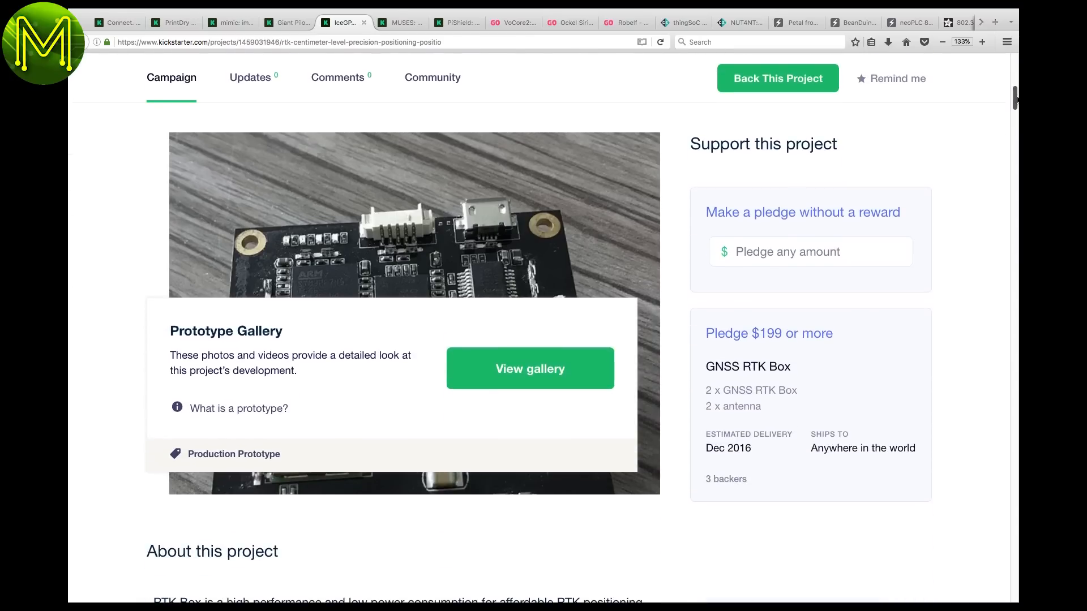
scroll(down, 3)
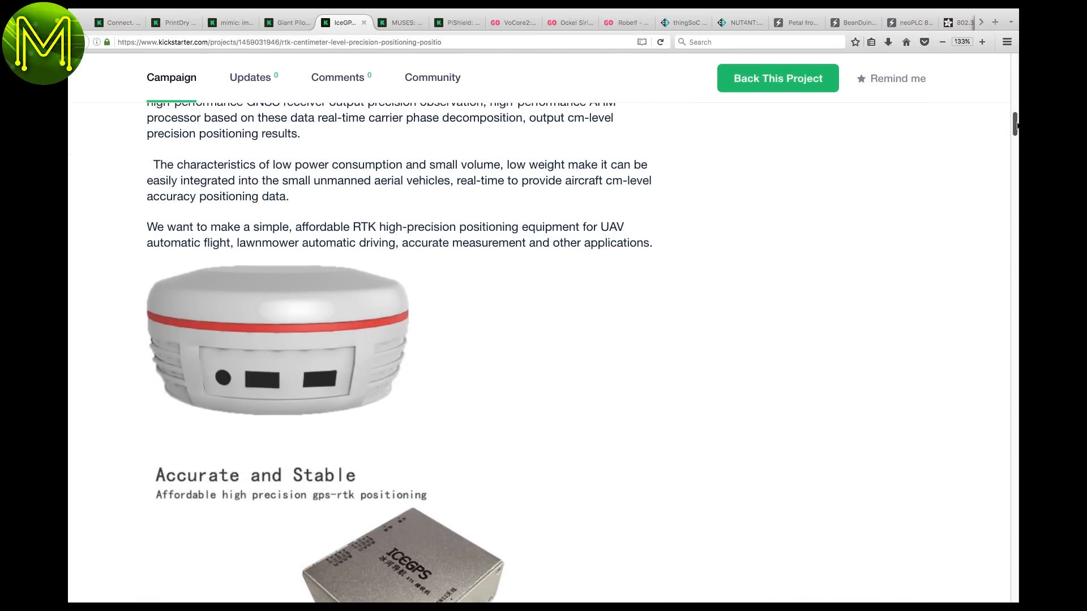
scroll(down, 3)
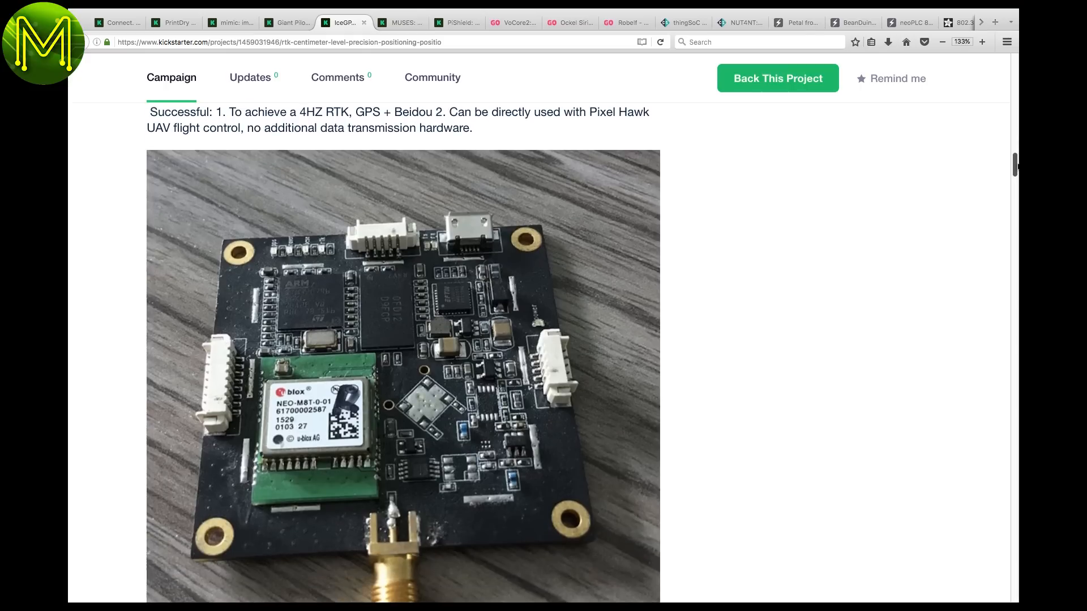
scroll(down, 3)
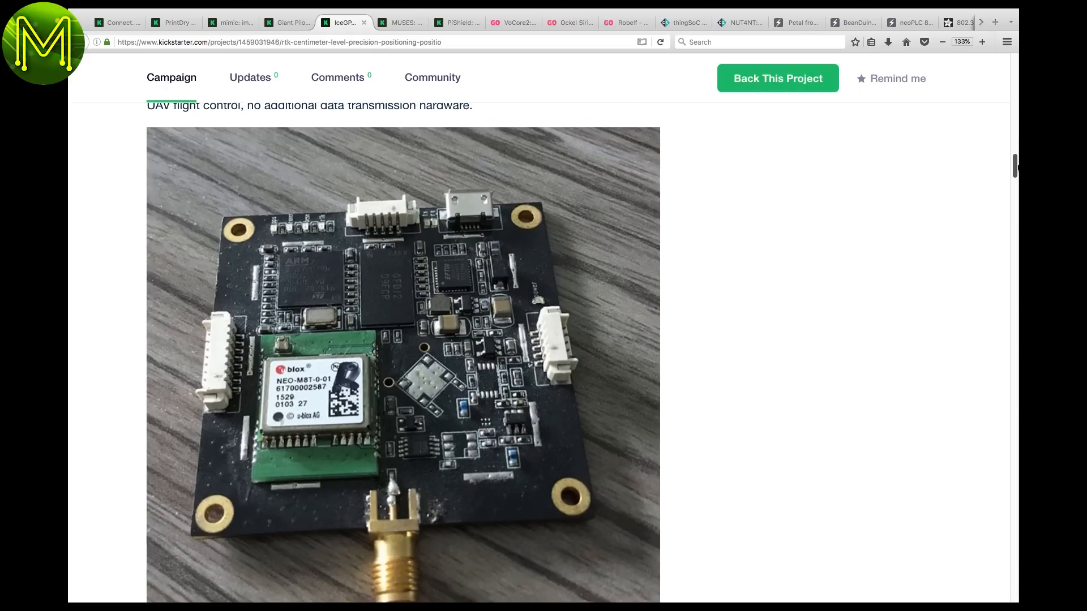
scroll(down, 3)
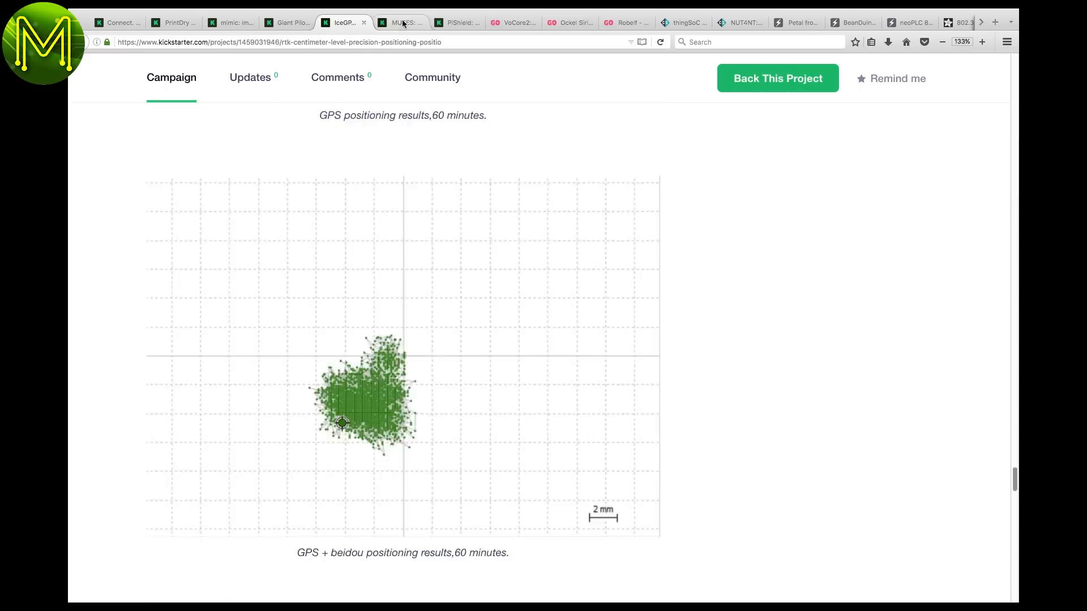
Read the MUSES modulator campaign down to its video board section, then move to the PiShield tab
click(400, 23)
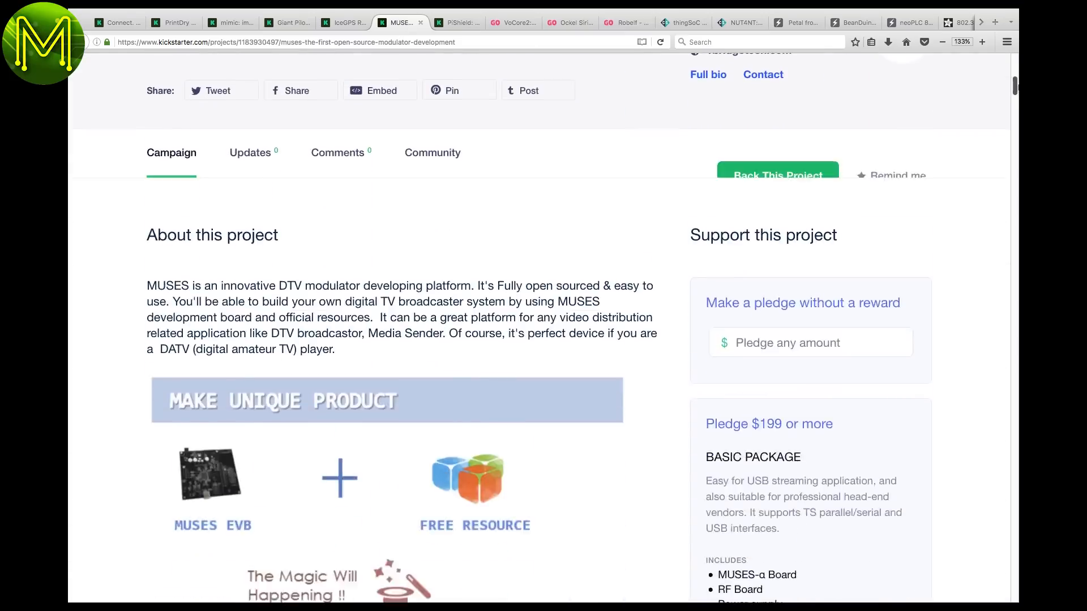
scroll(down, 3)
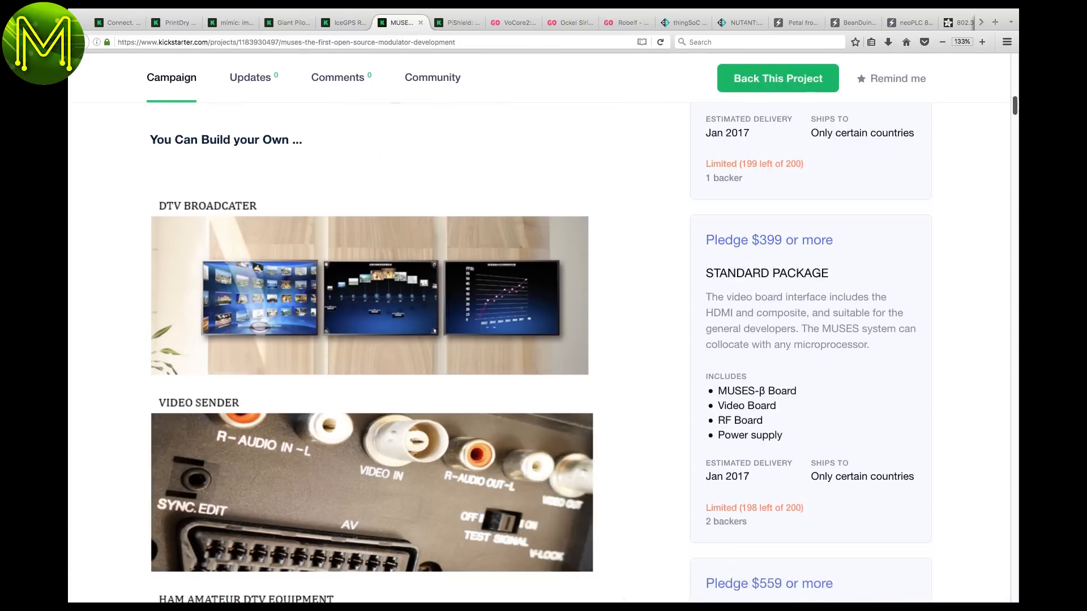
scroll(down, 3)
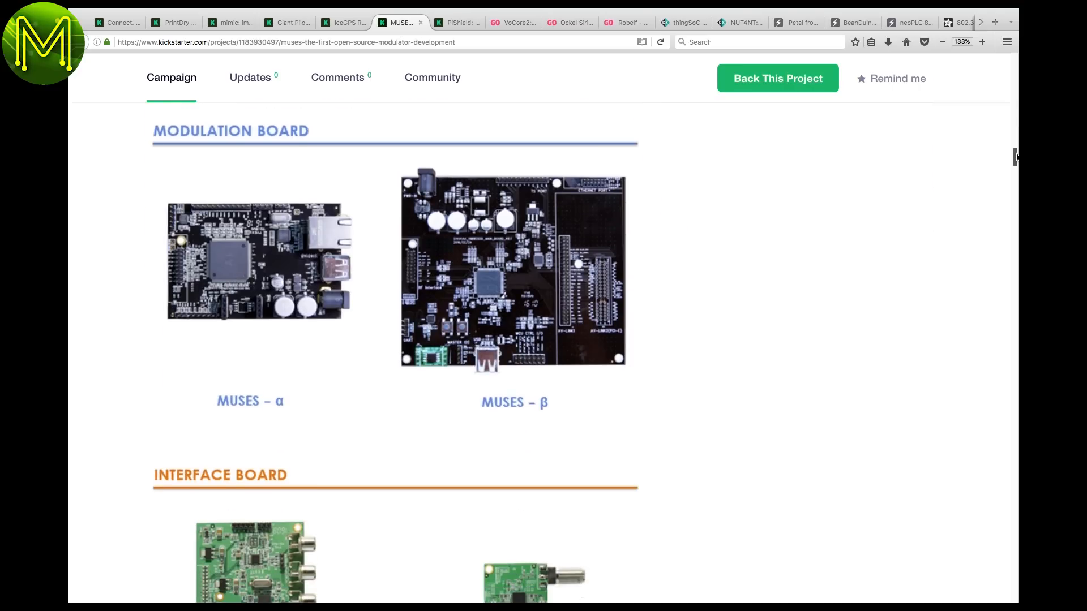
scroll(down, 3)
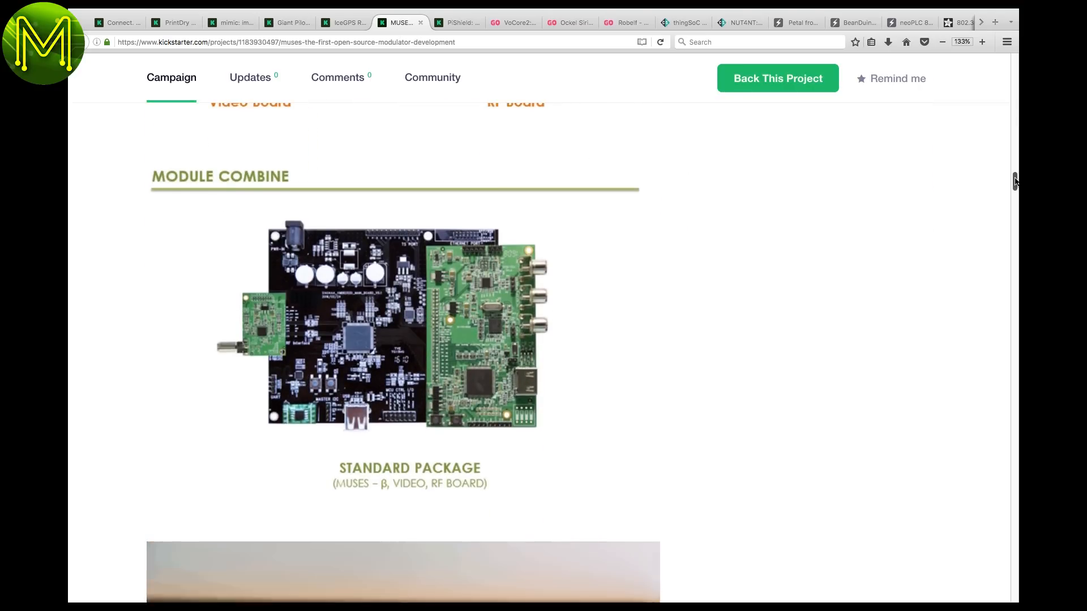
scroll(down, 3)
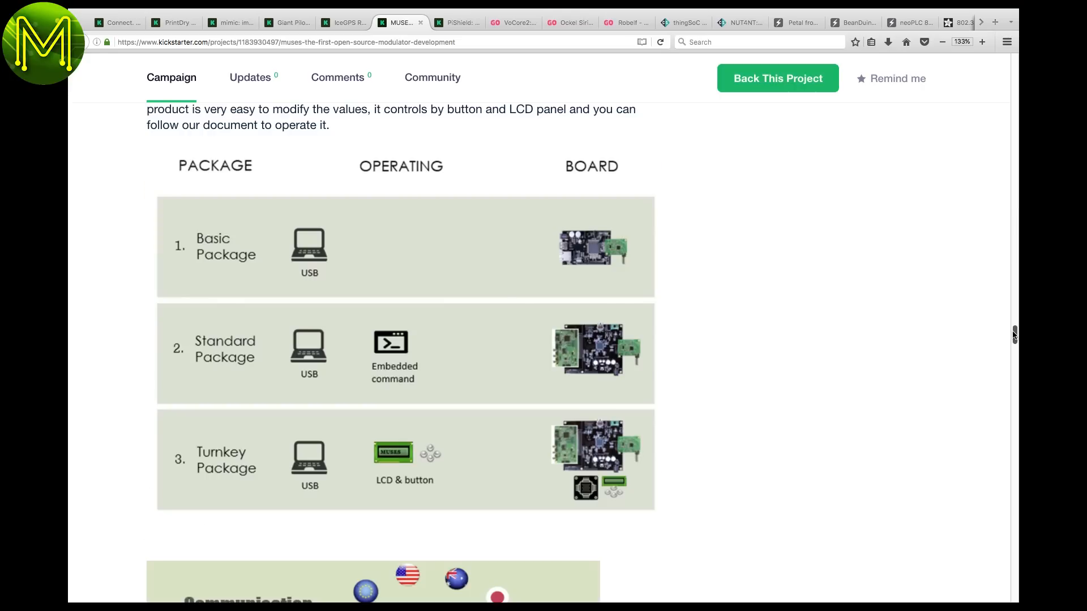
scroll(down, 3)
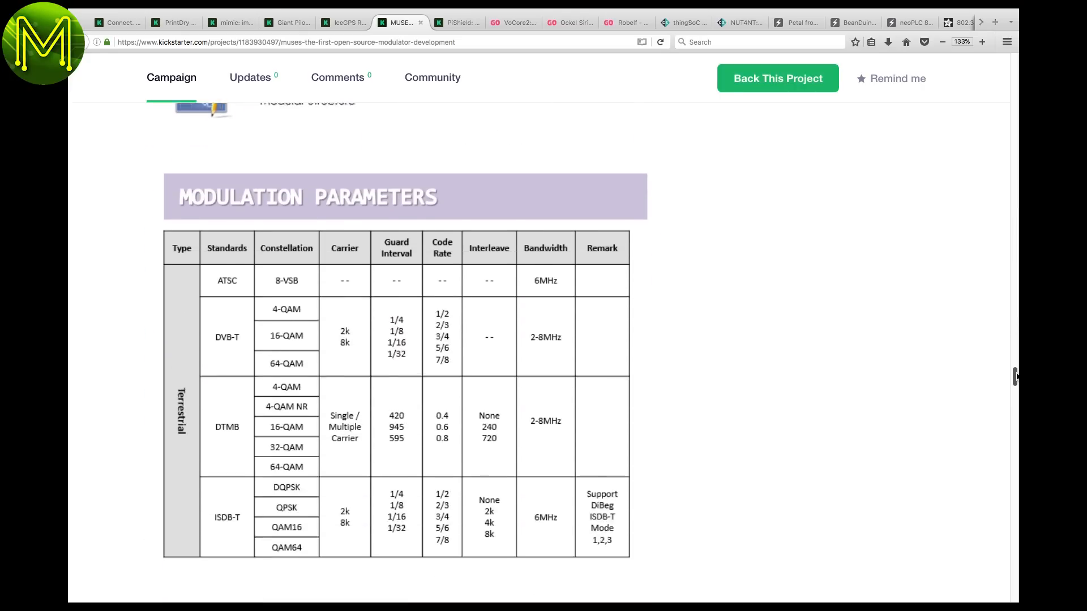
scroll(down, 3)
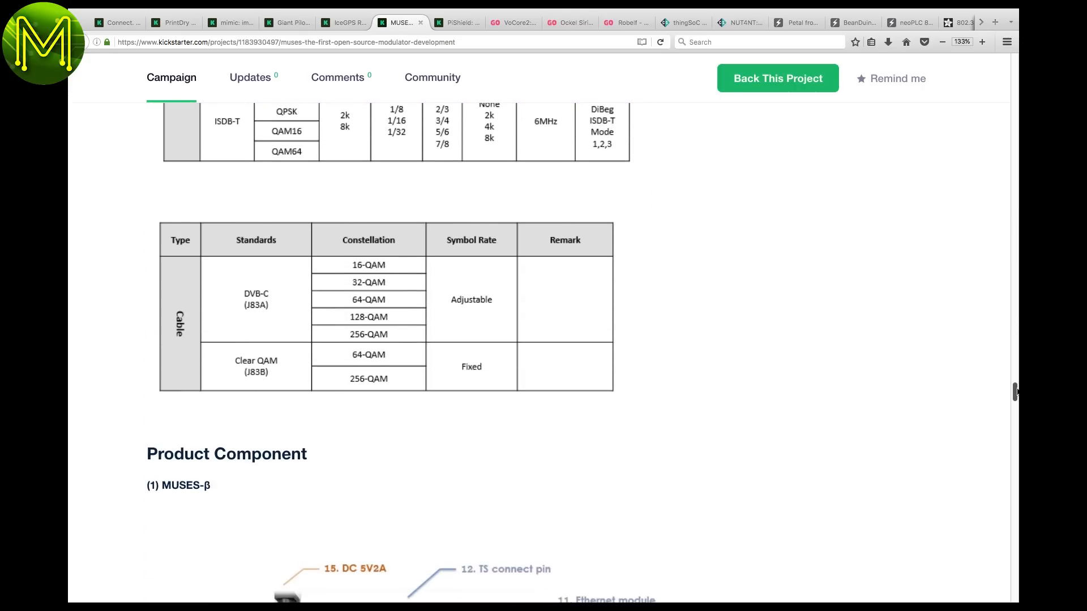
scroll(down, 3)
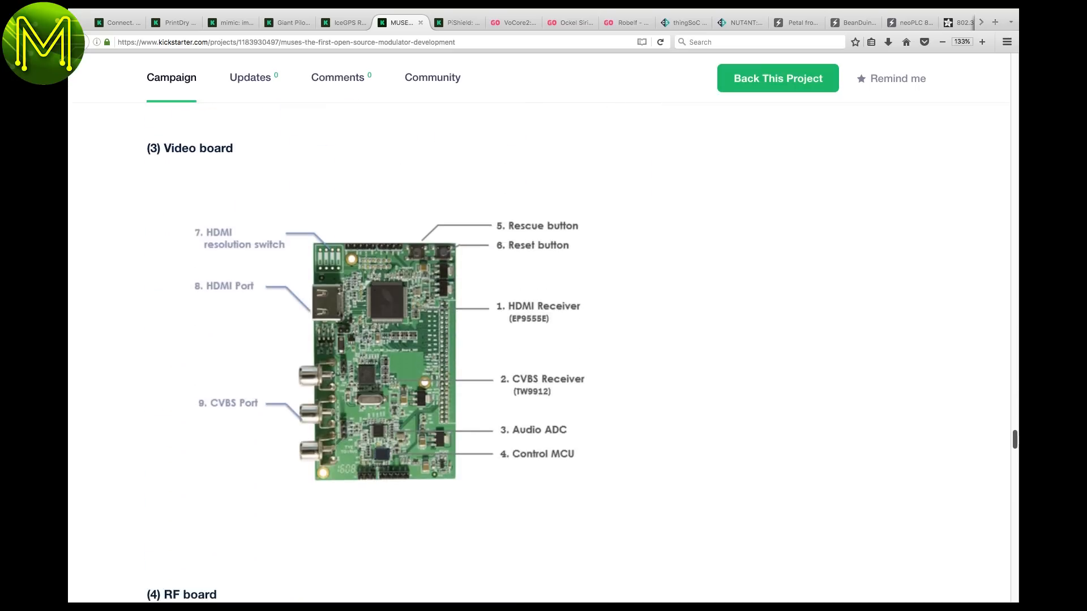
click(455, 22)
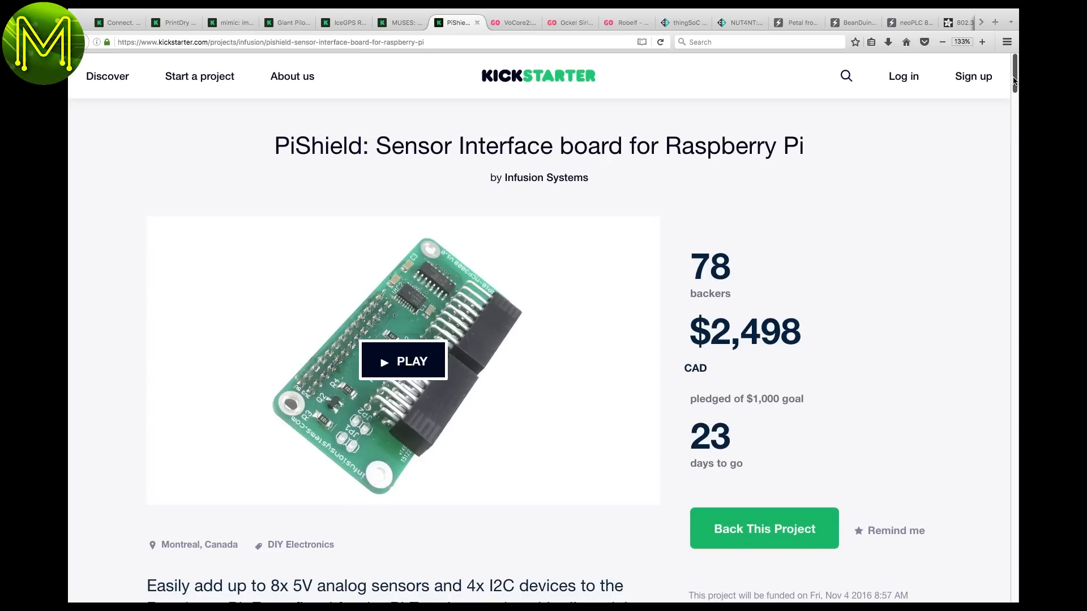
Read the PiShield campaign past About this project and the problem description to The Solution heading
scroll(down, 3)
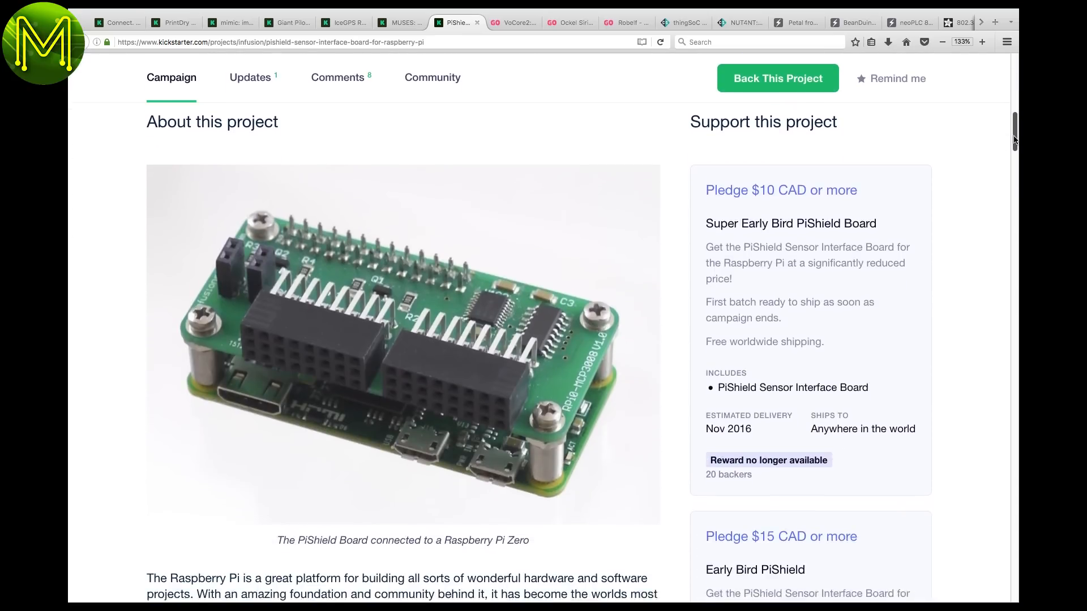
scroll(down, 3)
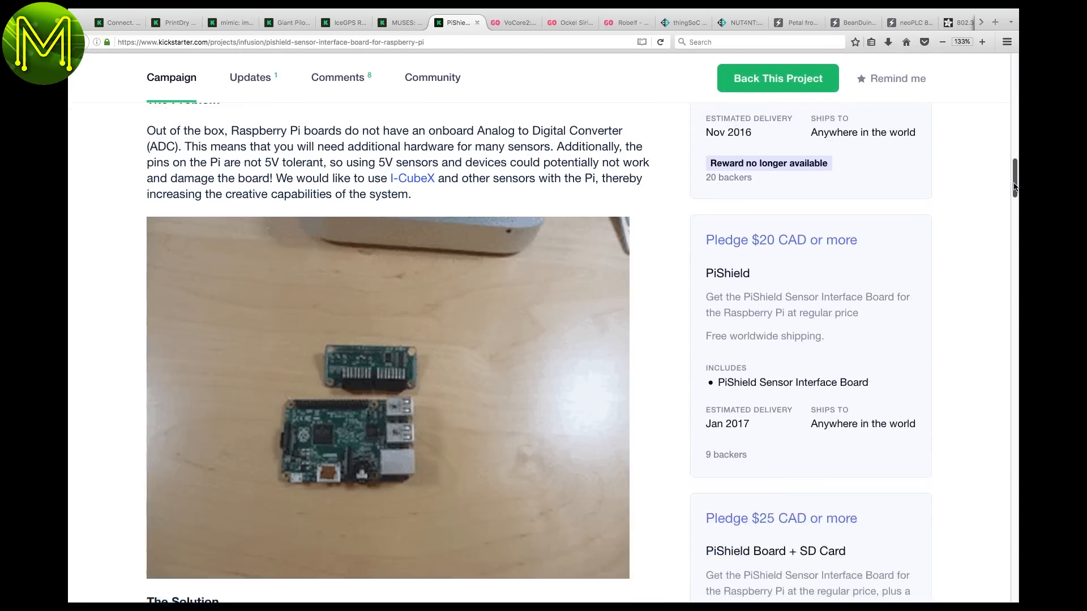
scroll(down, 3)
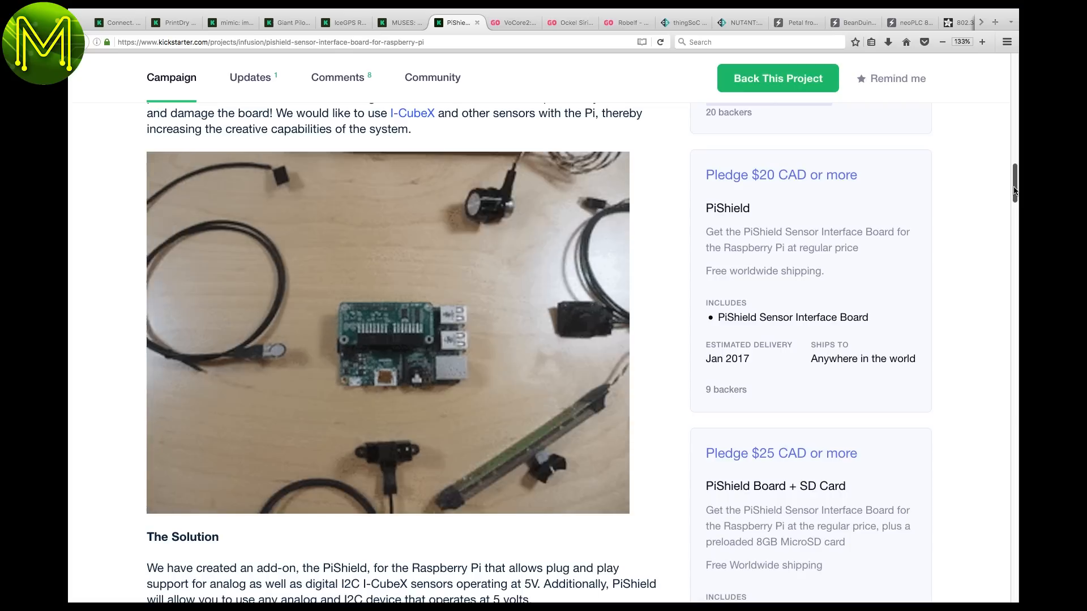
scroll(down, 3)
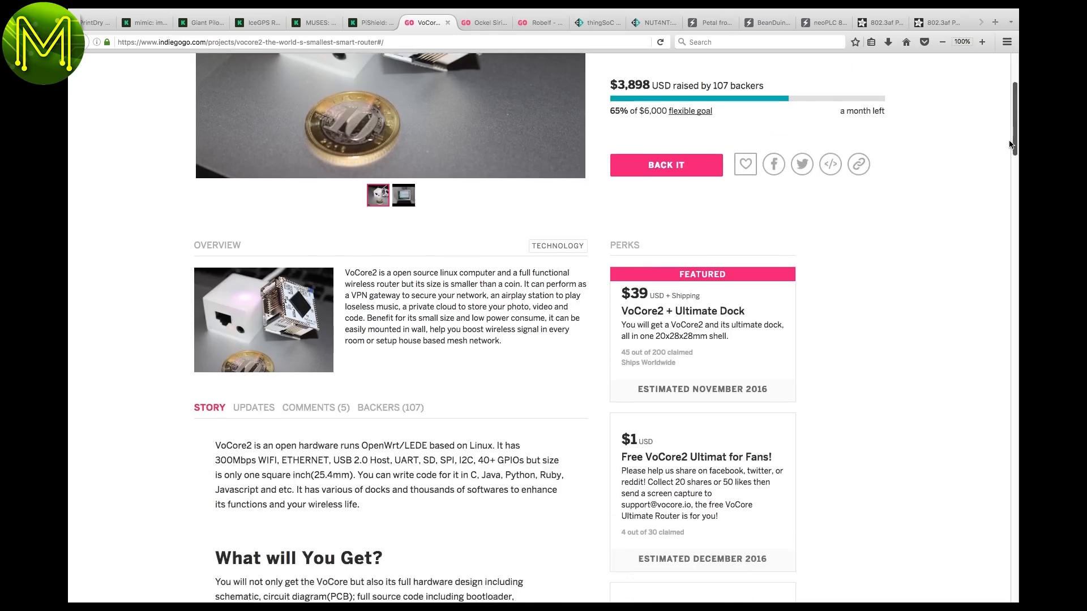
Read the VoCore2 router campaign through specs and the PoE Dock section, then move to the Ockel Sirius A tab
scroll(down, 3)
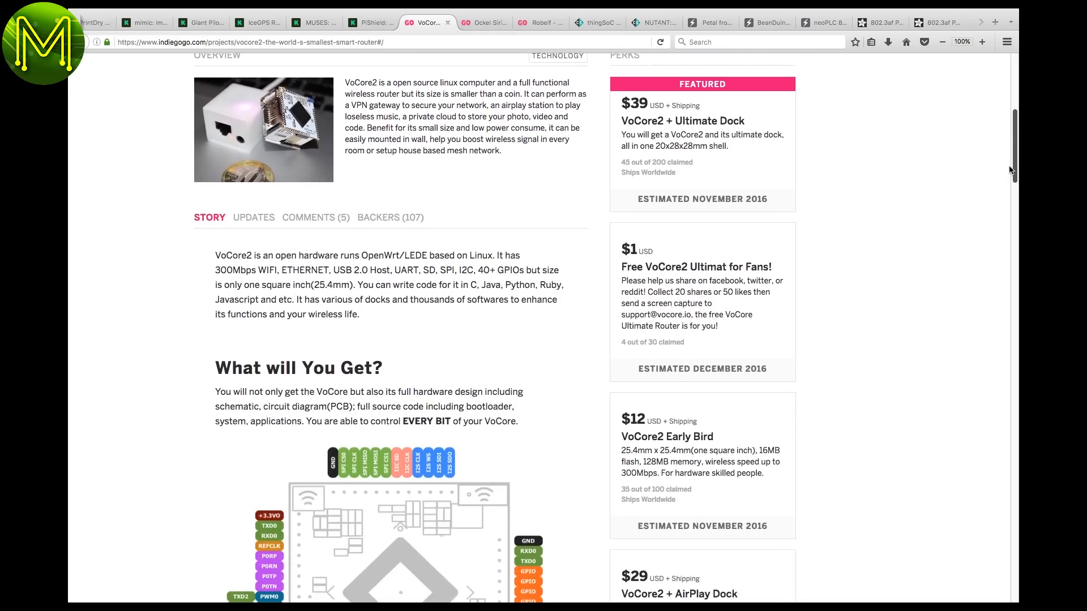
scroll(down, 3)
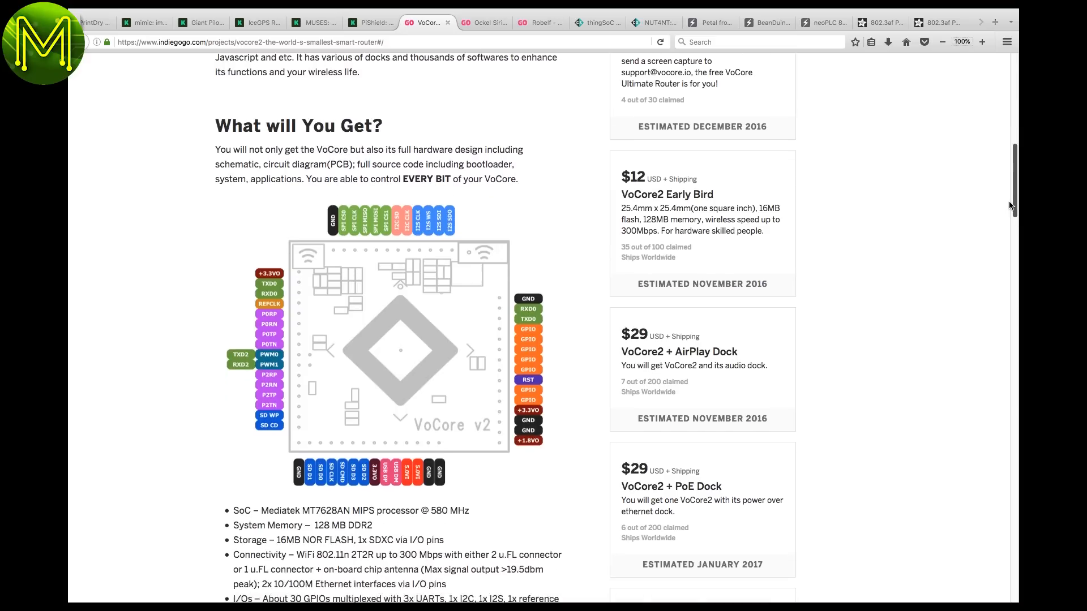
scroll(down, 3)
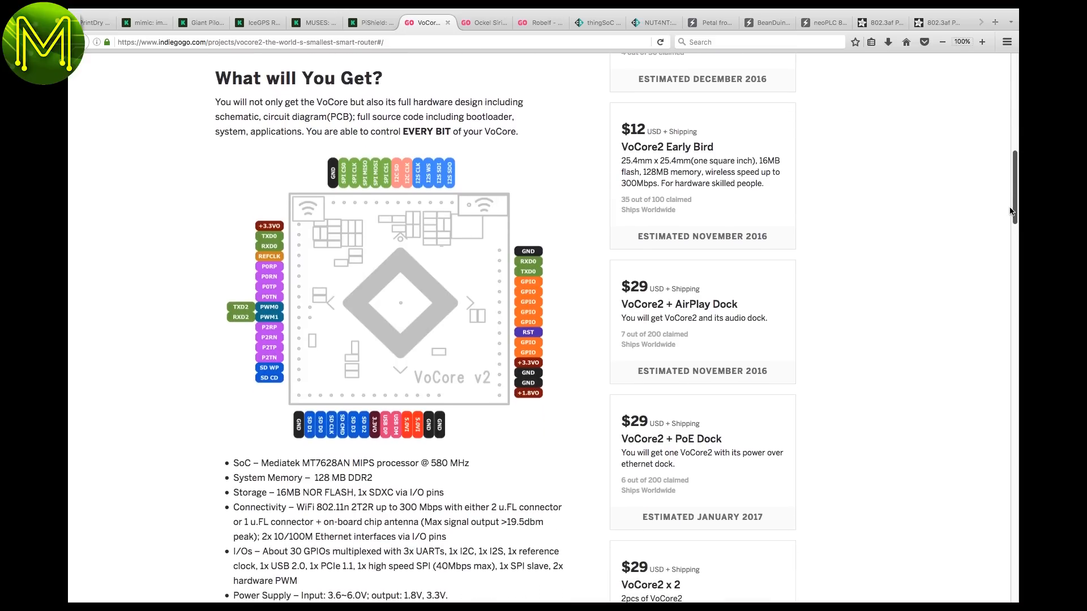
scroll(down, 3)
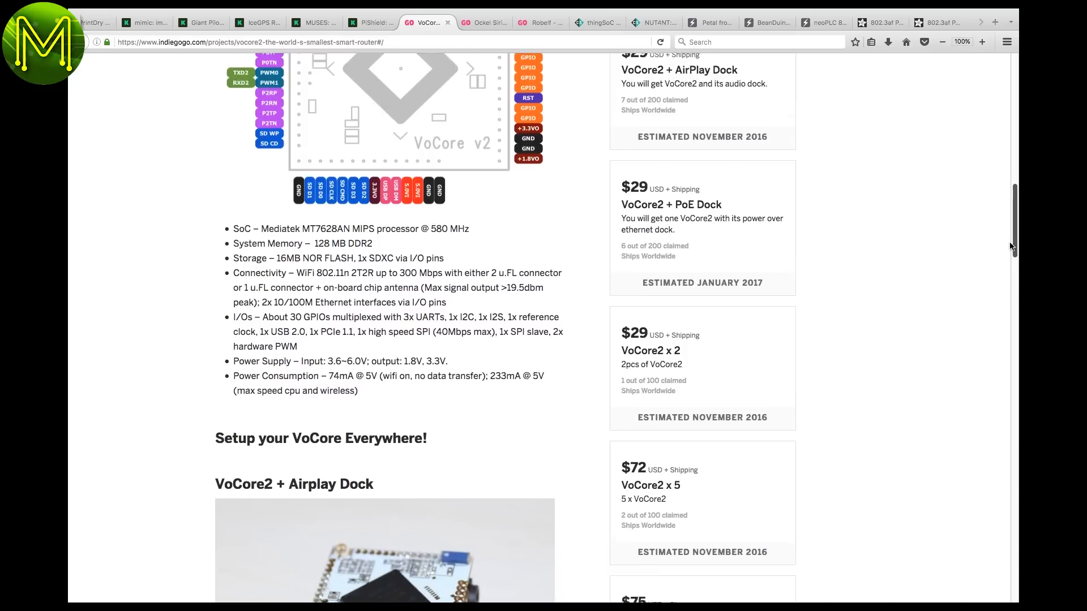
scroll(down, 3)
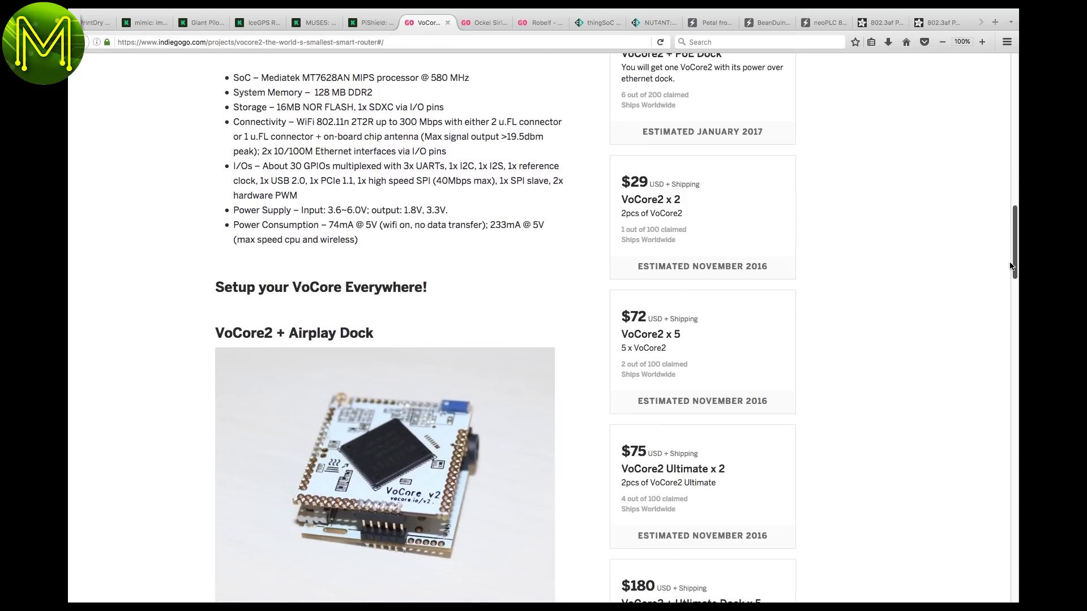
scroll(down, 3)
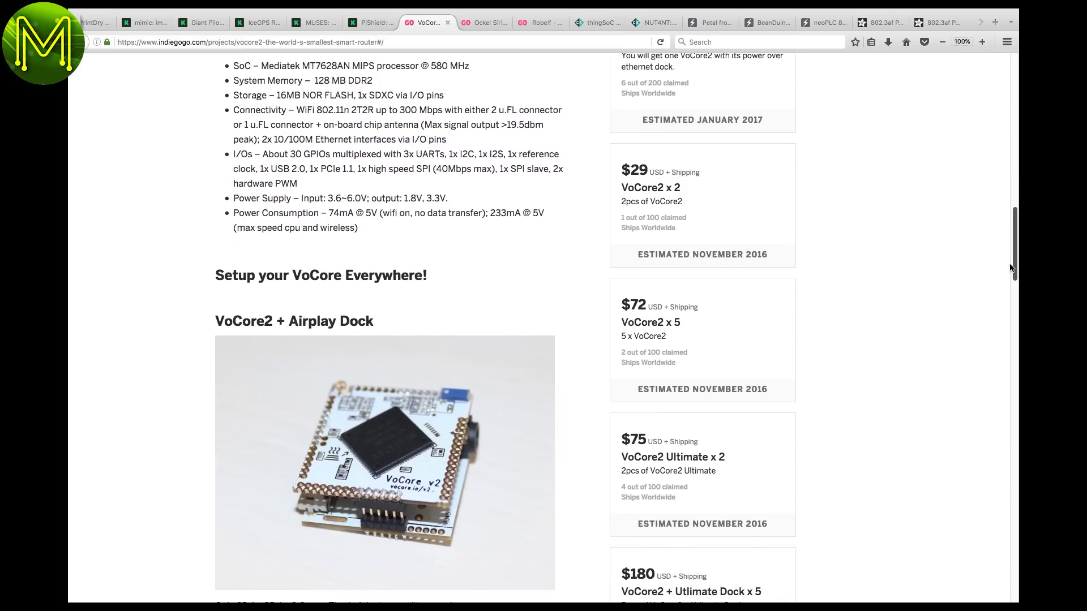
scroll(down, 3)
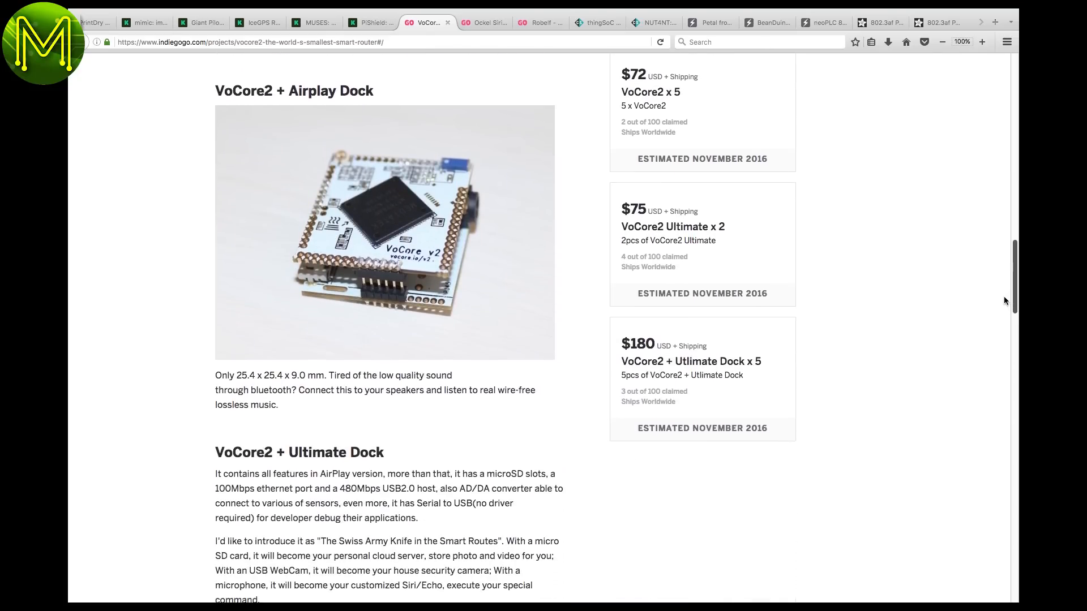
scroll(down, 3)
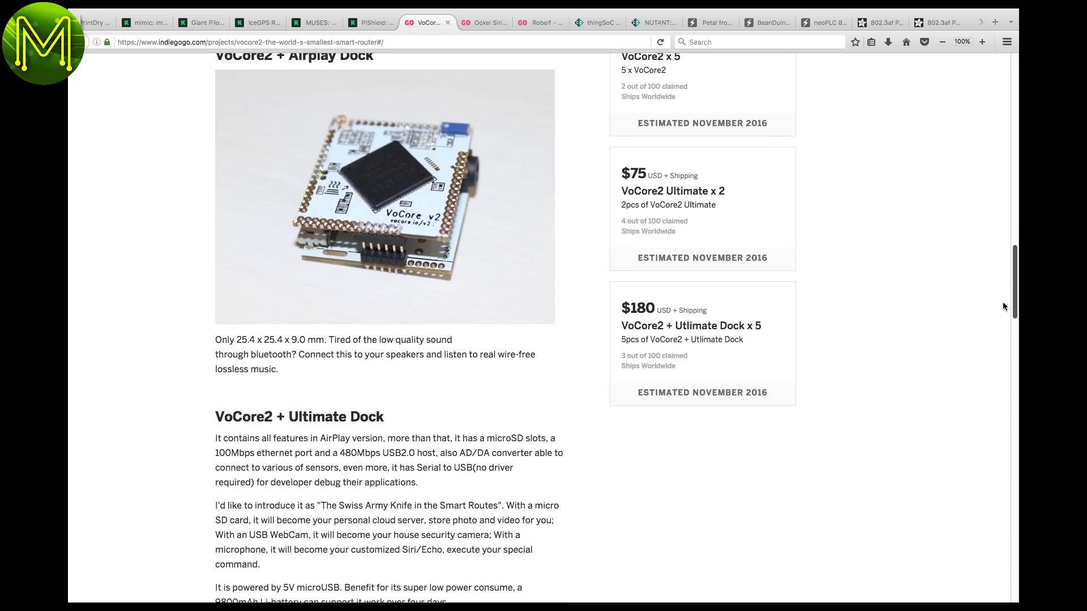
scroll(down, 3)
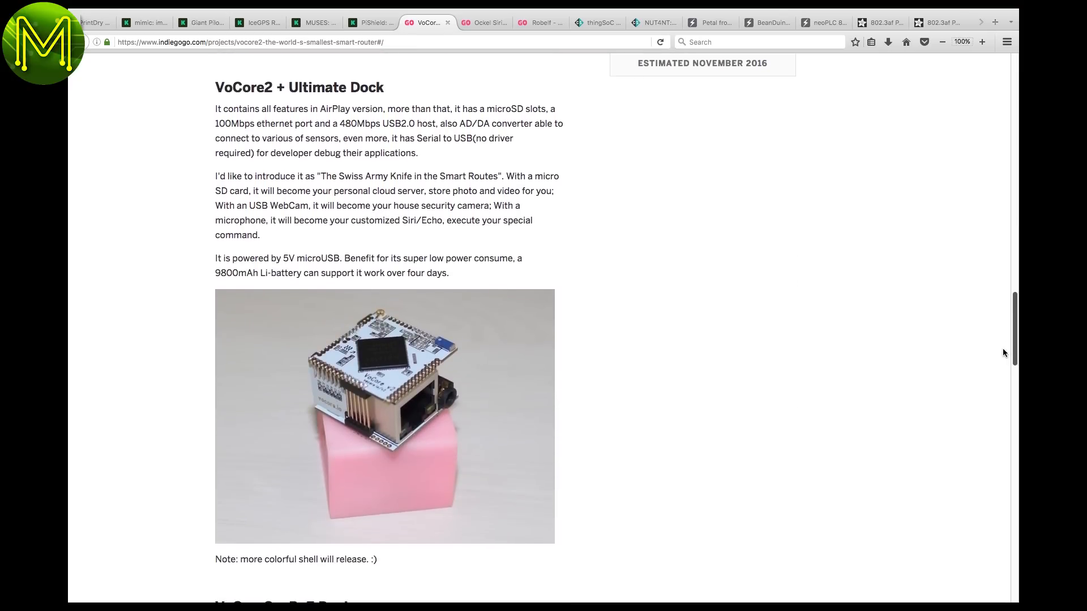
scroll(down, 3)
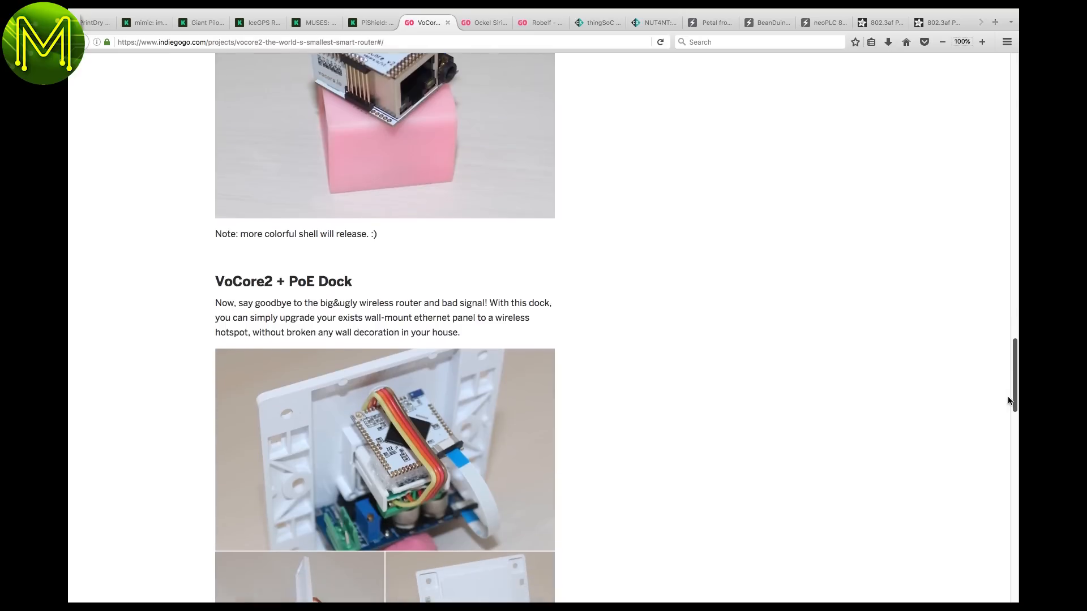
click(483, 23)
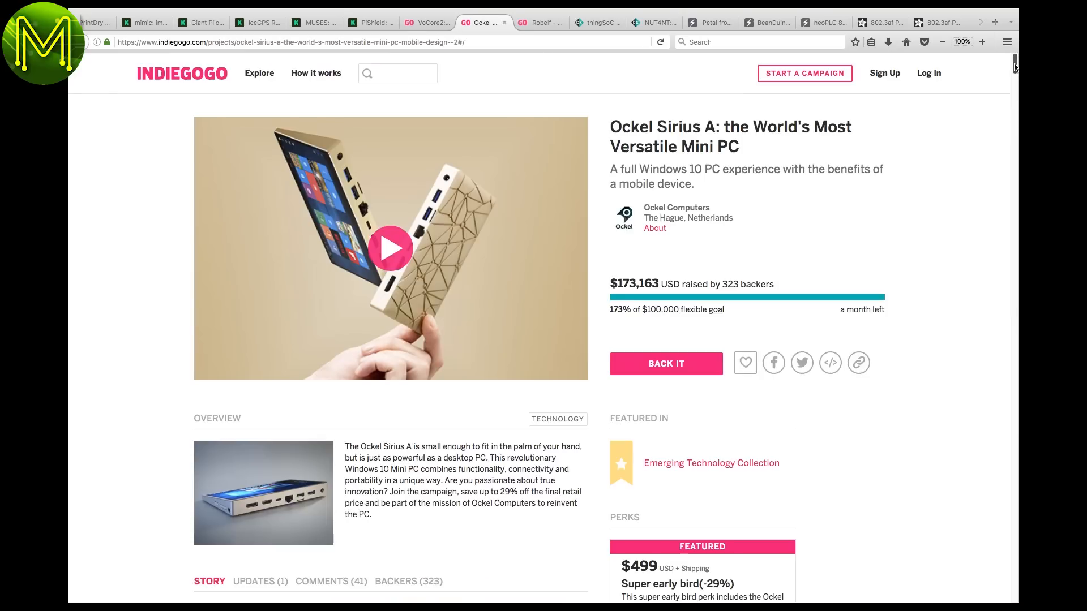
Read the Ockel Sirius A campaign through design, ports, perk tiers and timeline, then move to the Robelf tab
scroll(down, 3)
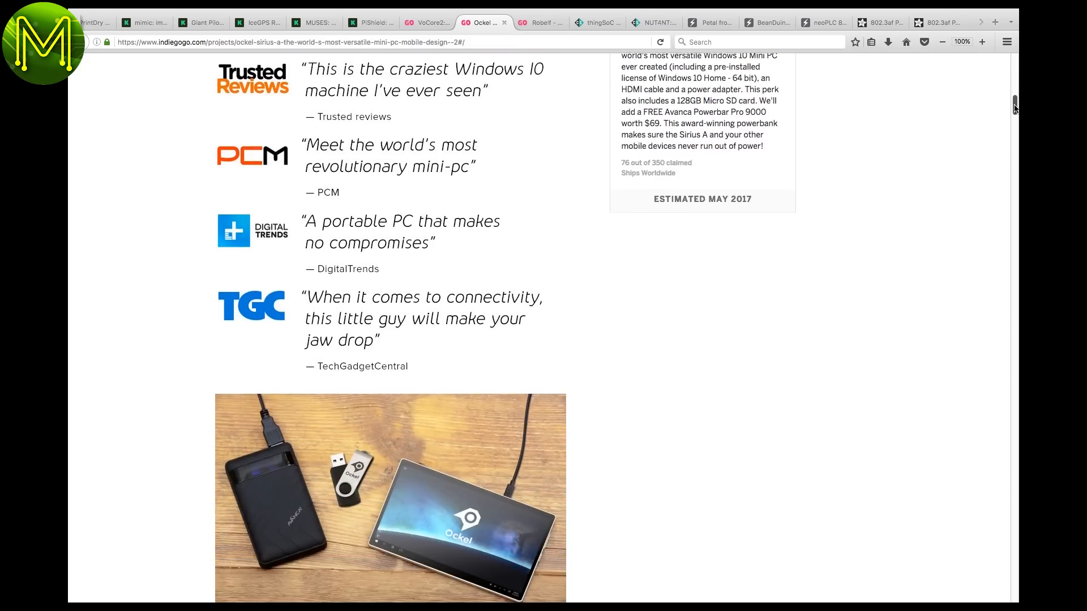
scroll(down, 3)
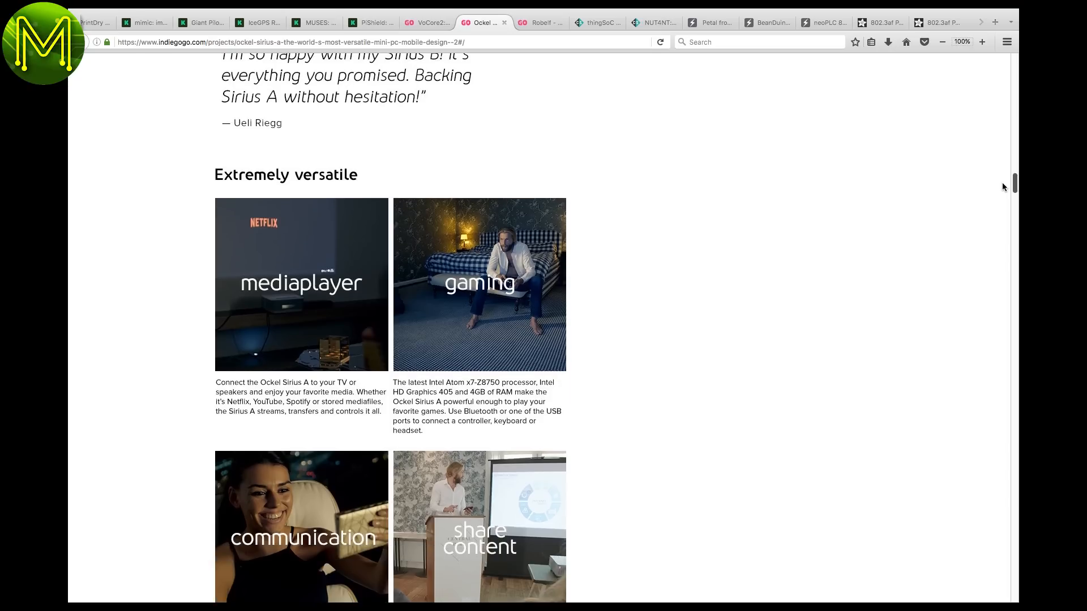
scroll(down, 3)
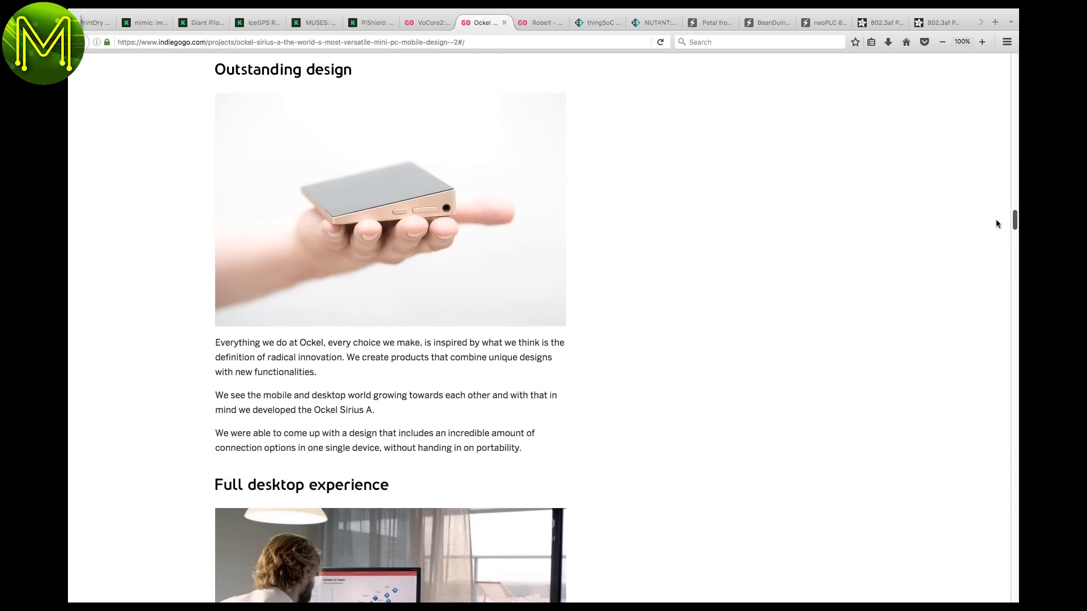
scroll(down, 3)
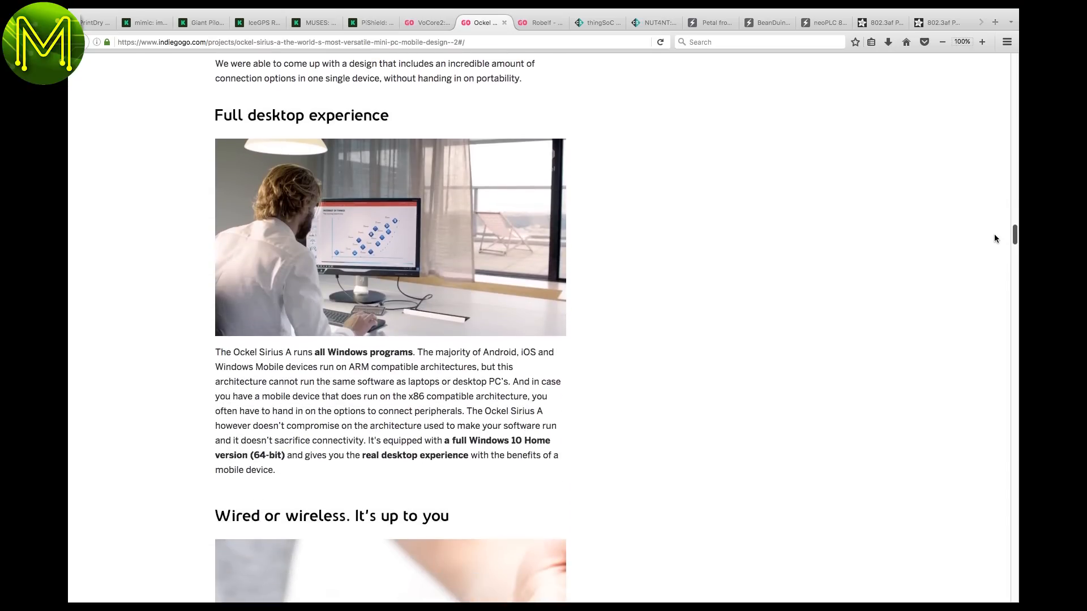
scroll(down, 3)
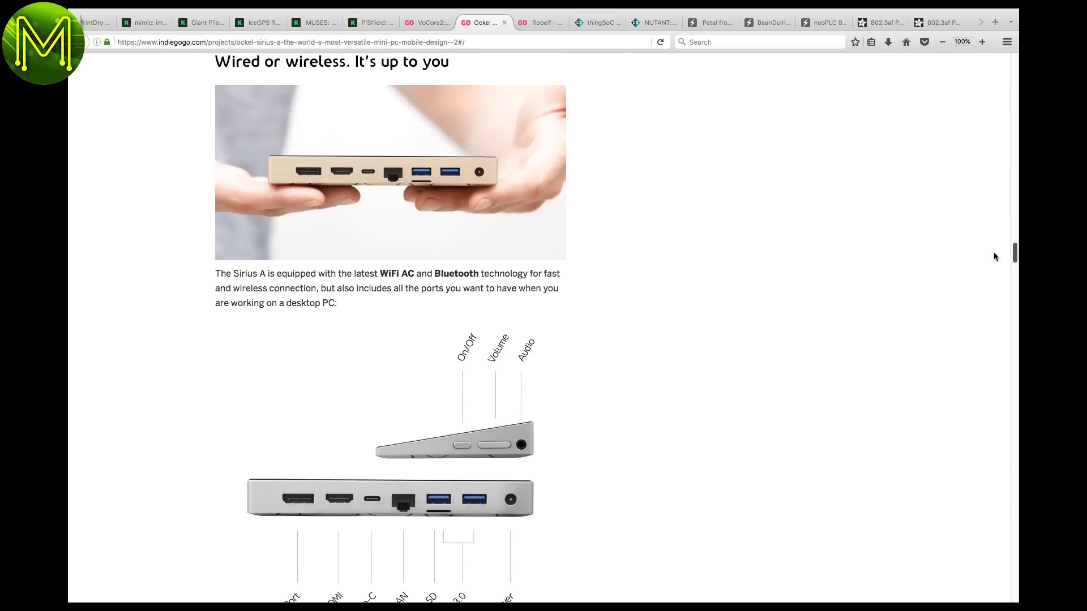
scroll(down, 3)
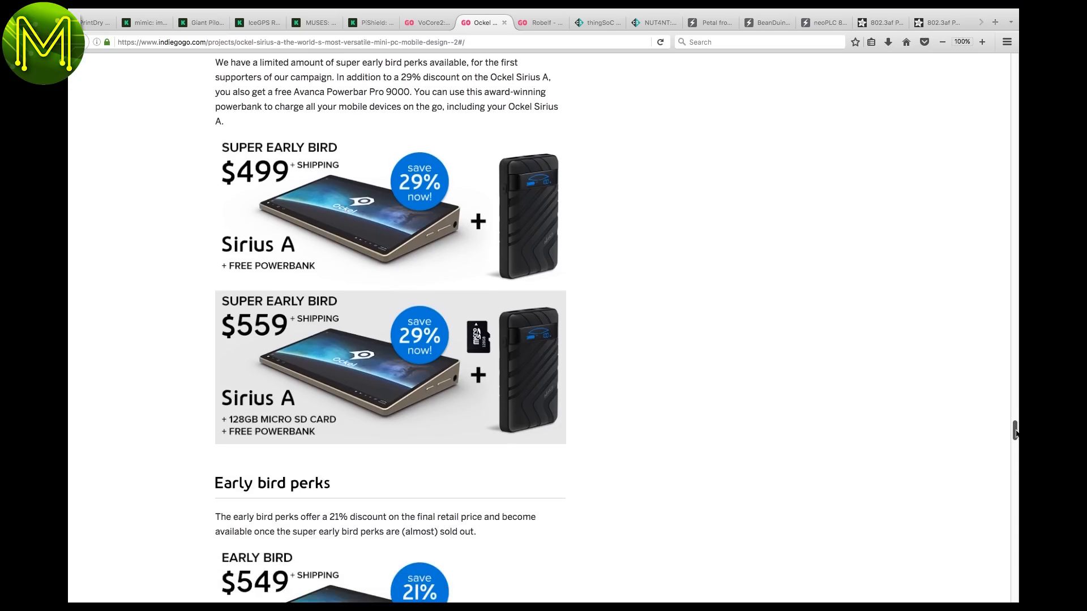
scroll(up, 3)
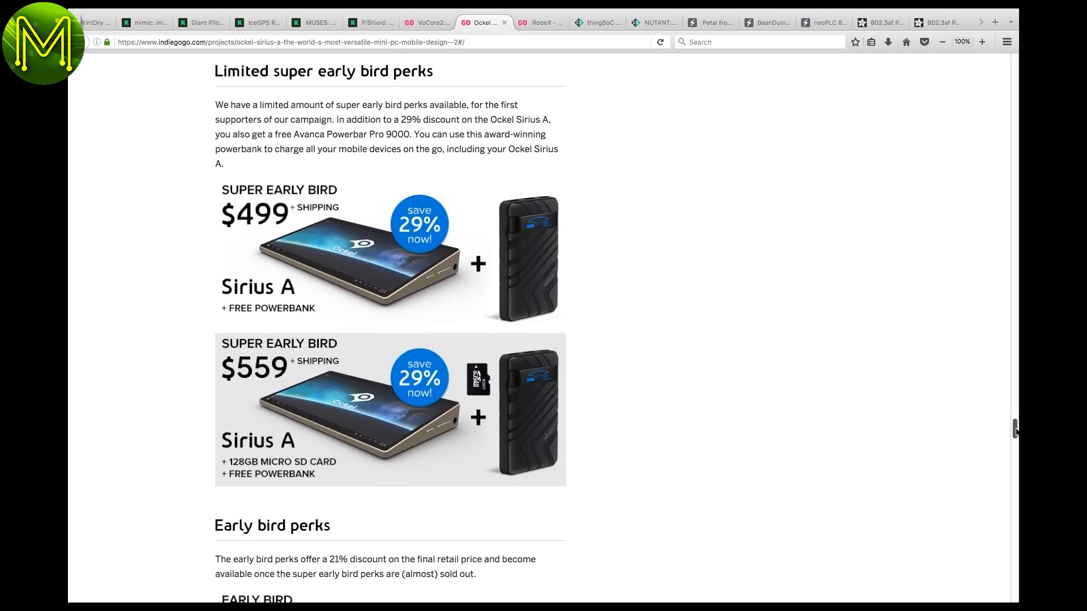
scroll(down, 3)
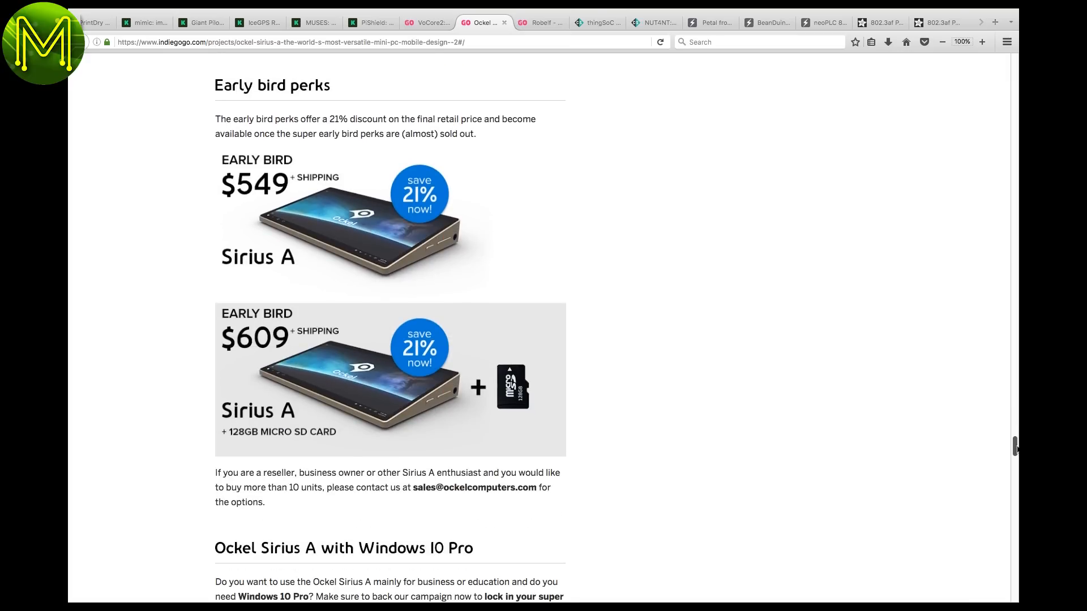
scroll(down, 3)
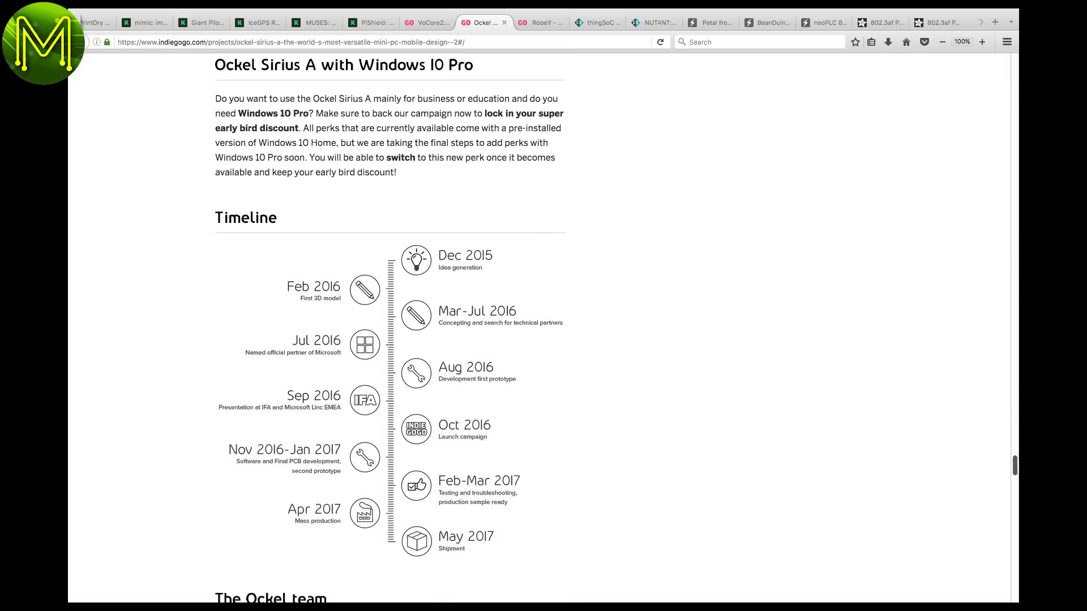
click(539, 22)
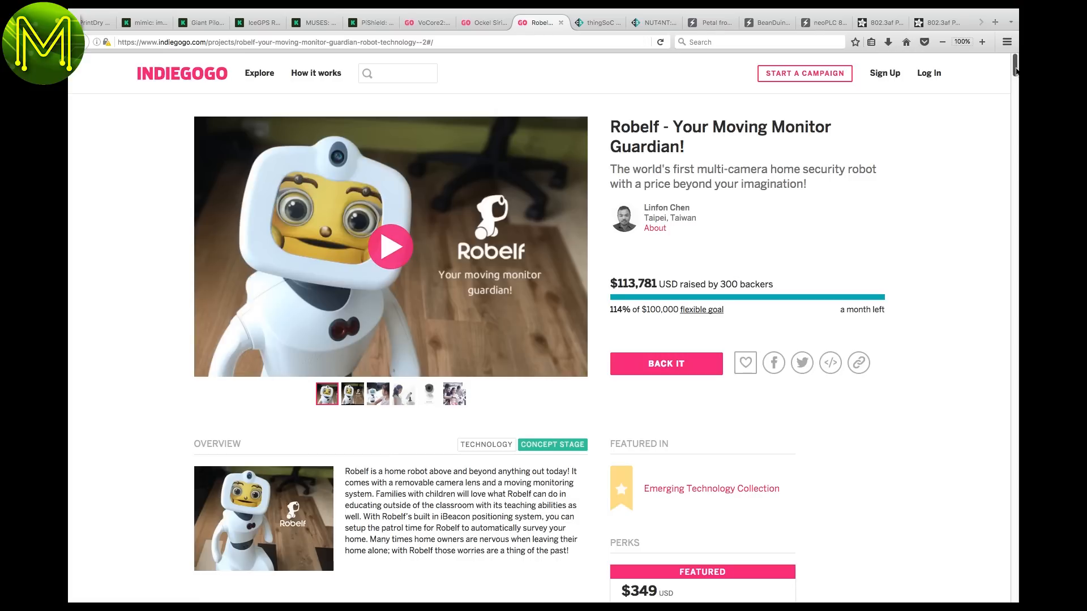
Read the Robelf home robot campaign through features and perks, then move to the NUT4NT tab on Crowd Supply
scroll(down, 3)
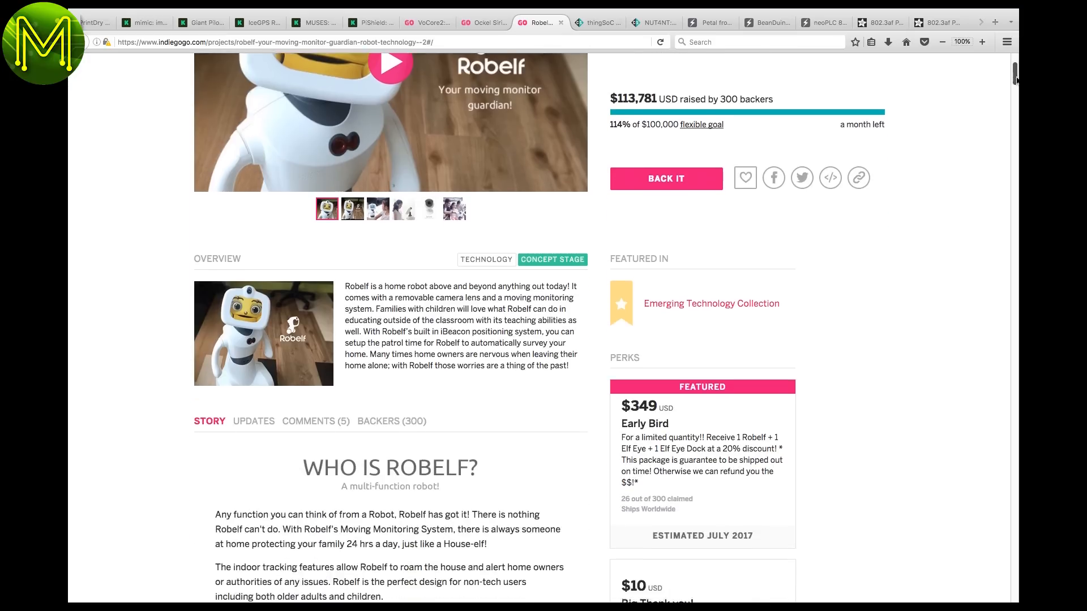
scroll(down, 3)
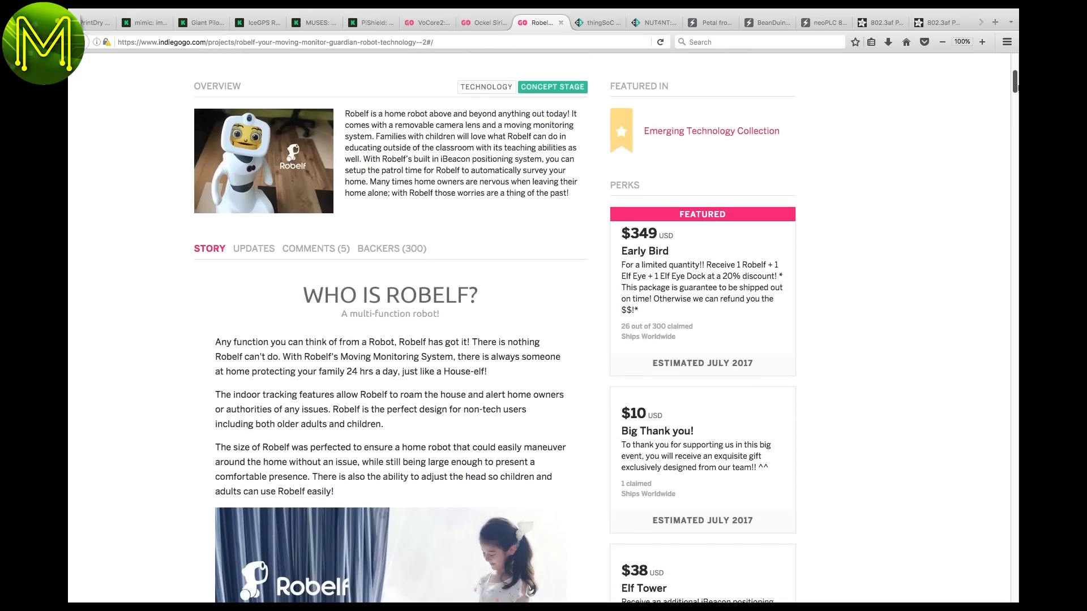
scroll(down, 3)
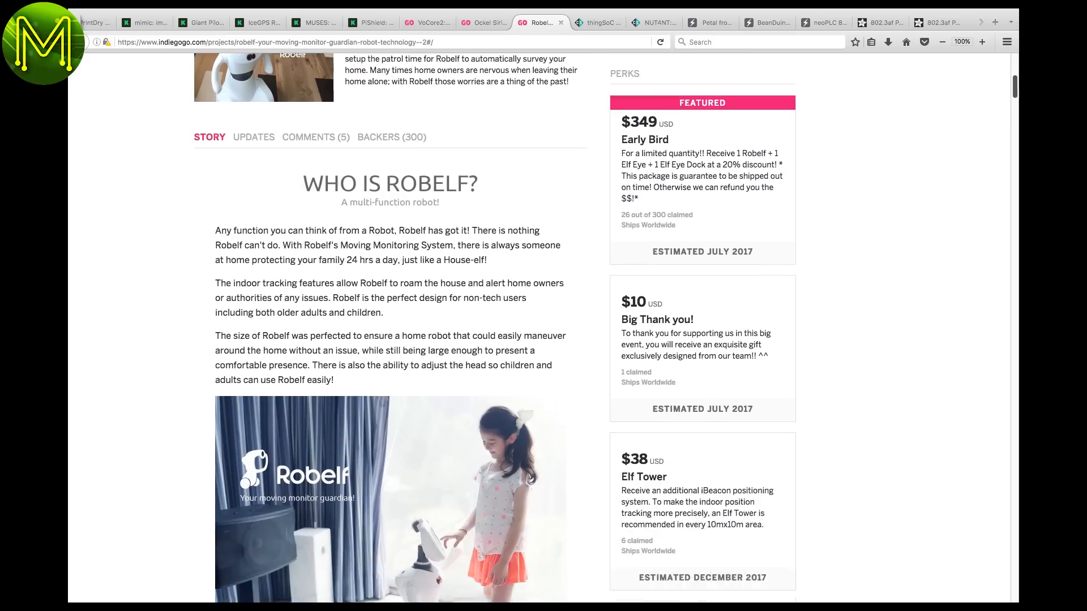
scroll(down, 3)
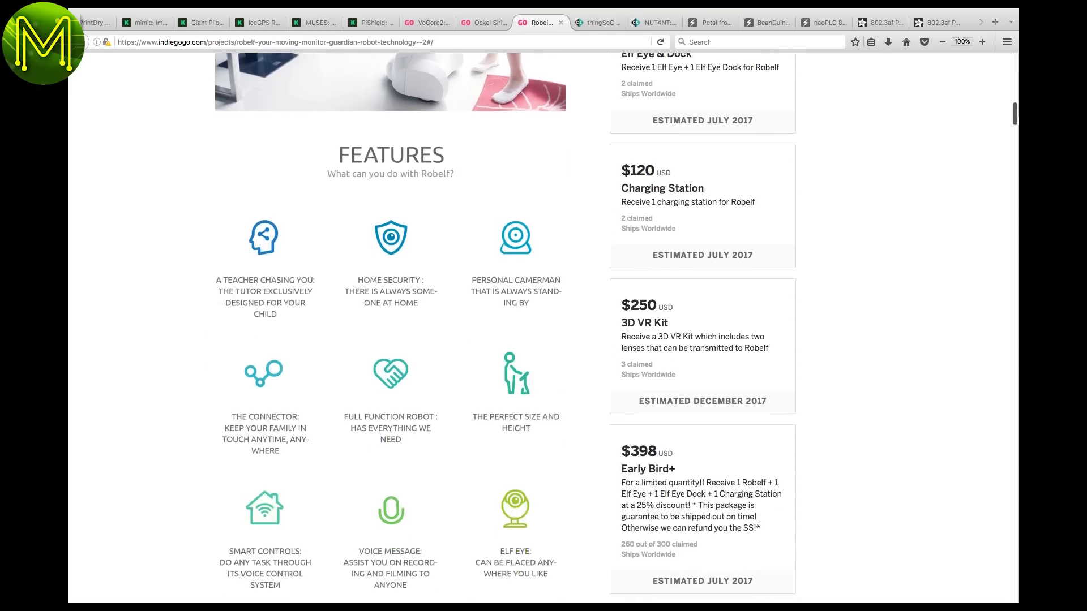
scroll(down, 3)
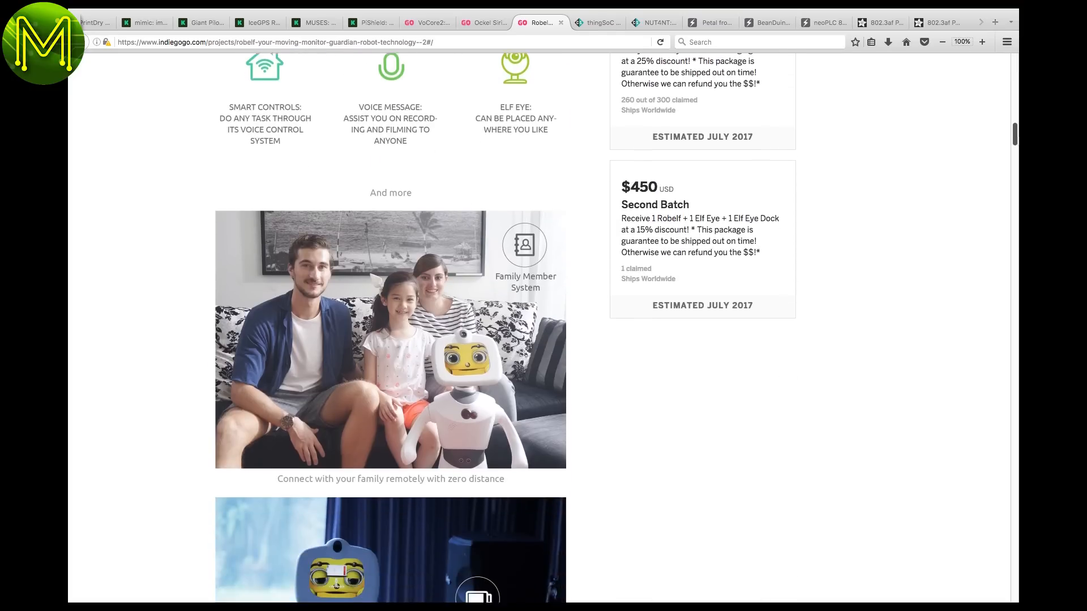
scroll(down, 3)
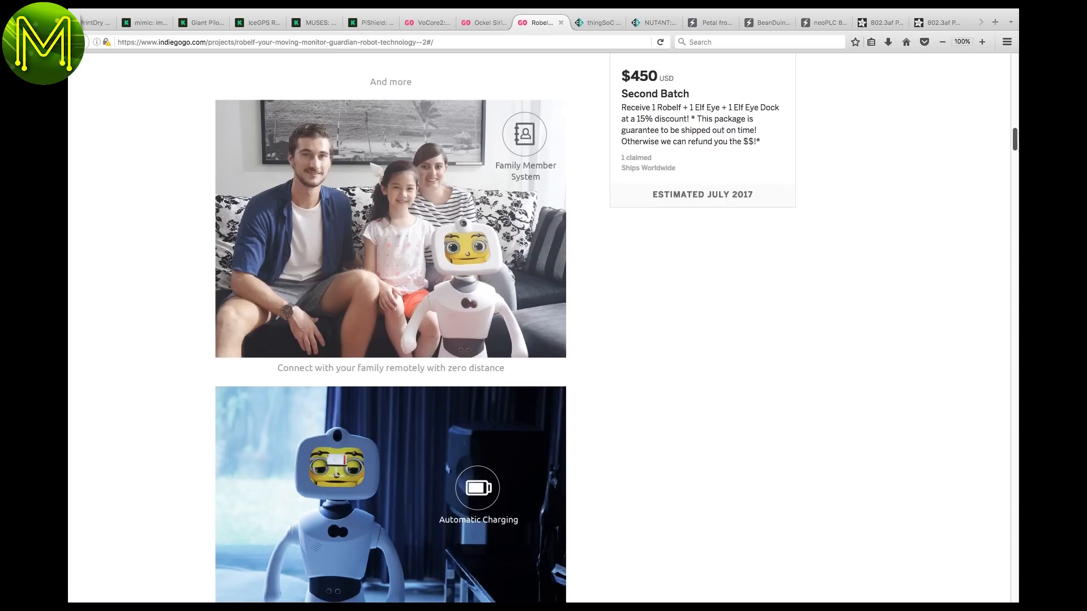
scroll(down, 3)
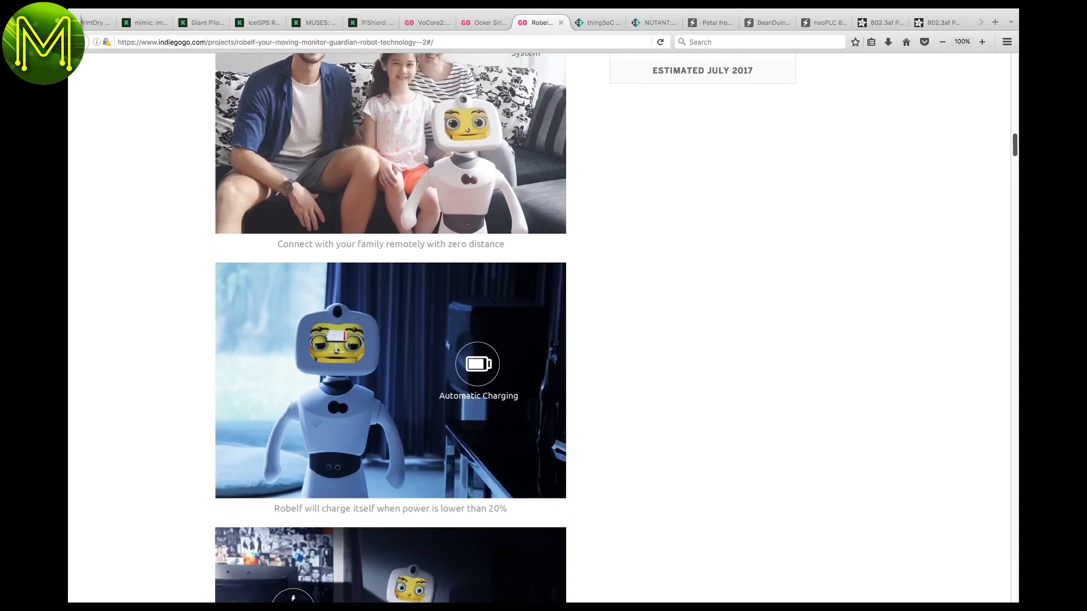
scroll(down, 3)
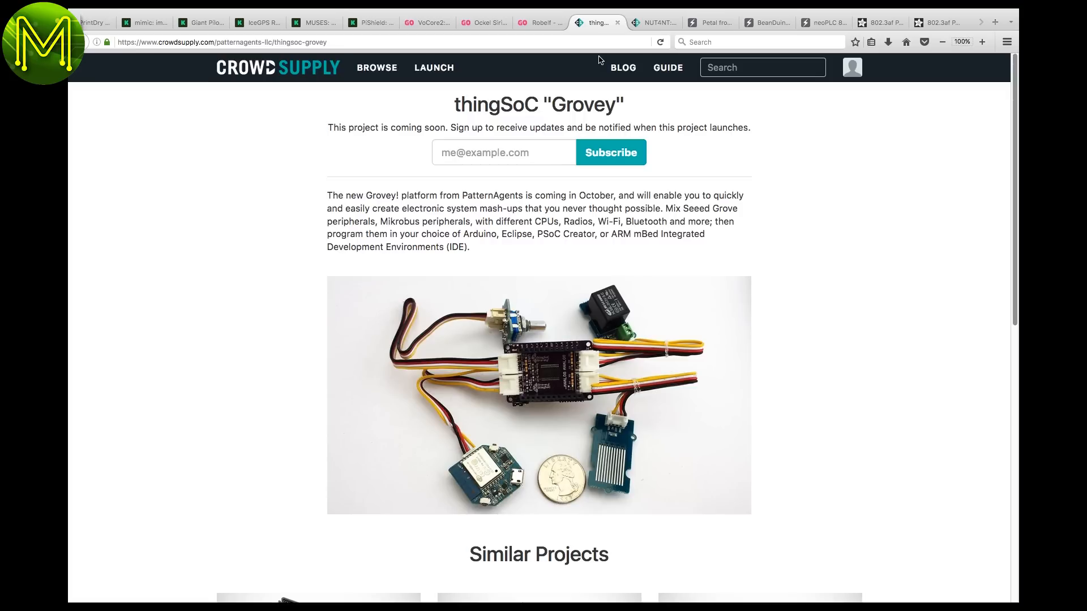
click(652, 22)
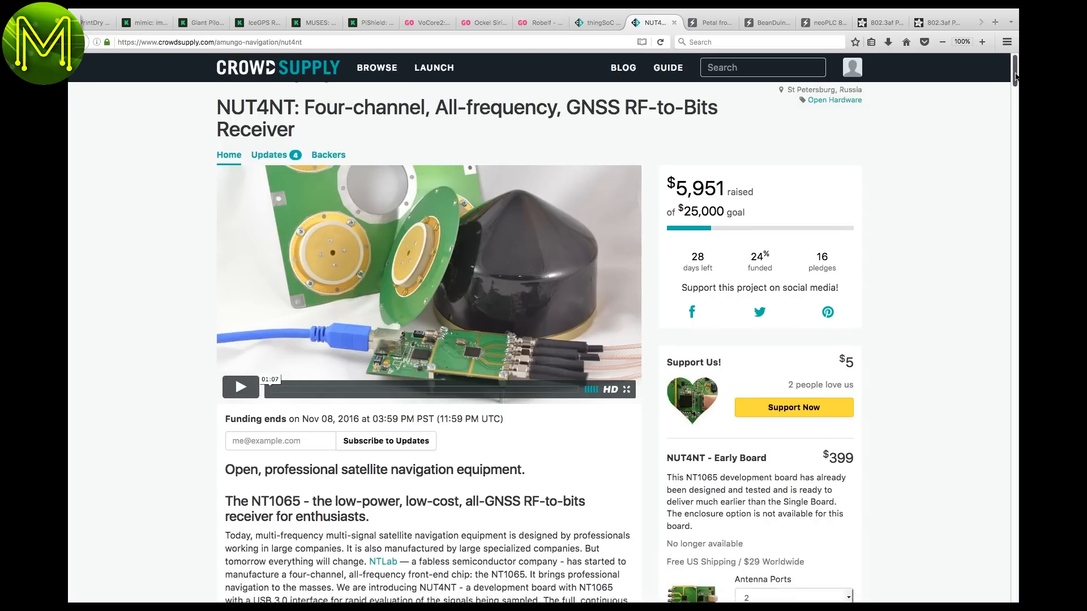
Read the NUT4NT receiver campaign through use cases, specifications and pledge options
scroll(down, 3)
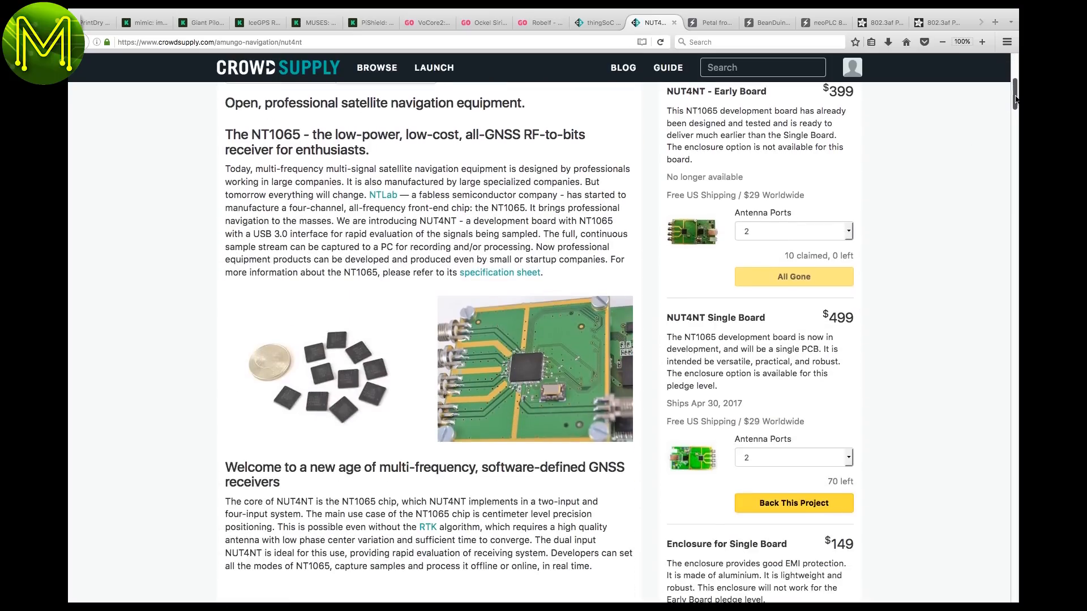
scroll(down, 3)
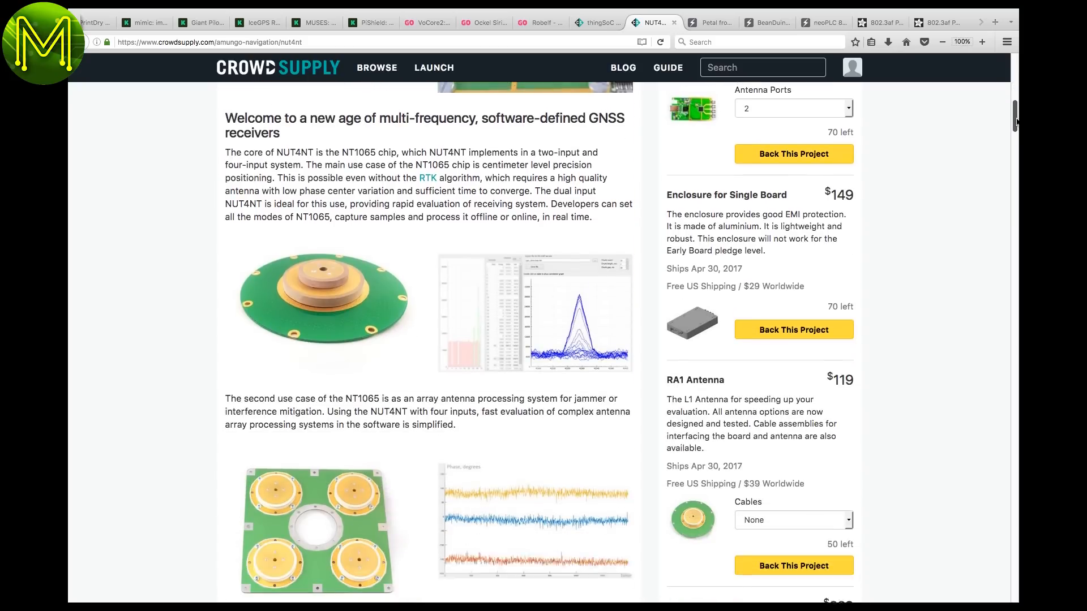
scroll(down, 3)
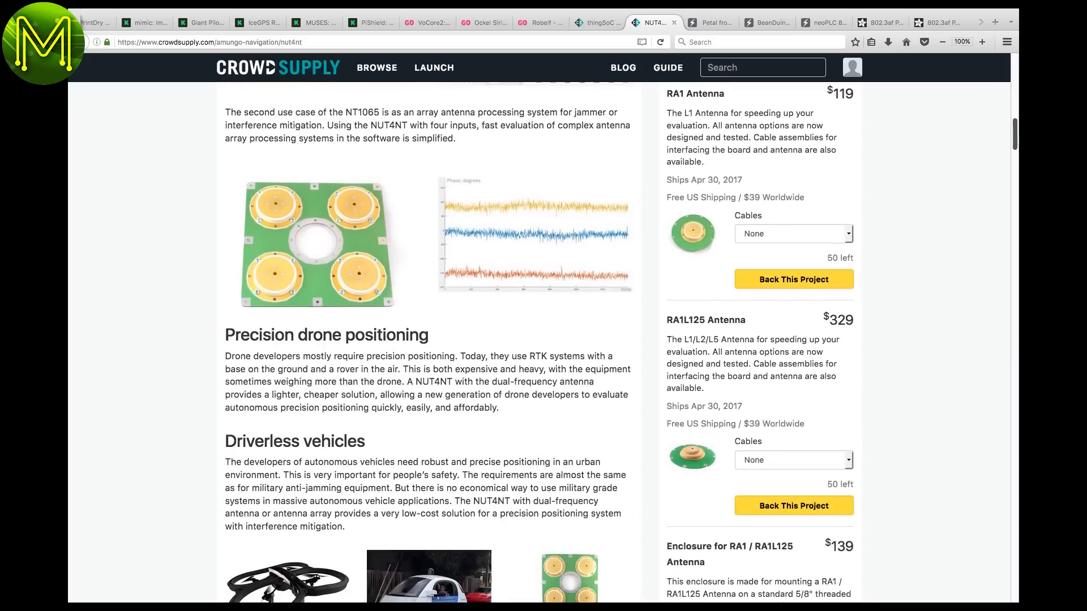
scroll(down, 3)
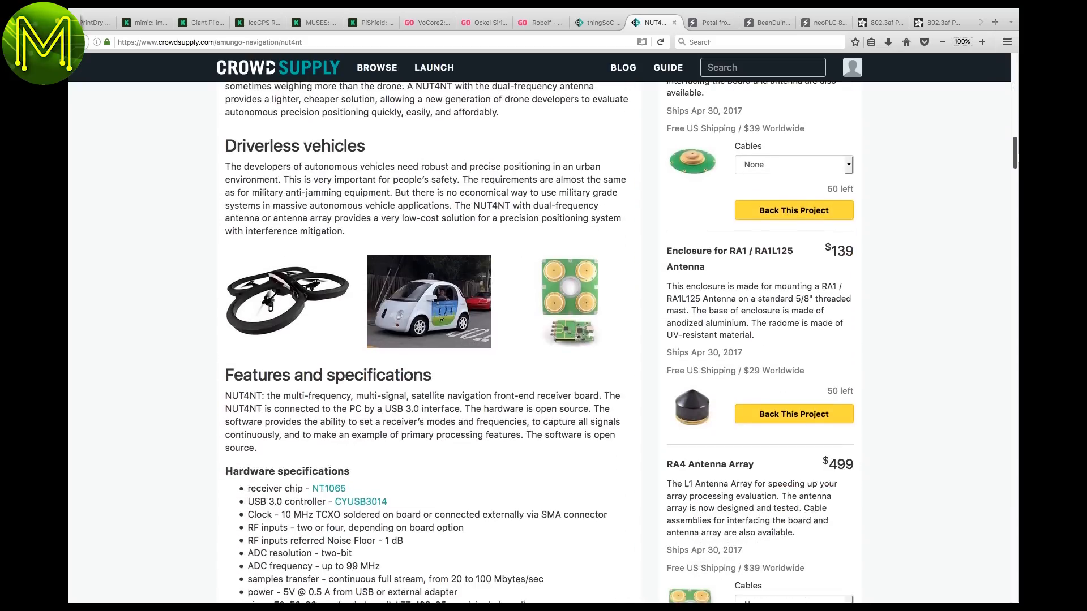
scroll(down, 3)
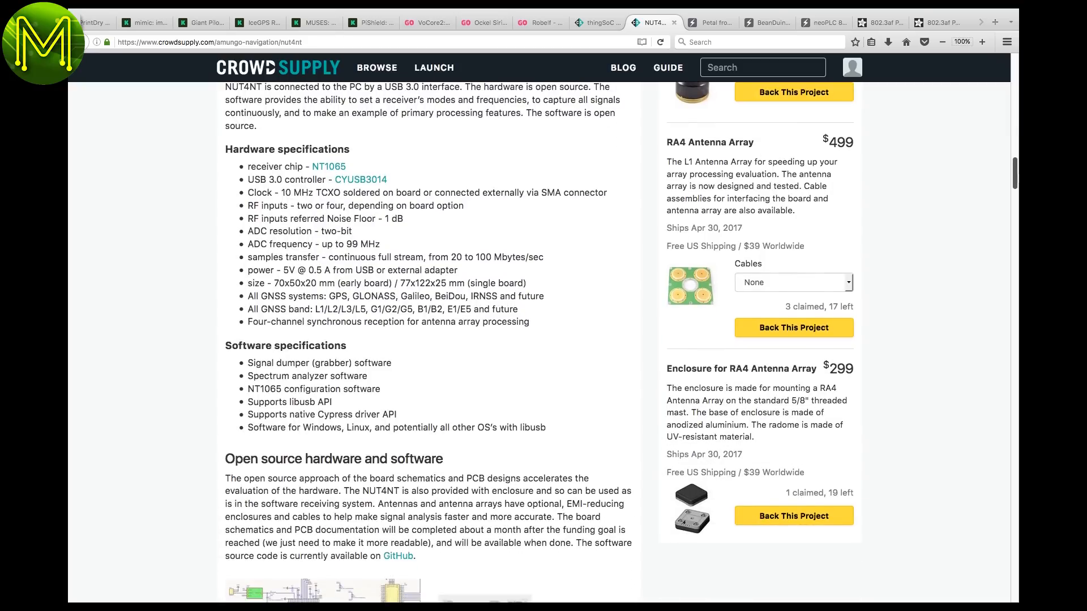
scroll(down, 3)
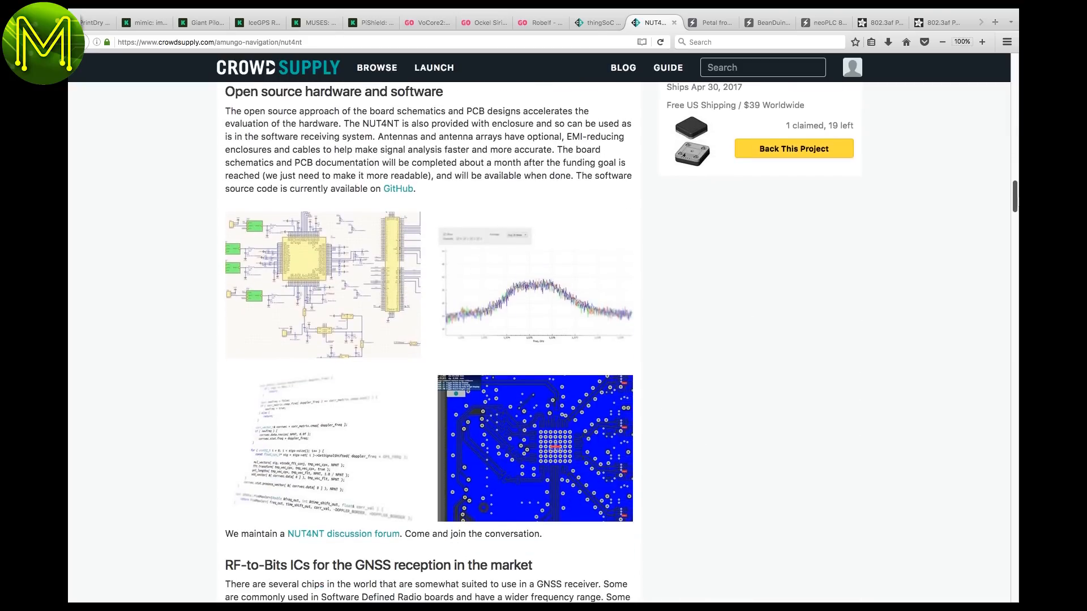
scroll(down, 3)
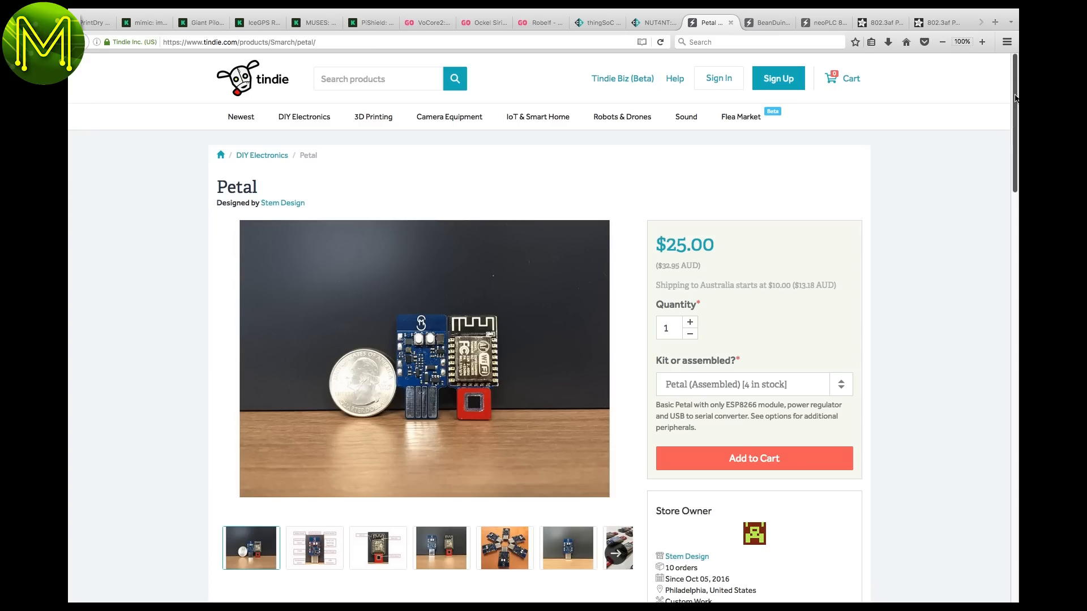
mouse_move(314, 548)
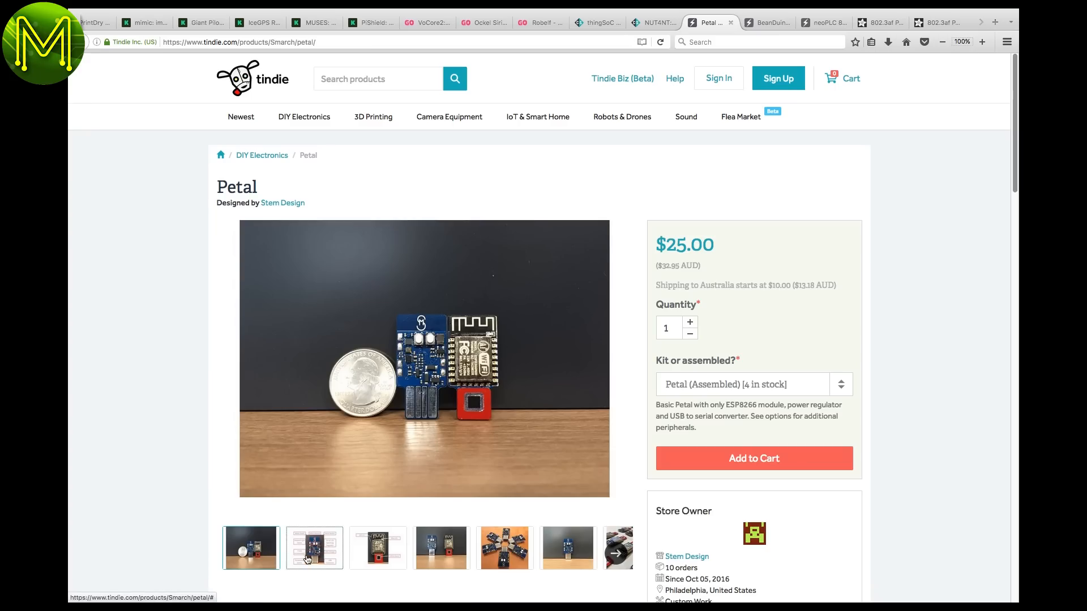
Cycle through the Petal gallery photos, return to the first, and move to the BeanDuino Attiny85 listing
click(314, 548)
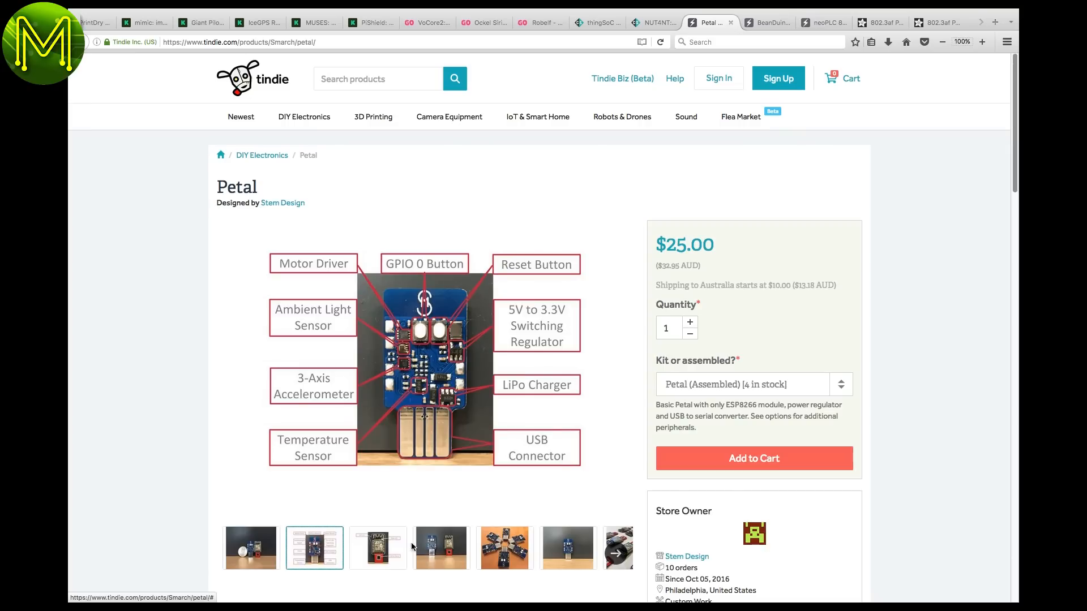
click(378, 548)
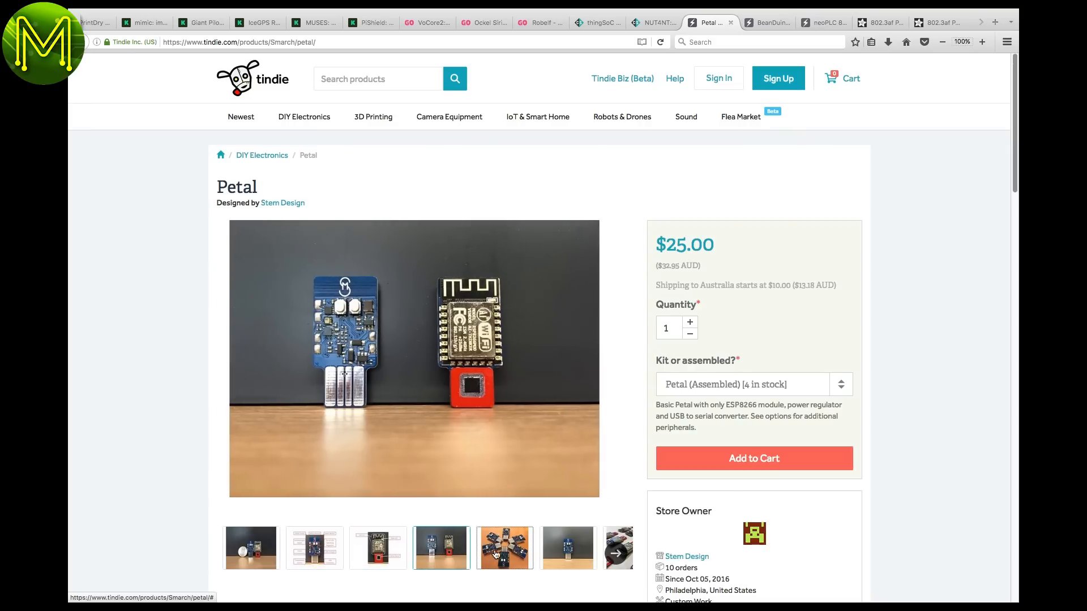
click(567, 548)
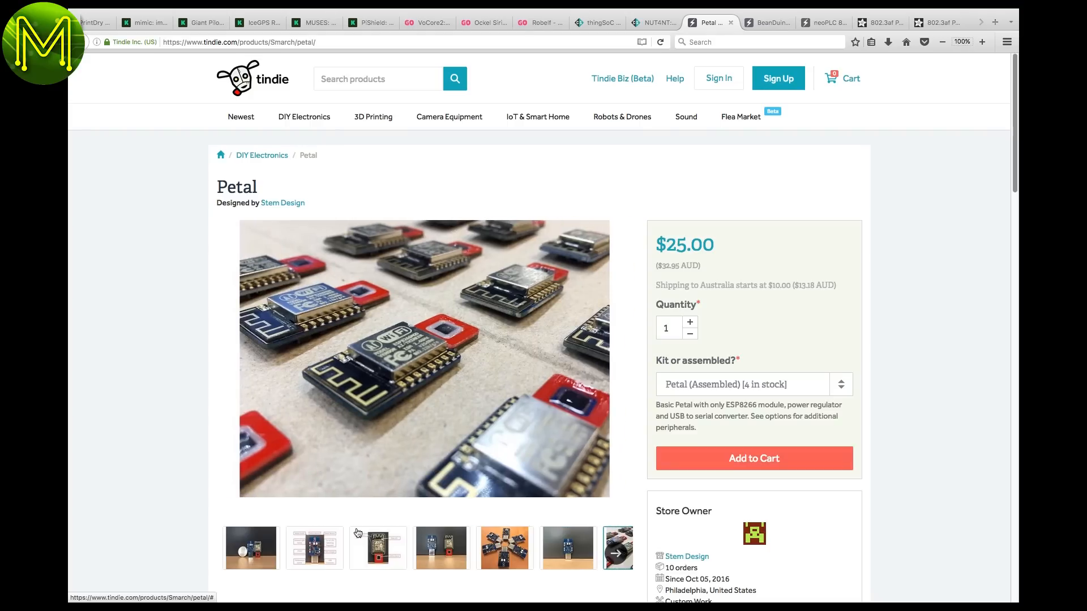
click(250, 548)
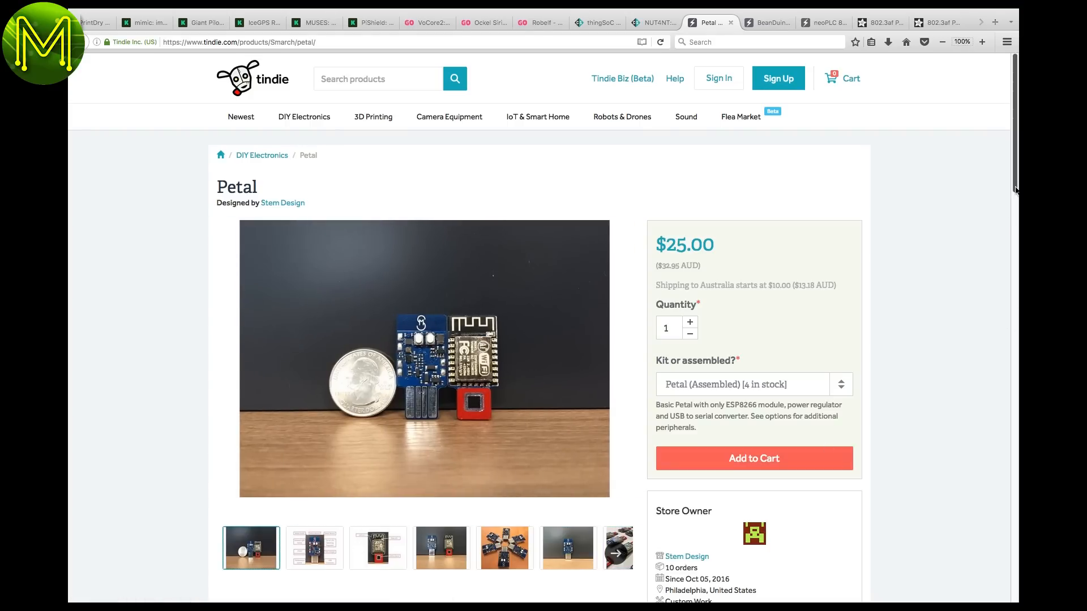
click(766, 23)
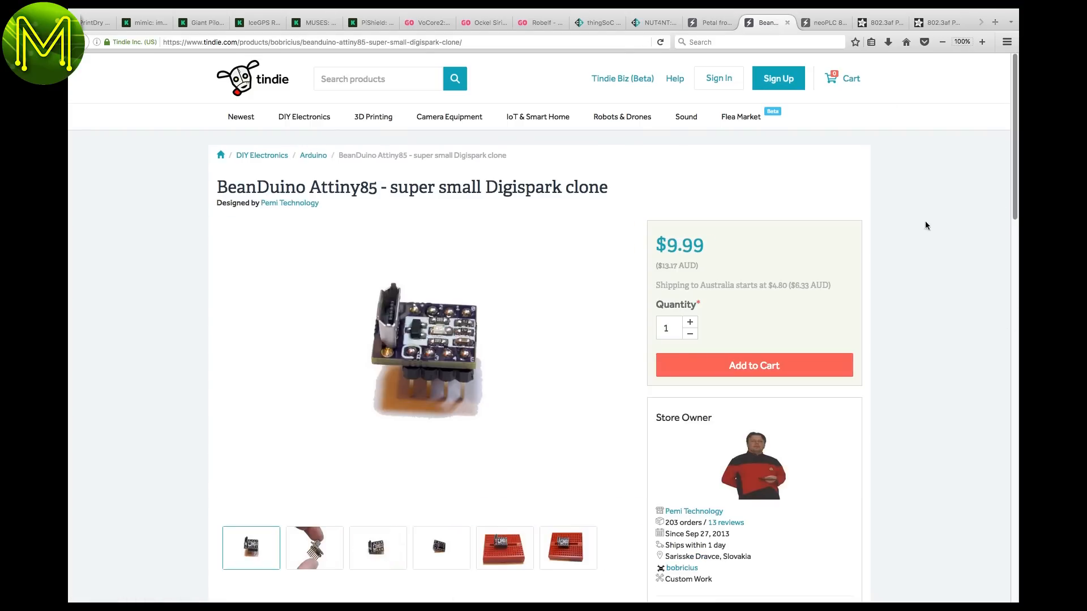
Browse the BeanDuino photos — held in fingers, top view, on a red breadboard — and back to the first
click(314, 548)
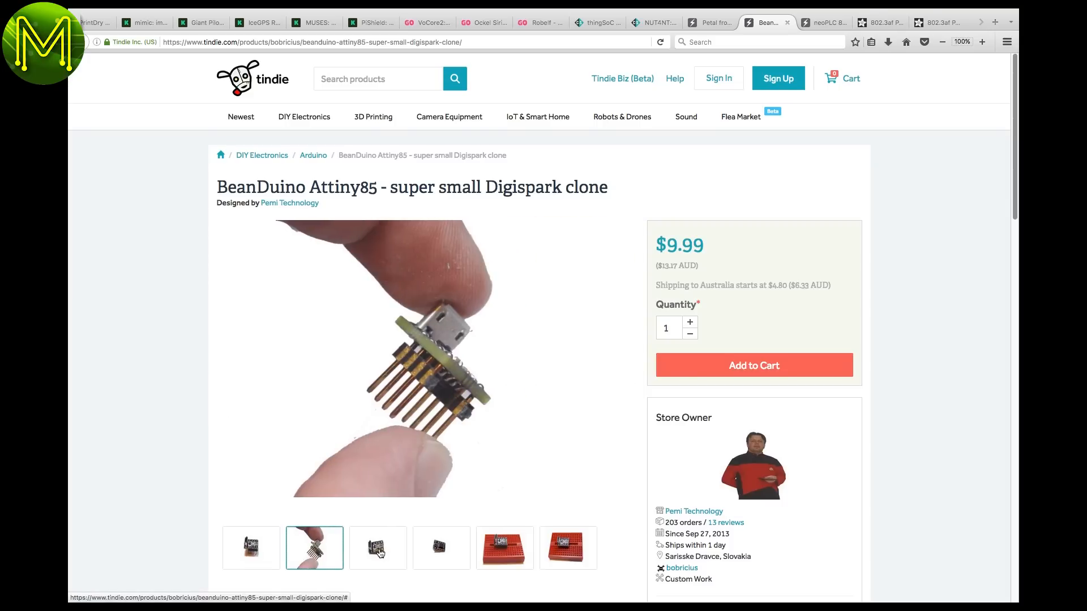
click(378, 548)
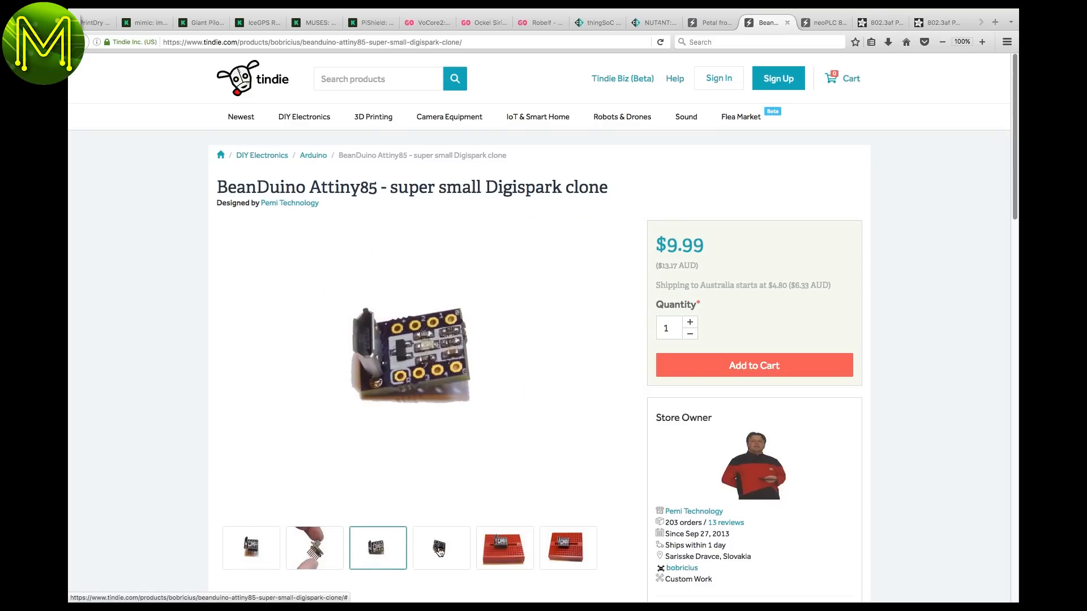
click(505, 548)
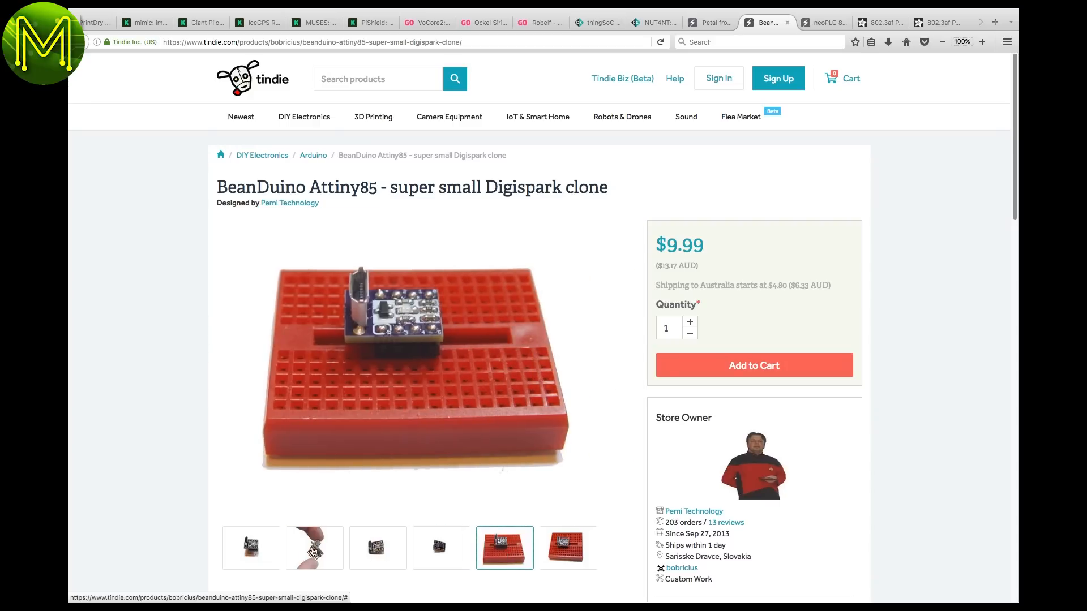
click(250, 548)
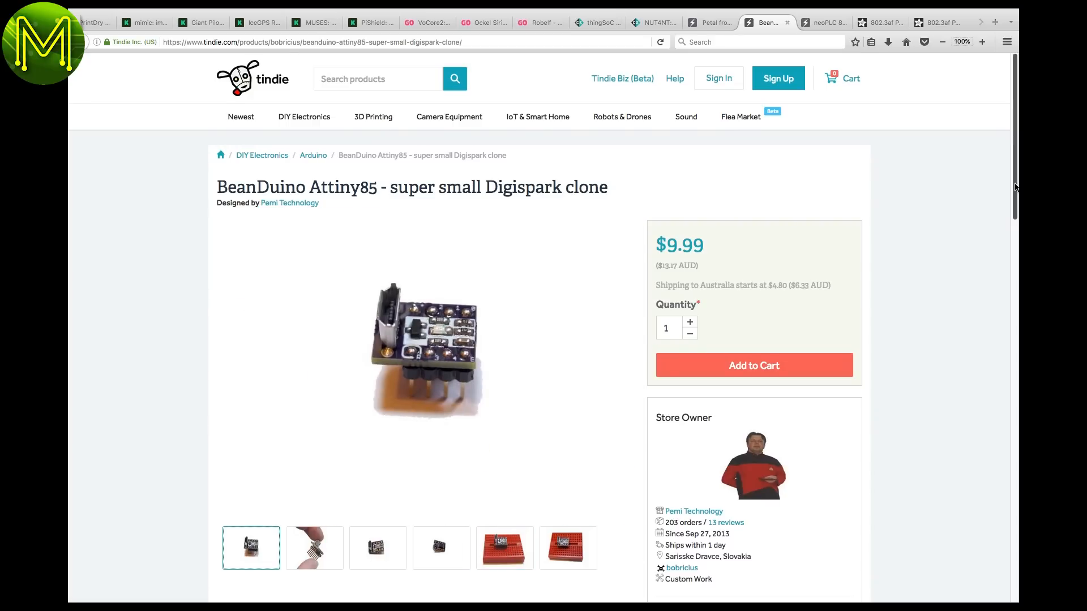
Review the Description specifications, then move on to the neoPLC 8-Channel PWM Board listing
scroll(down, 3)
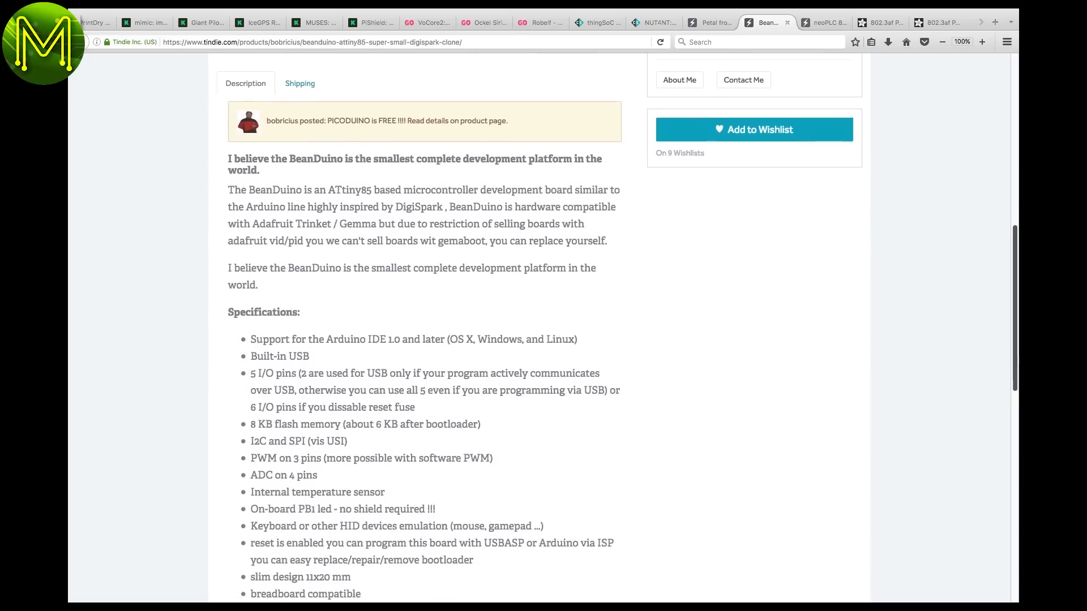
scroll(down, 3)
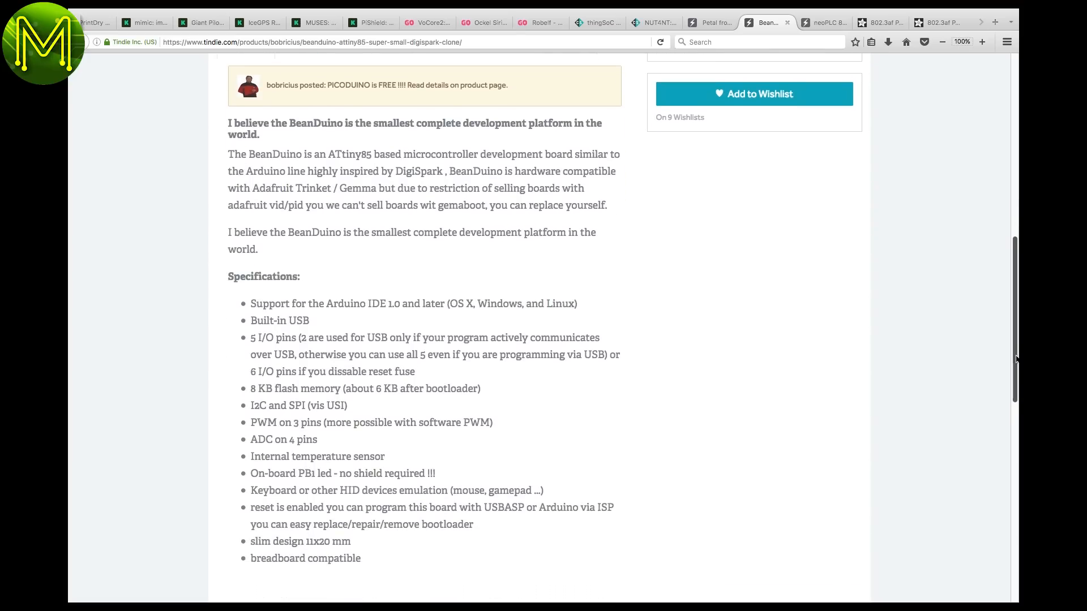
scroll(up, 3)
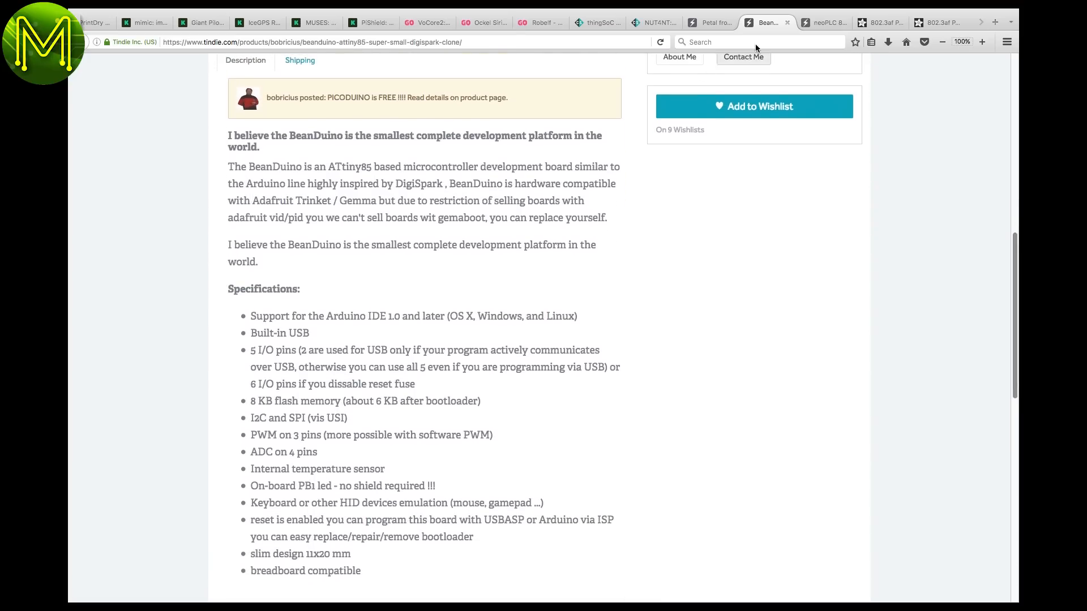
click(824, 22)
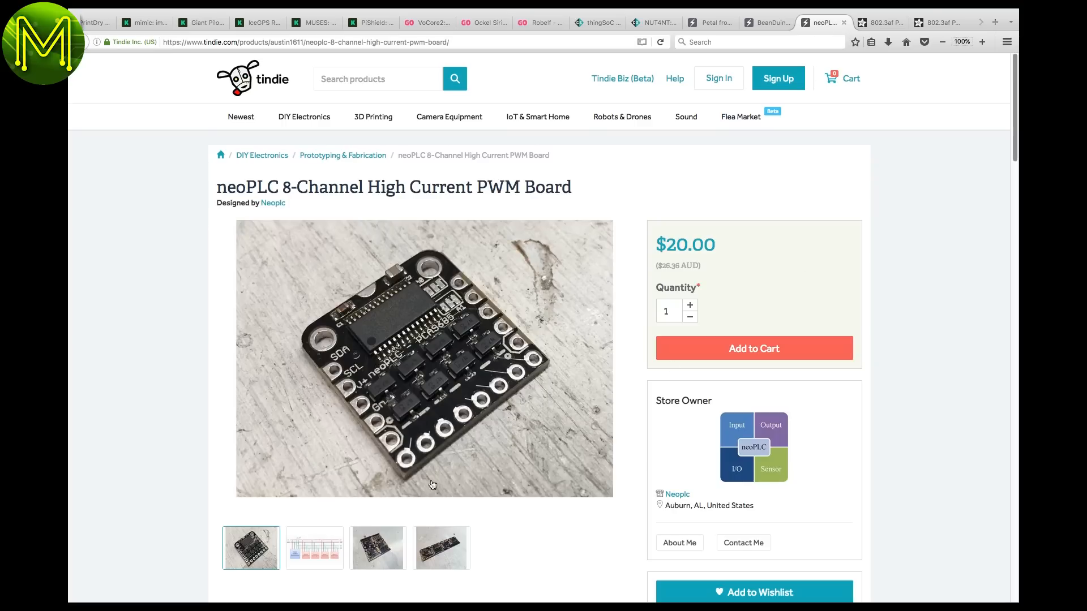
View the neoPLC I2C wiring diagram and the photos of joined and chained boards
click(314, 548)
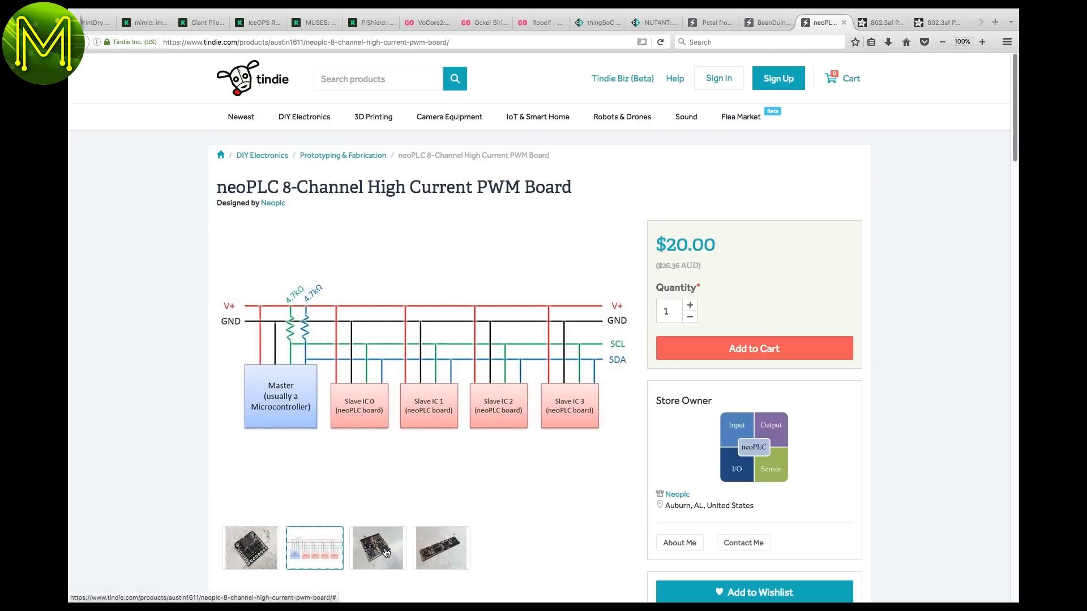
click(441, 548)
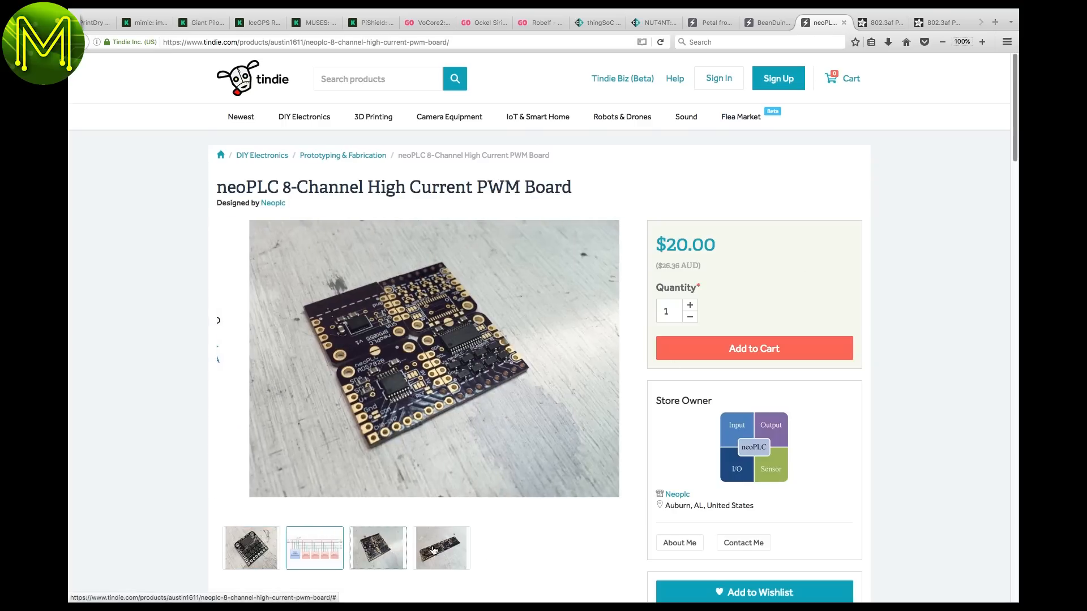
click(440, 548)
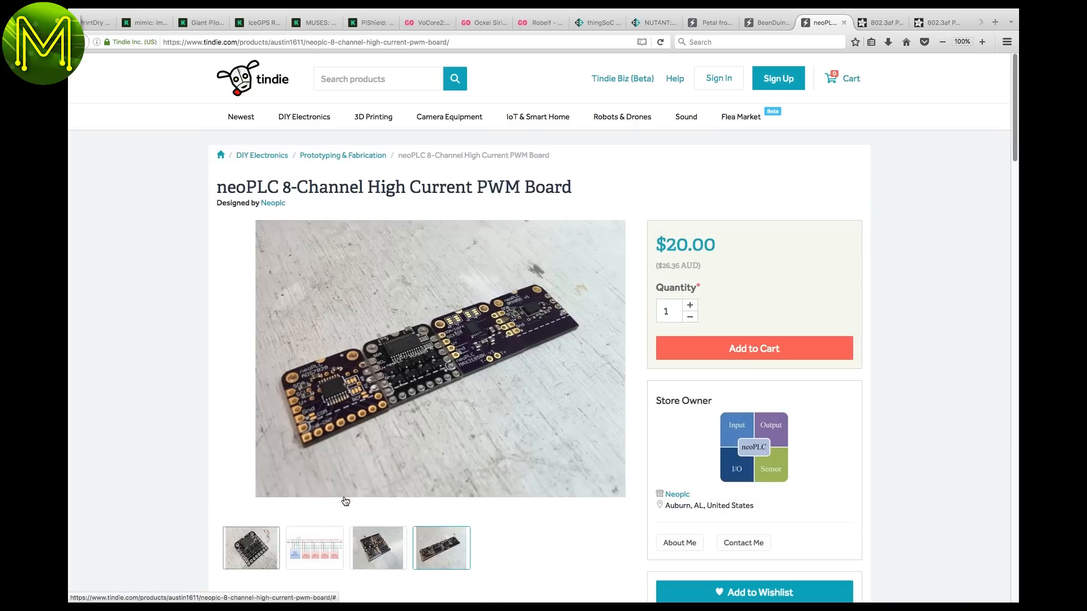
Read down through the Description, Technical Notes and microcontroller pin wiring table
scroll(down, 3)
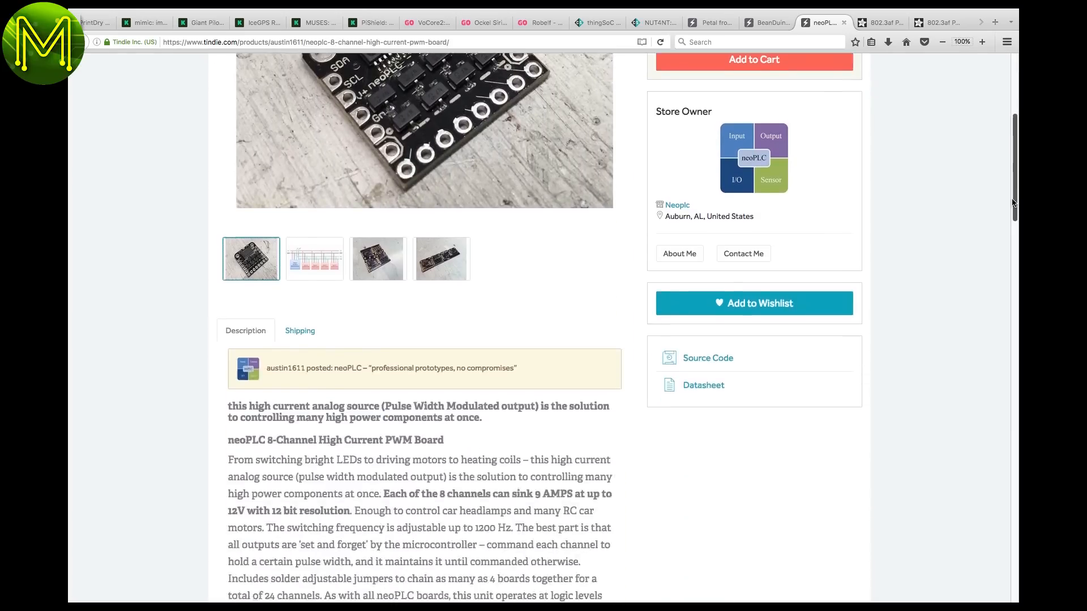
scroll(down, 3)
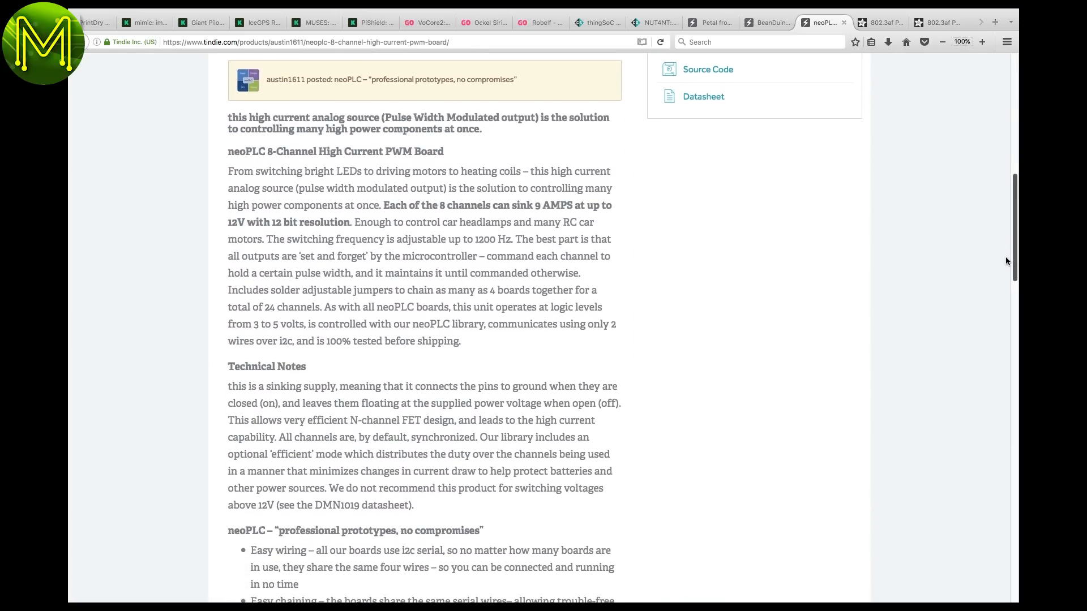
scroll(down, 3)
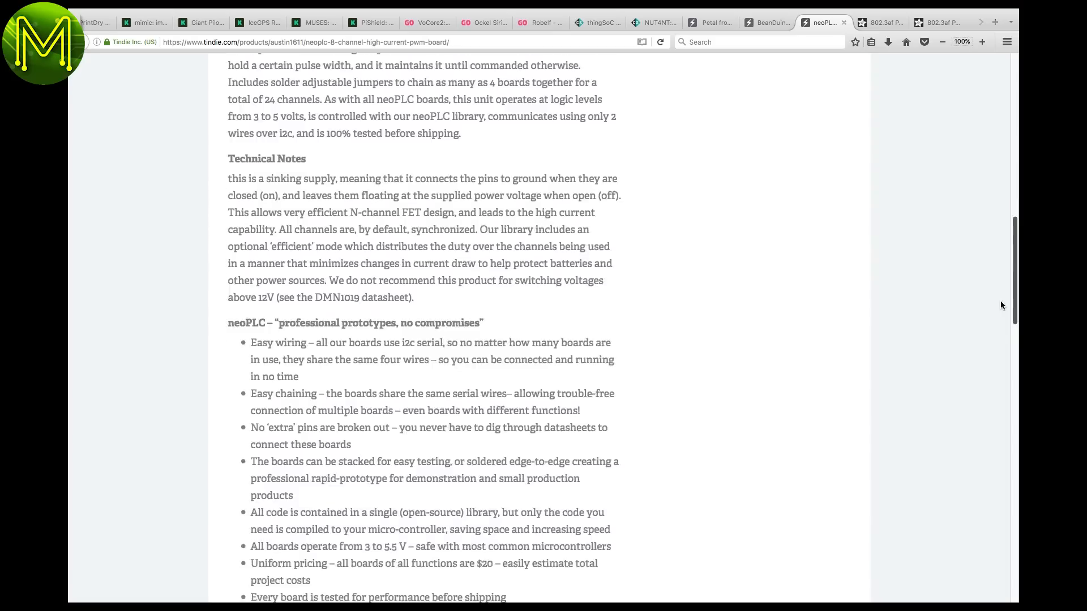
scroll(down, 3)
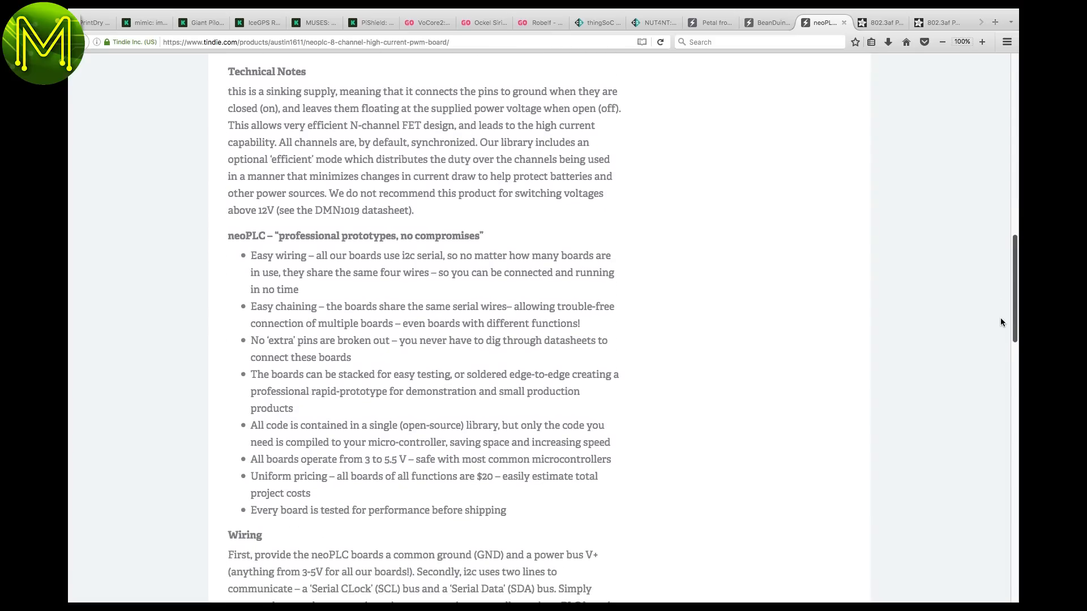
scroll(down, 3)
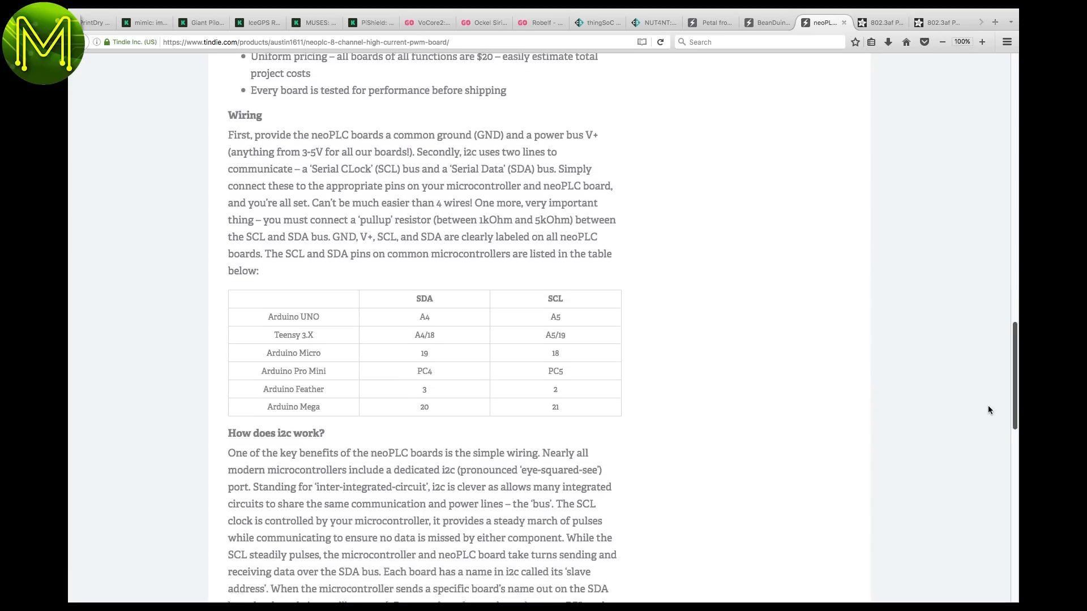
scroll(down, 3)
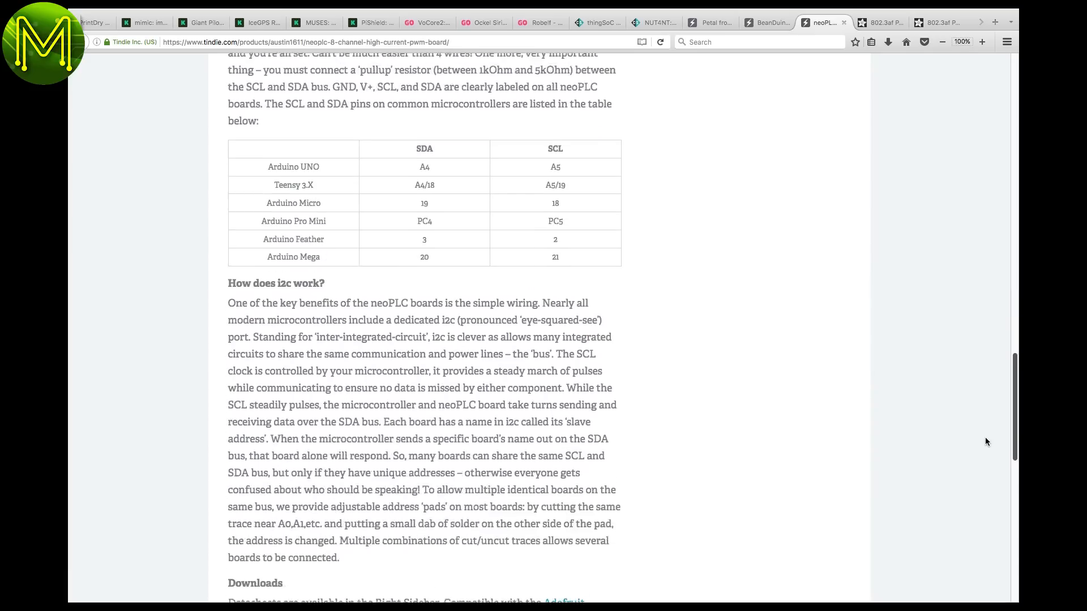
scroll(down, 3)
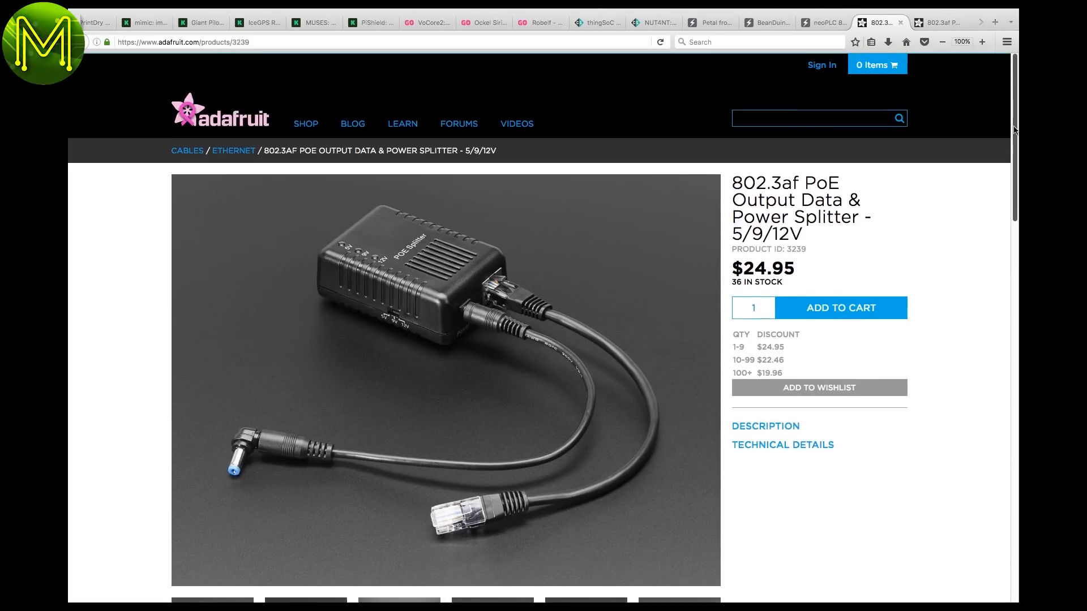
Look over the 5/9/12V PoE splitter's main photo with cables and continue to the 12V 1A splitter page
scroll(down, 3)
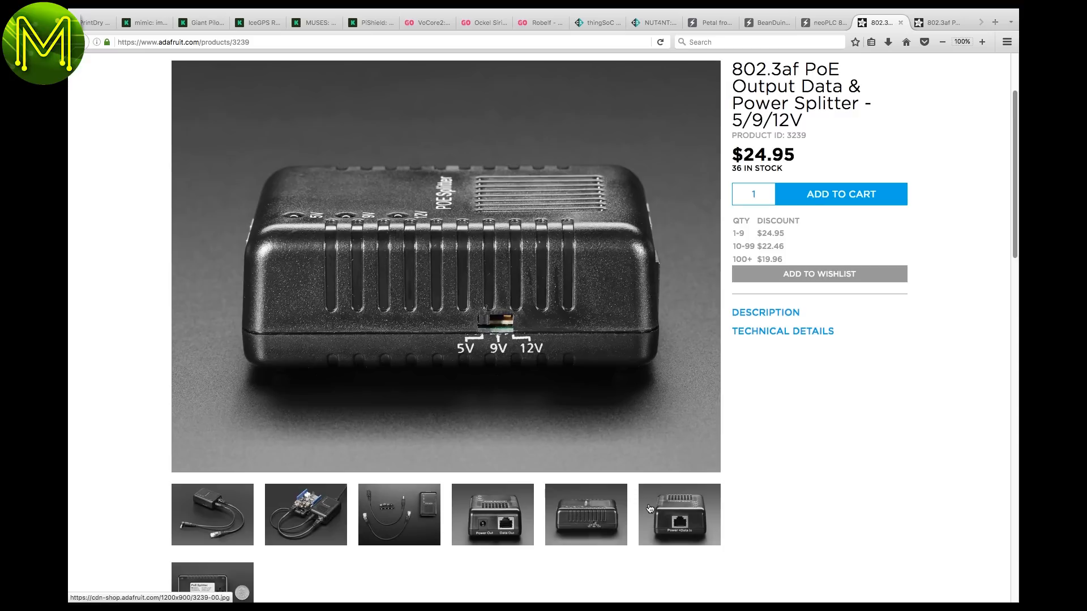
click(211, 515)
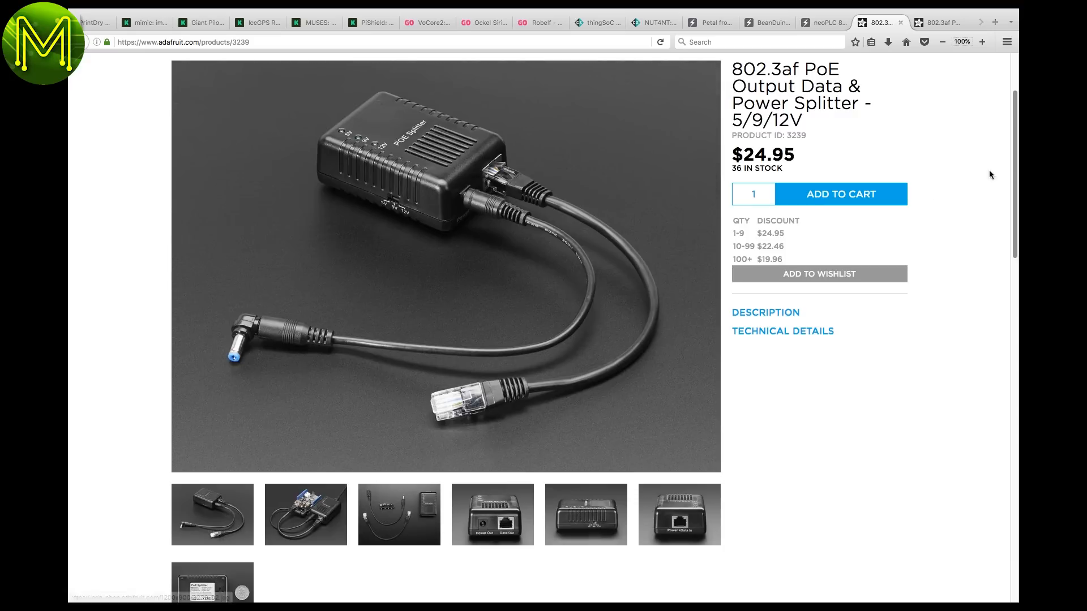
scroll(down, 3)
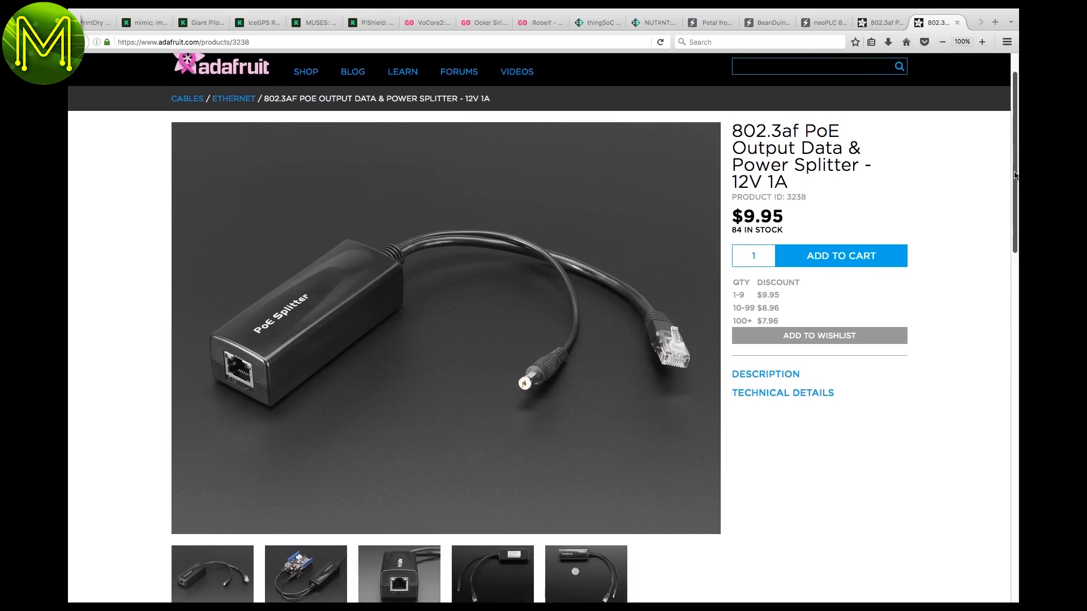
scroll(down, 3)
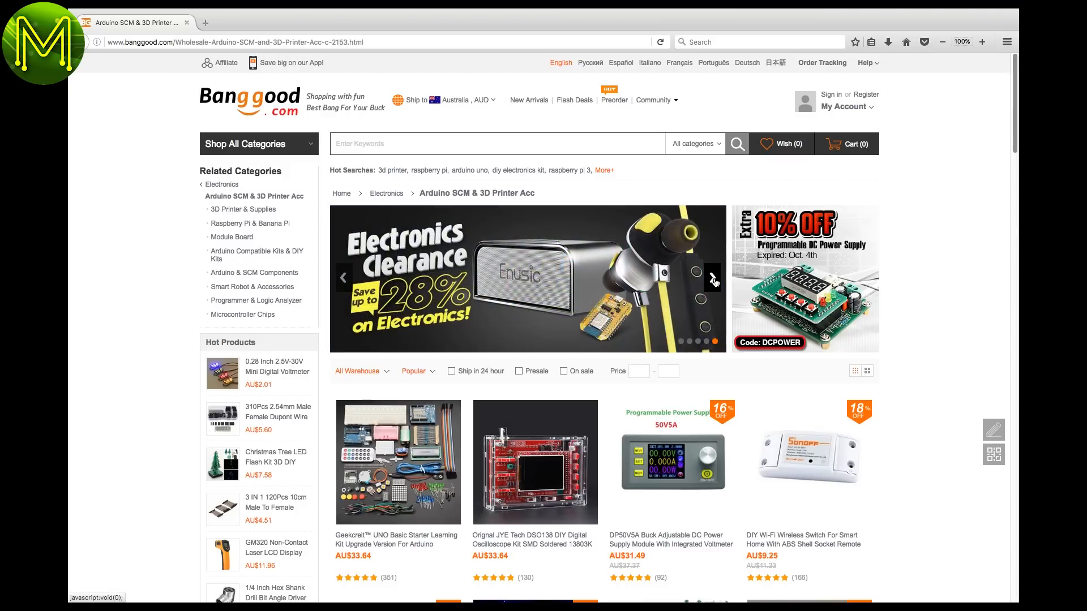
Advance the promotional banner and browse down the Arduino SCM & 3D Printer product grid
click(713, 277)
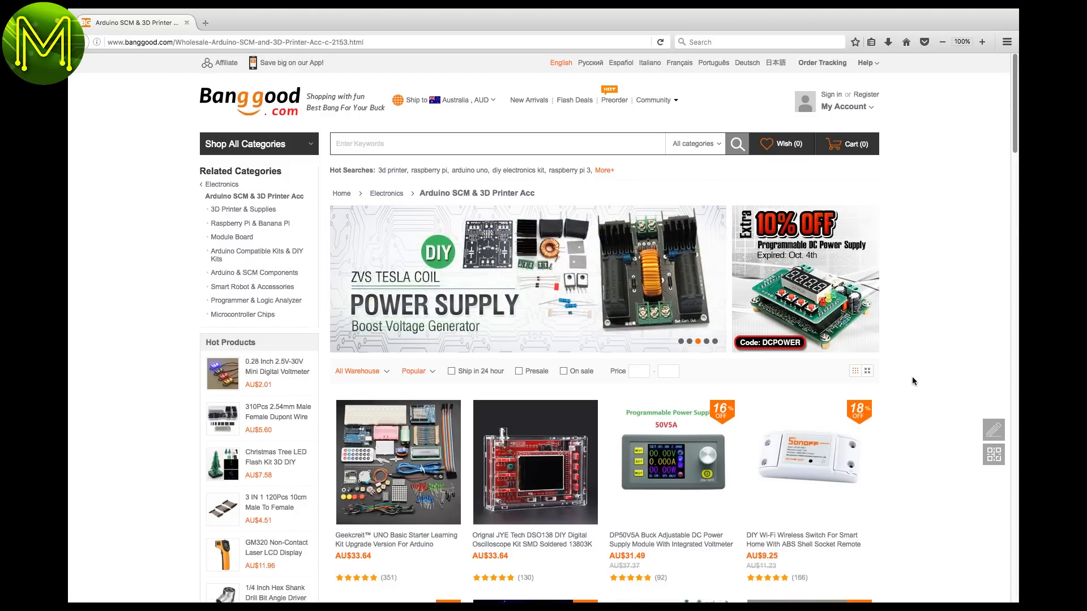
scroll(down, 3)
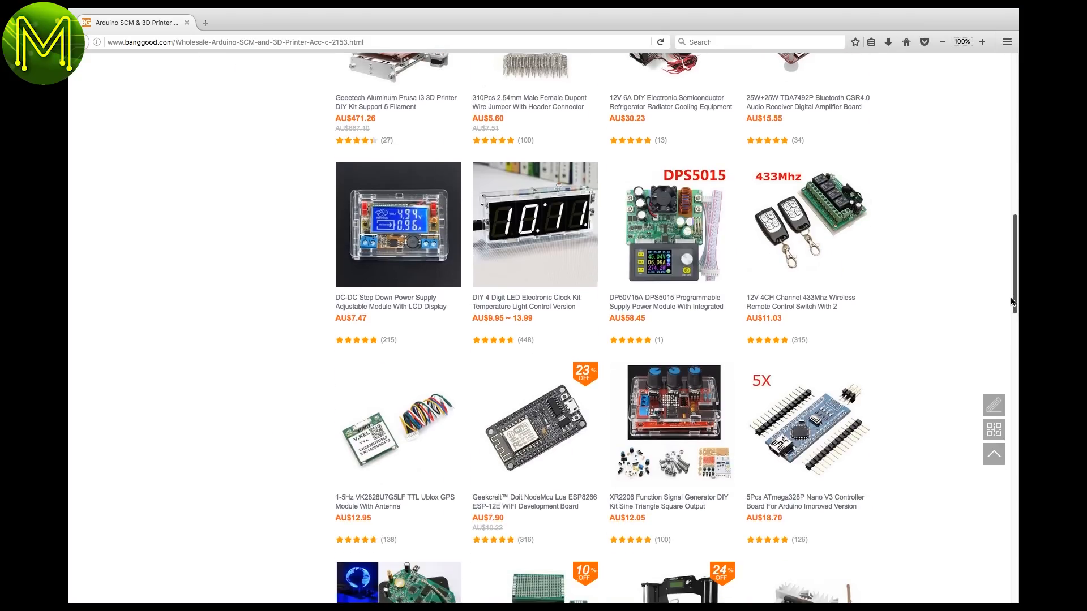
scroll(down, 3)
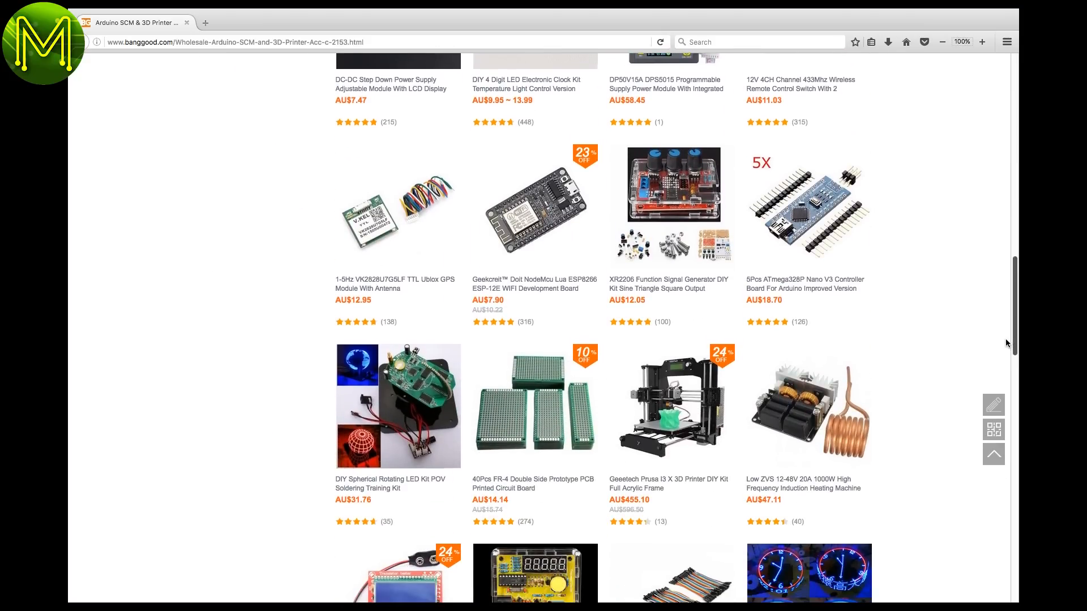
scroll(down, 3)
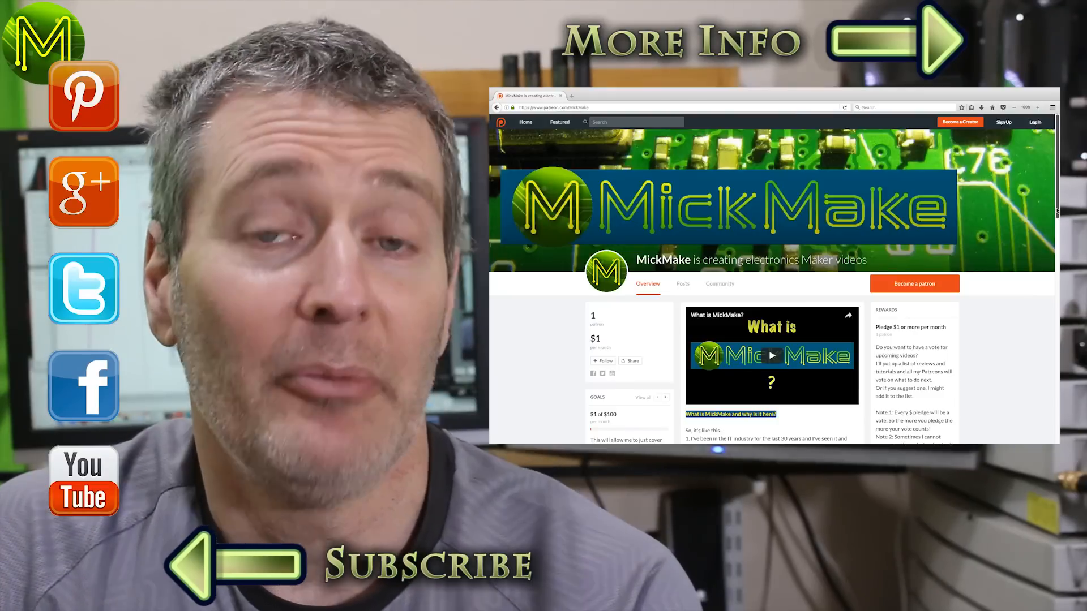
Scroll the MickMake Patreon page through its description and pledge reward tiers
scroll(down, 3)
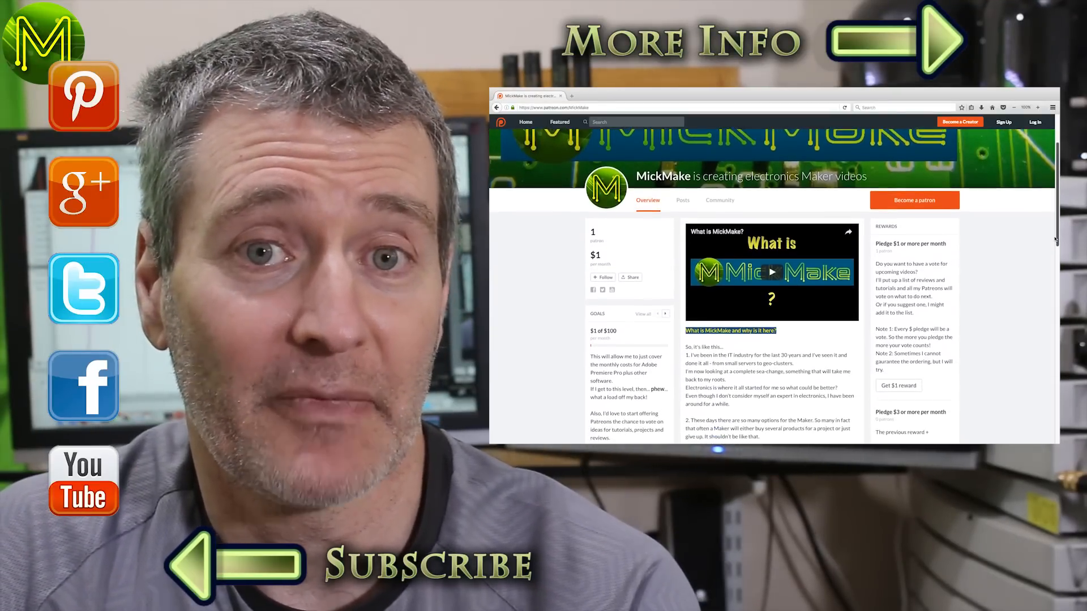
scroll(down, 3)
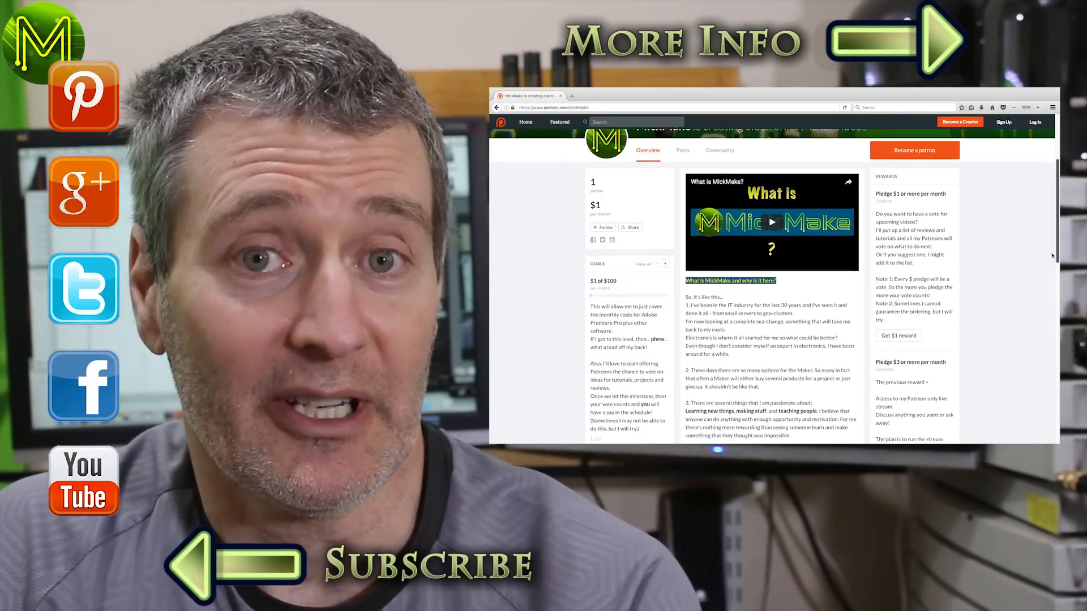